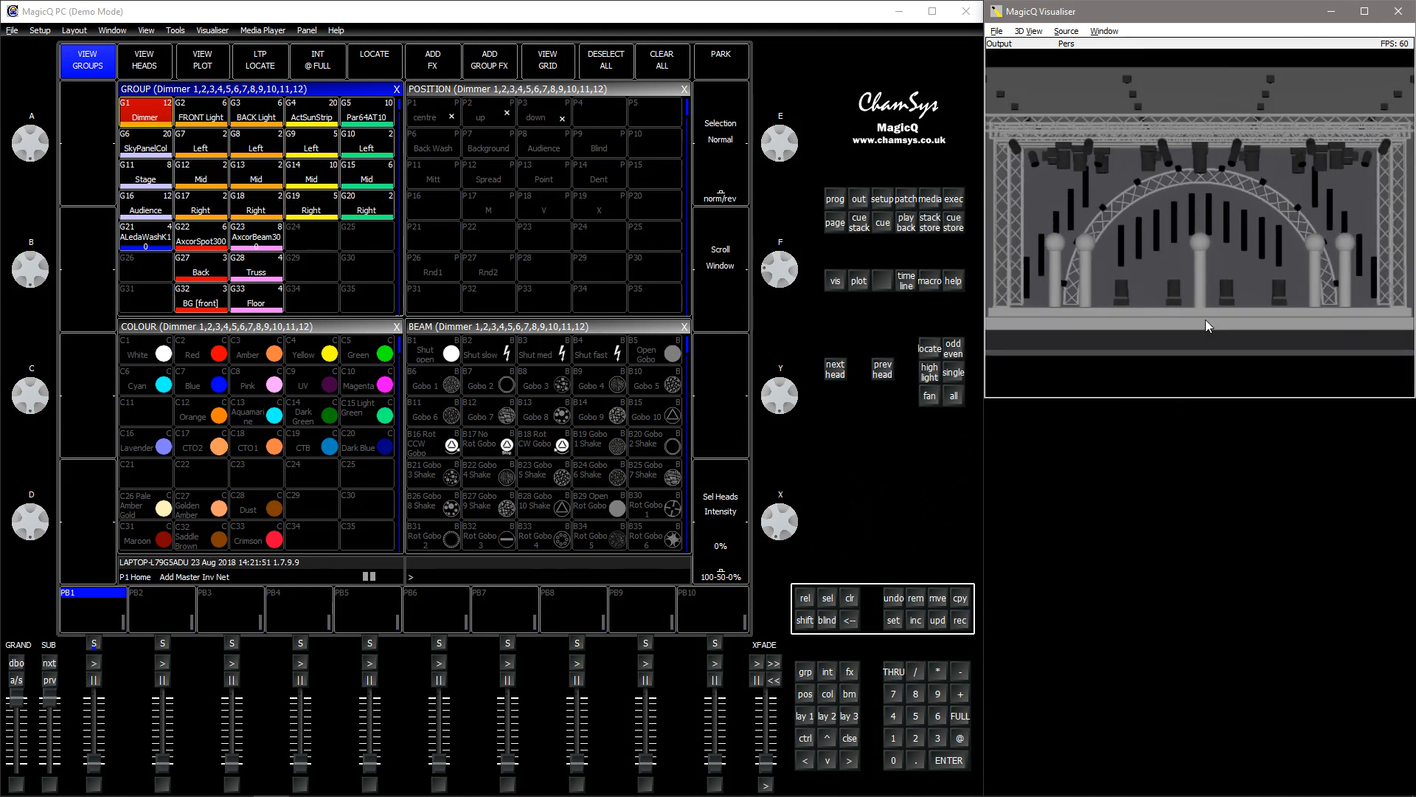
Step: Review the visualiser's 3D Settings (beams, brightness, rendering) and confirm with OK
left_click(996, 29)
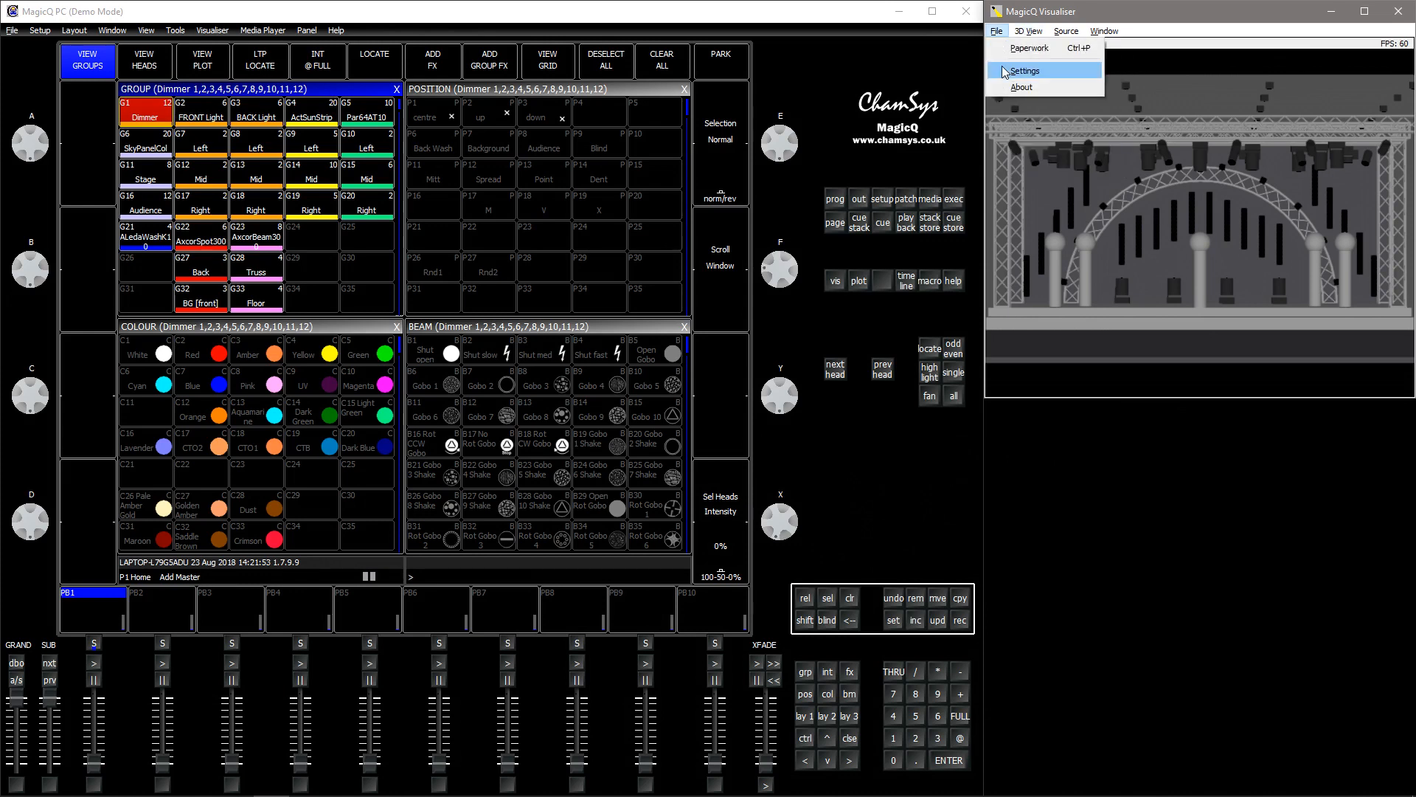
left_click(1024, 69)
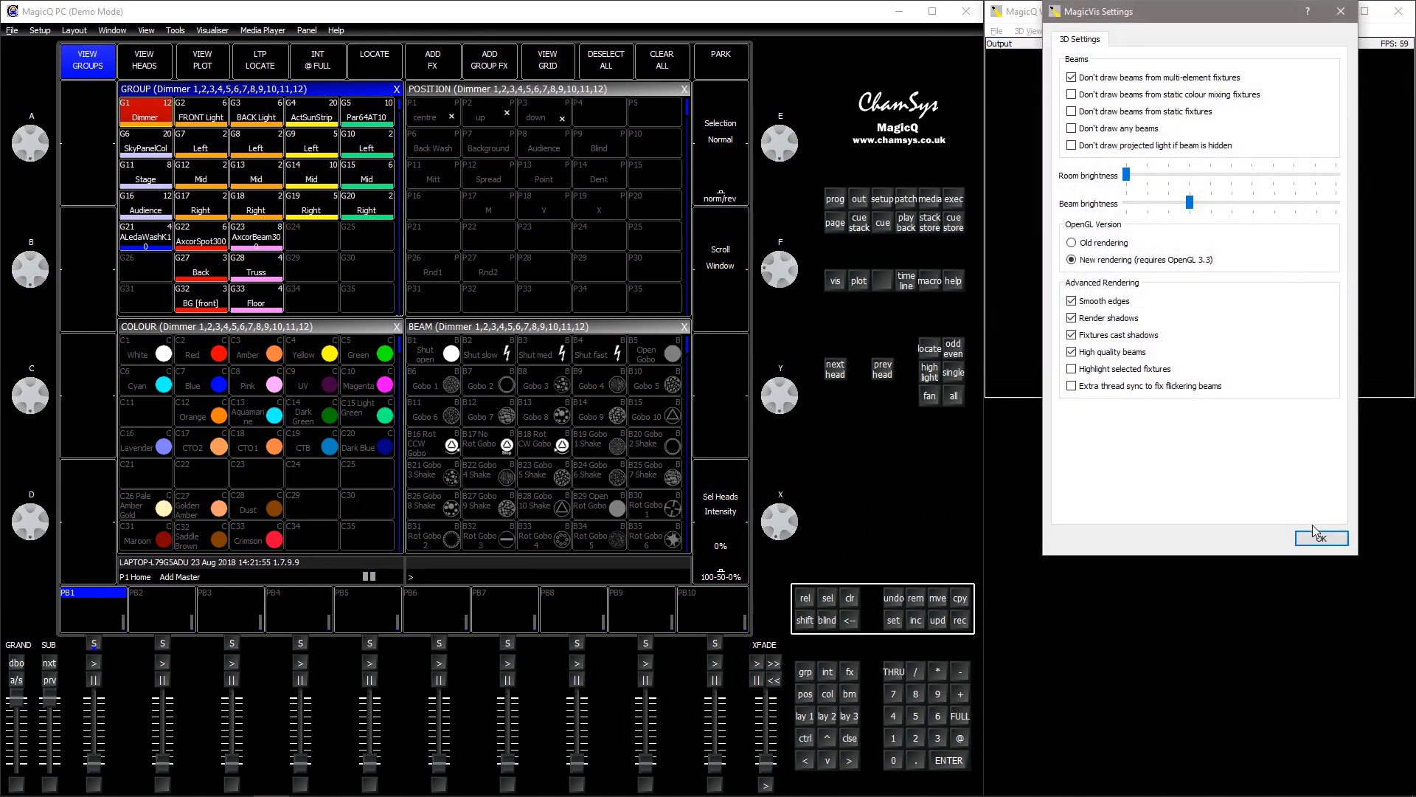
left_click(1320, 537)
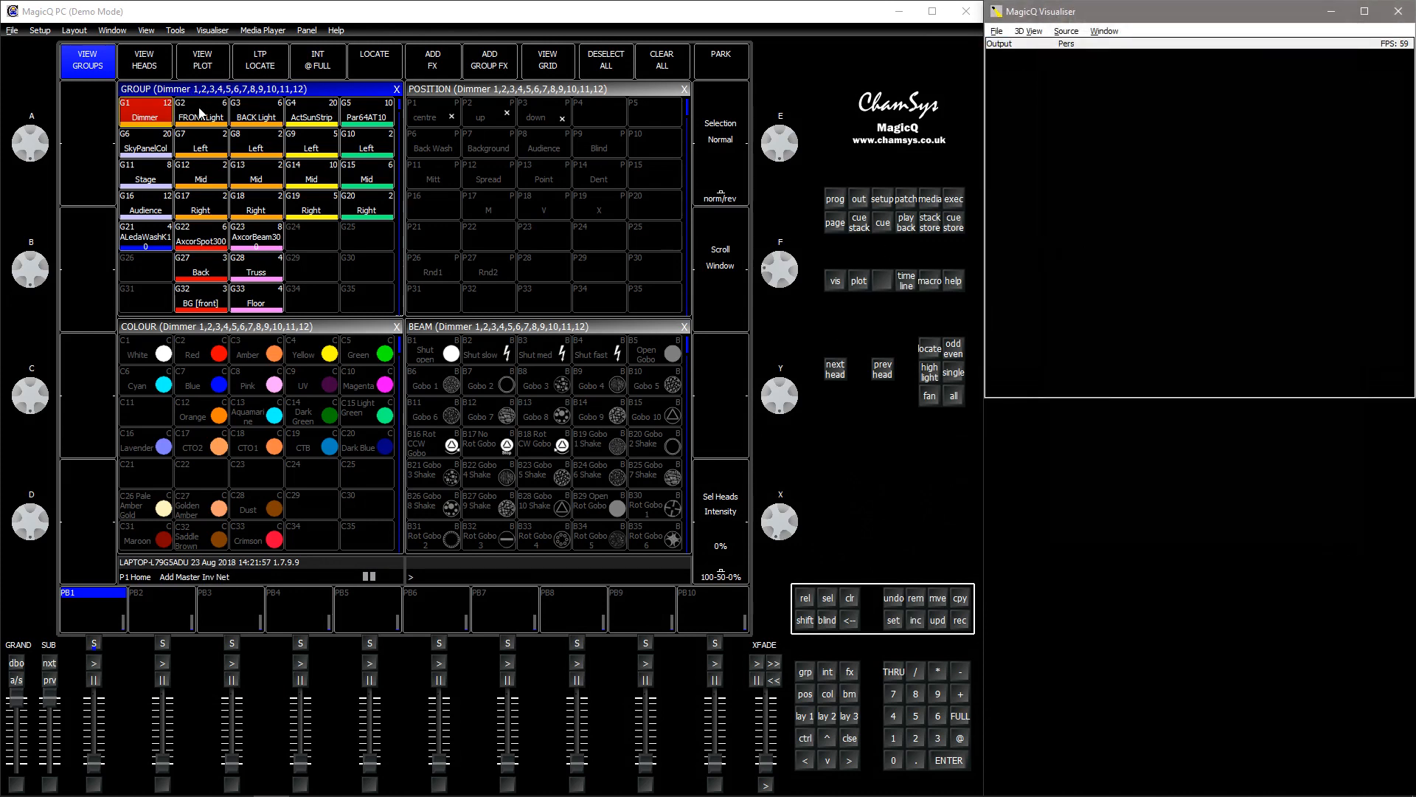
Step: Select the FRONT Light, BACK Light and side groups and raise their intensity to warm amber
left_click(199, 112)
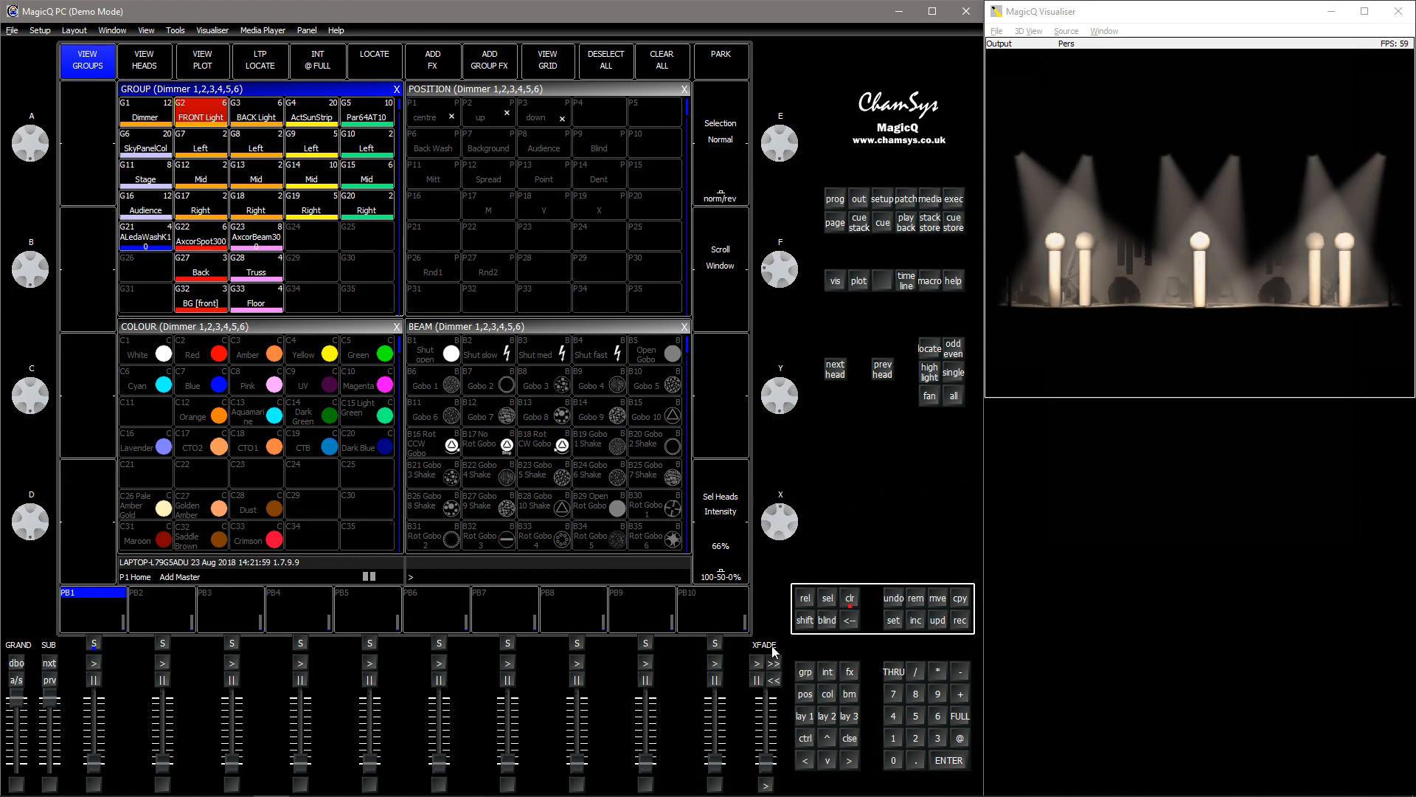
left_click(257, 112)
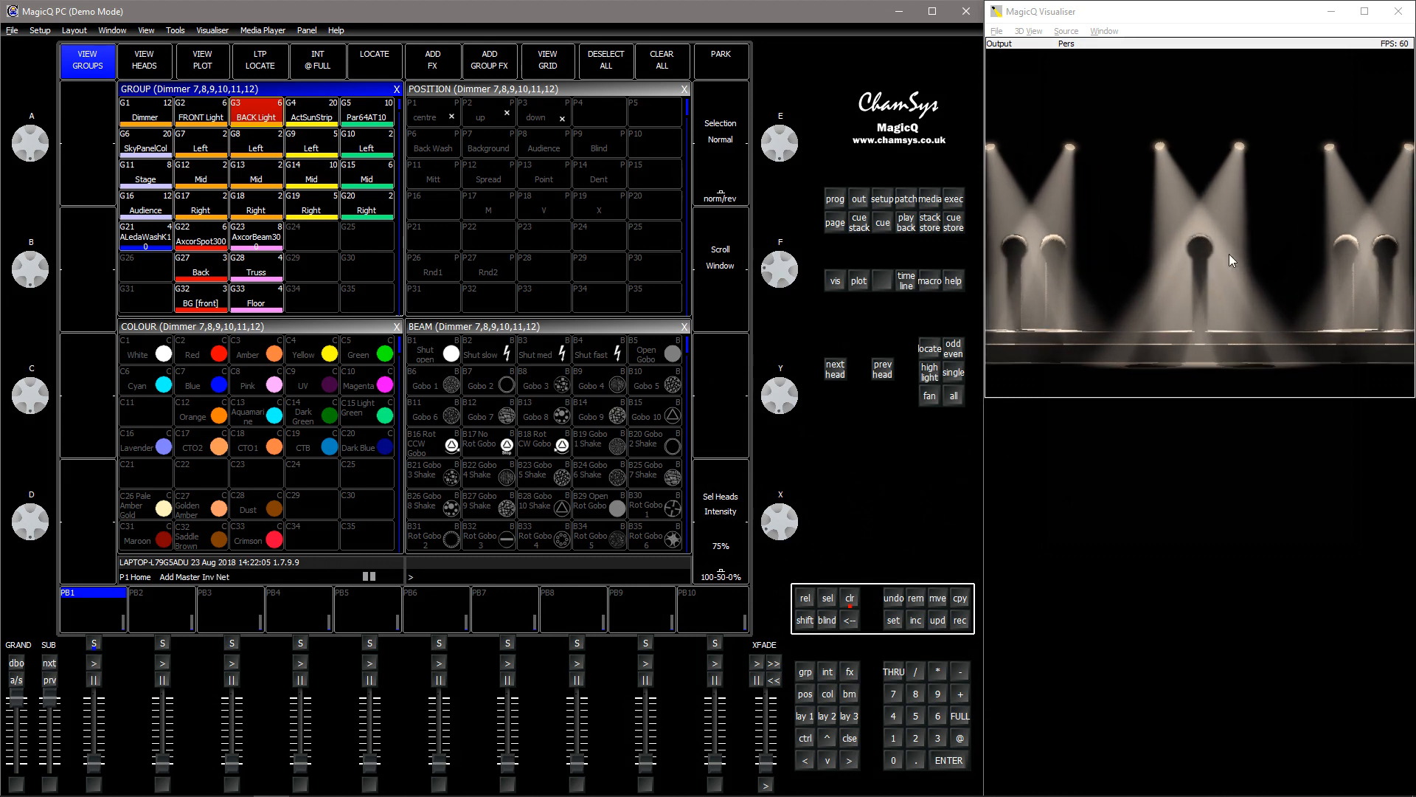
mouse_move(1159, 310)
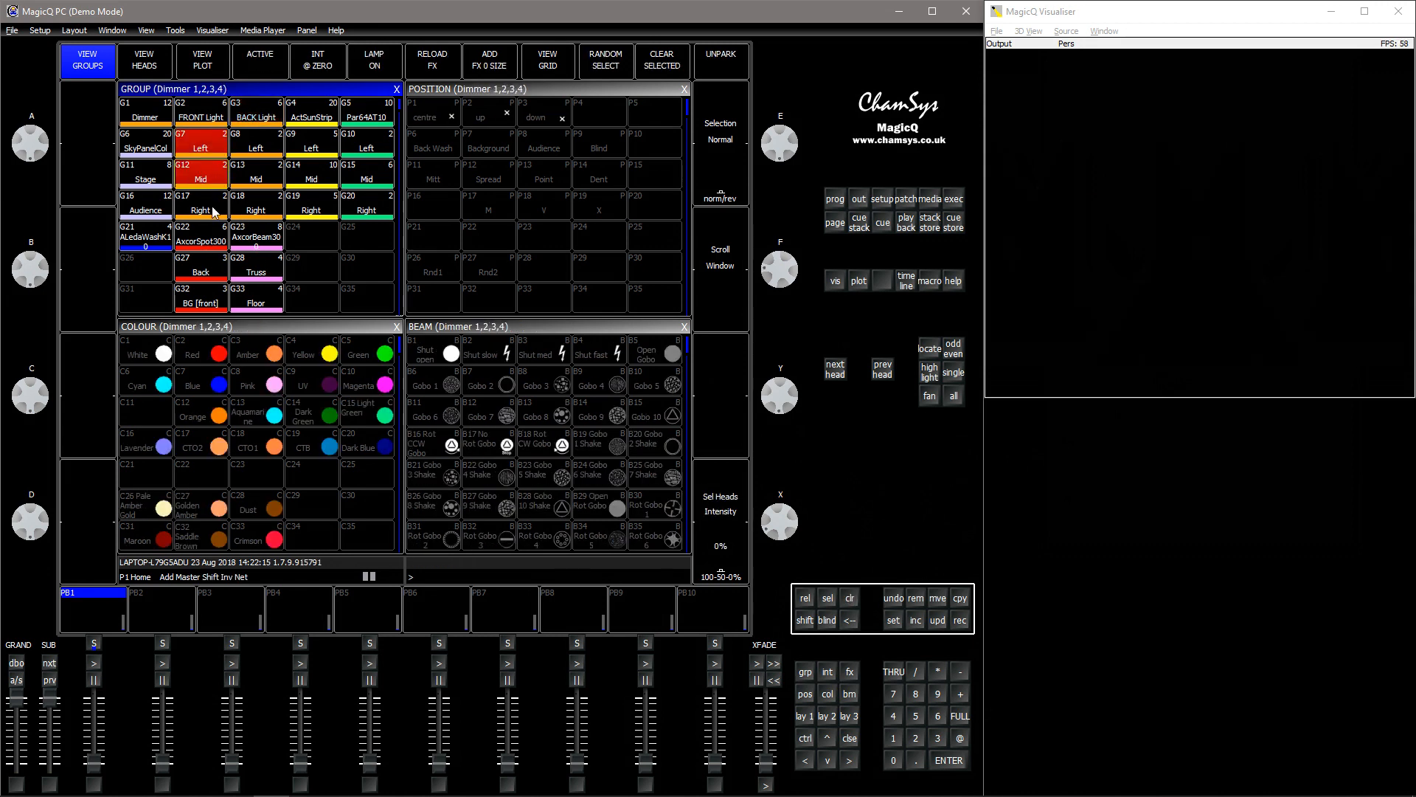
left_click(952, 348)
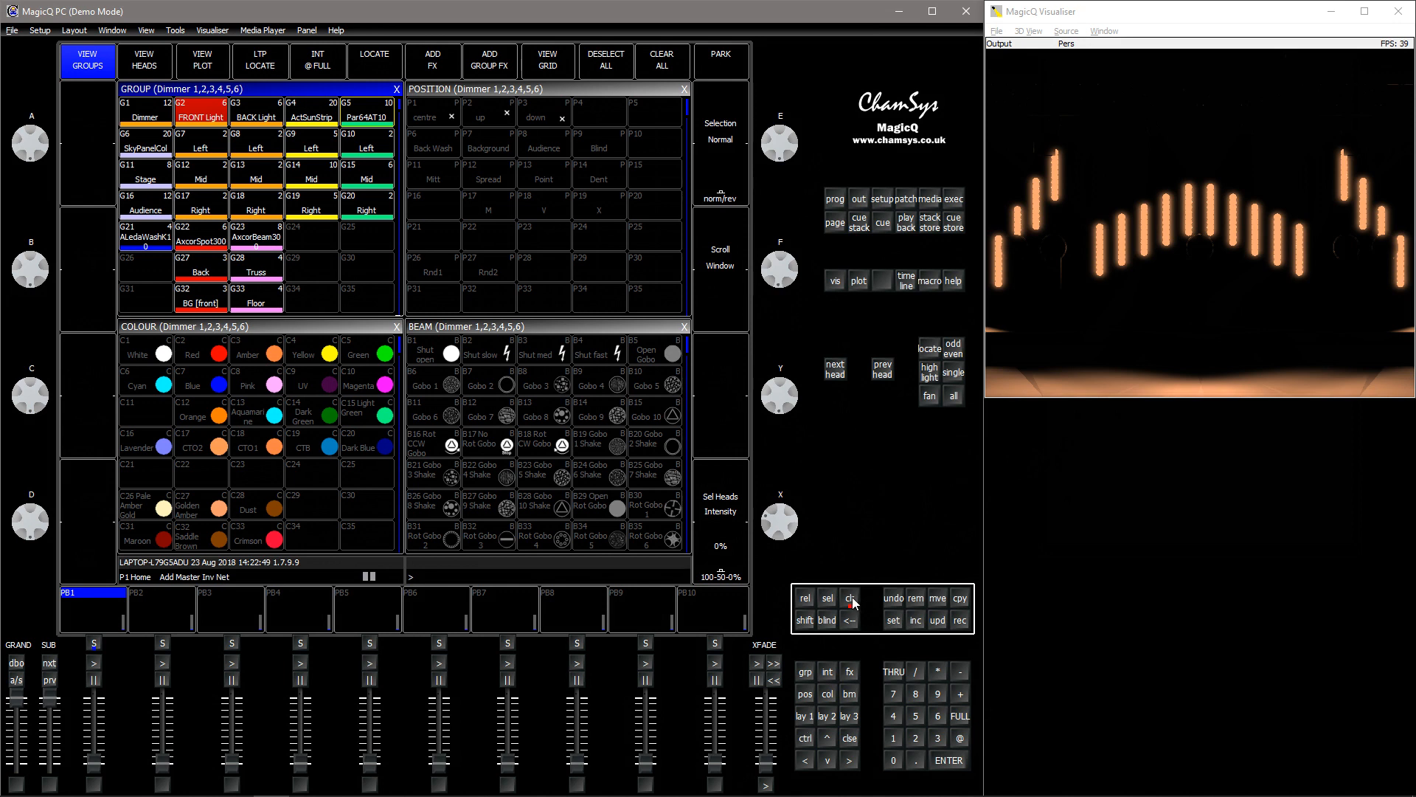
Step: Clear the previewed groups and return to the main group and palette layout
left_click(310, 117)
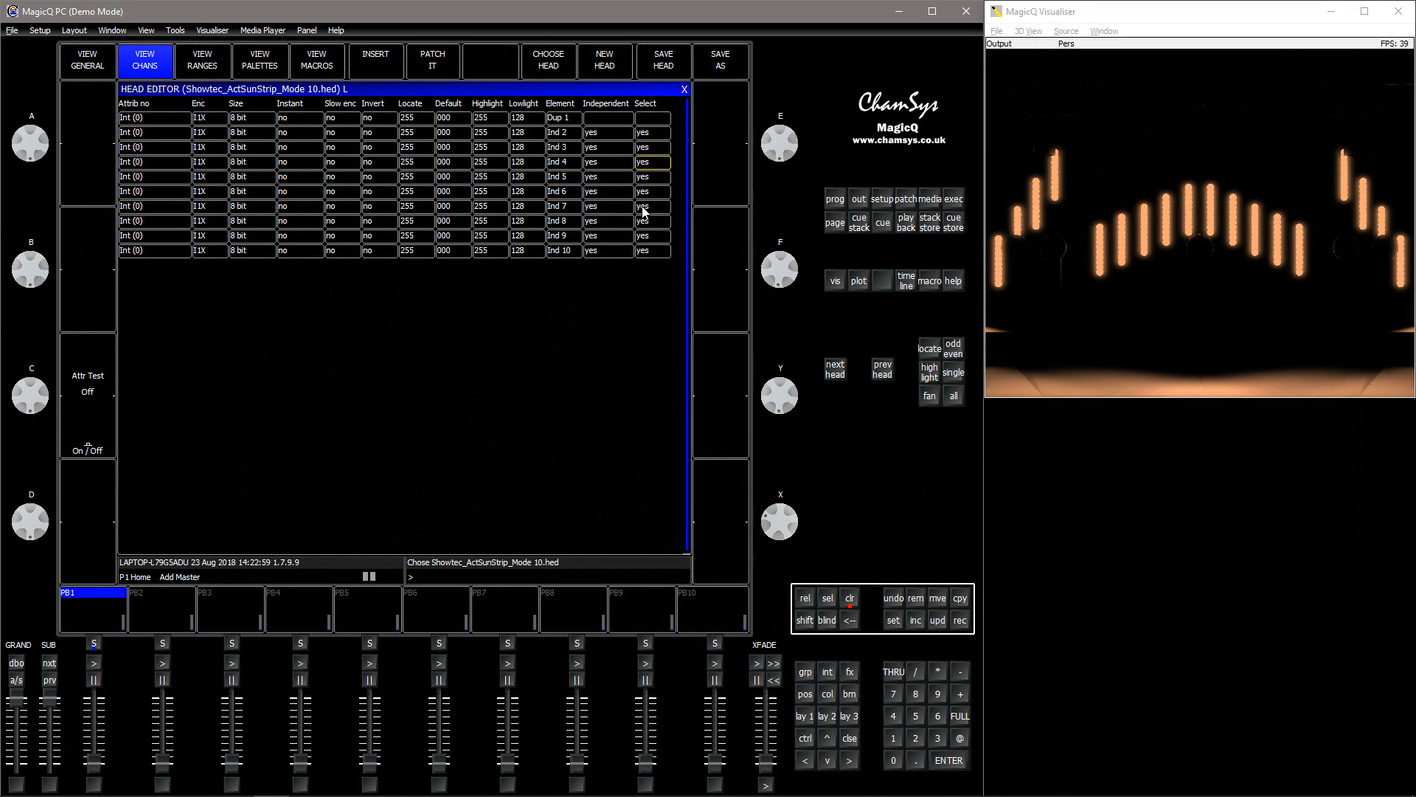
mouse_move(806, 726)
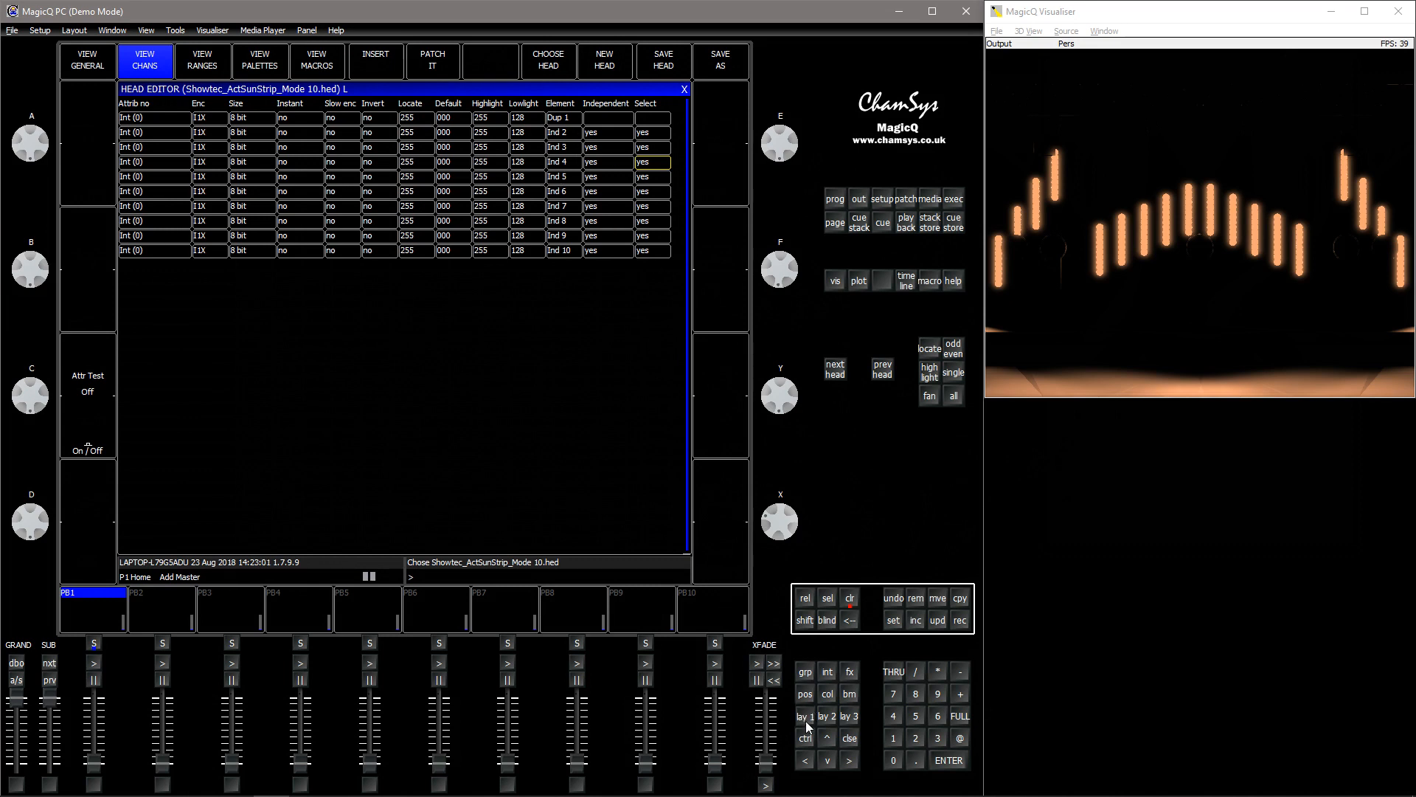
left_click(94, 62)
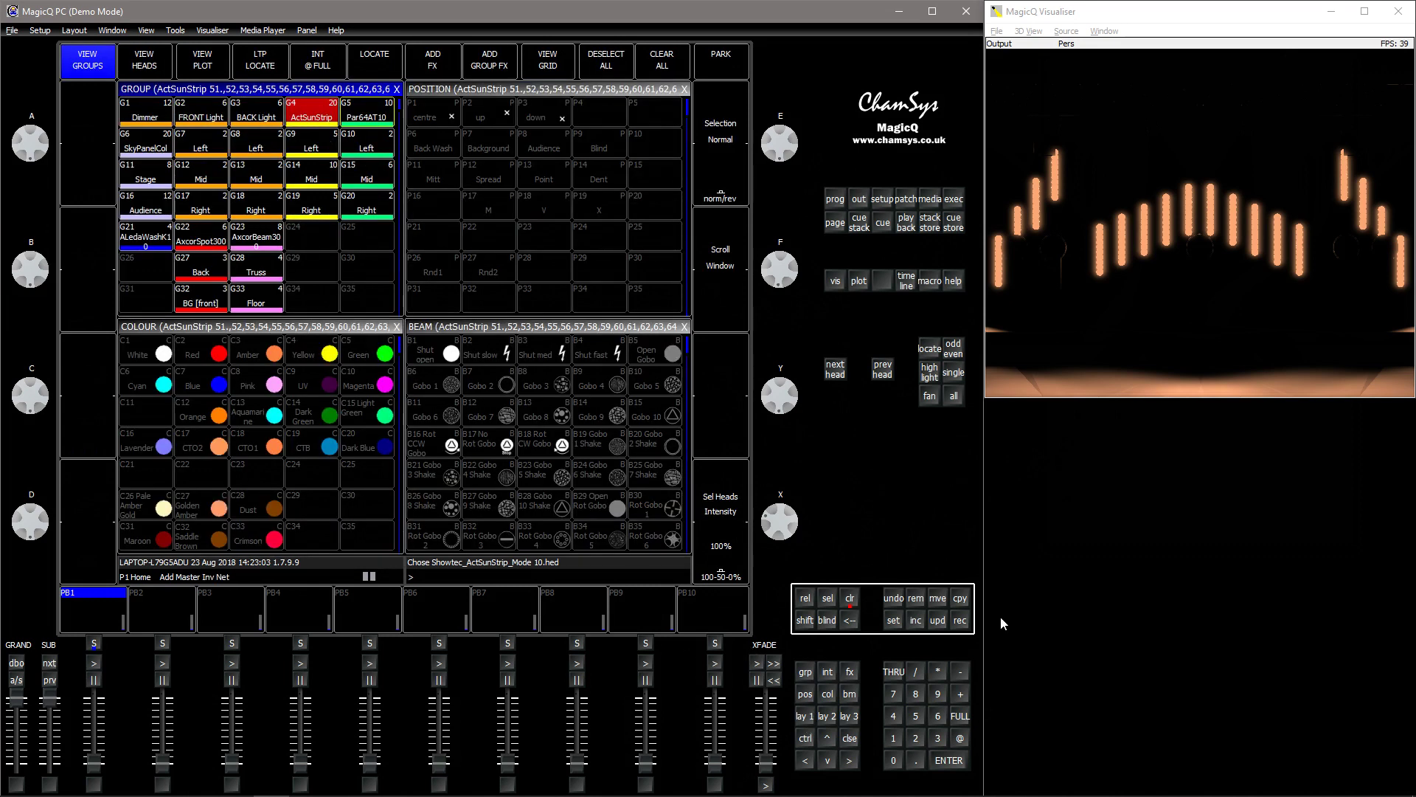
Step: Bring up group G6 SkyPanelCol in Orange, Green and White, then clear with CLR
left_click(365, 111)
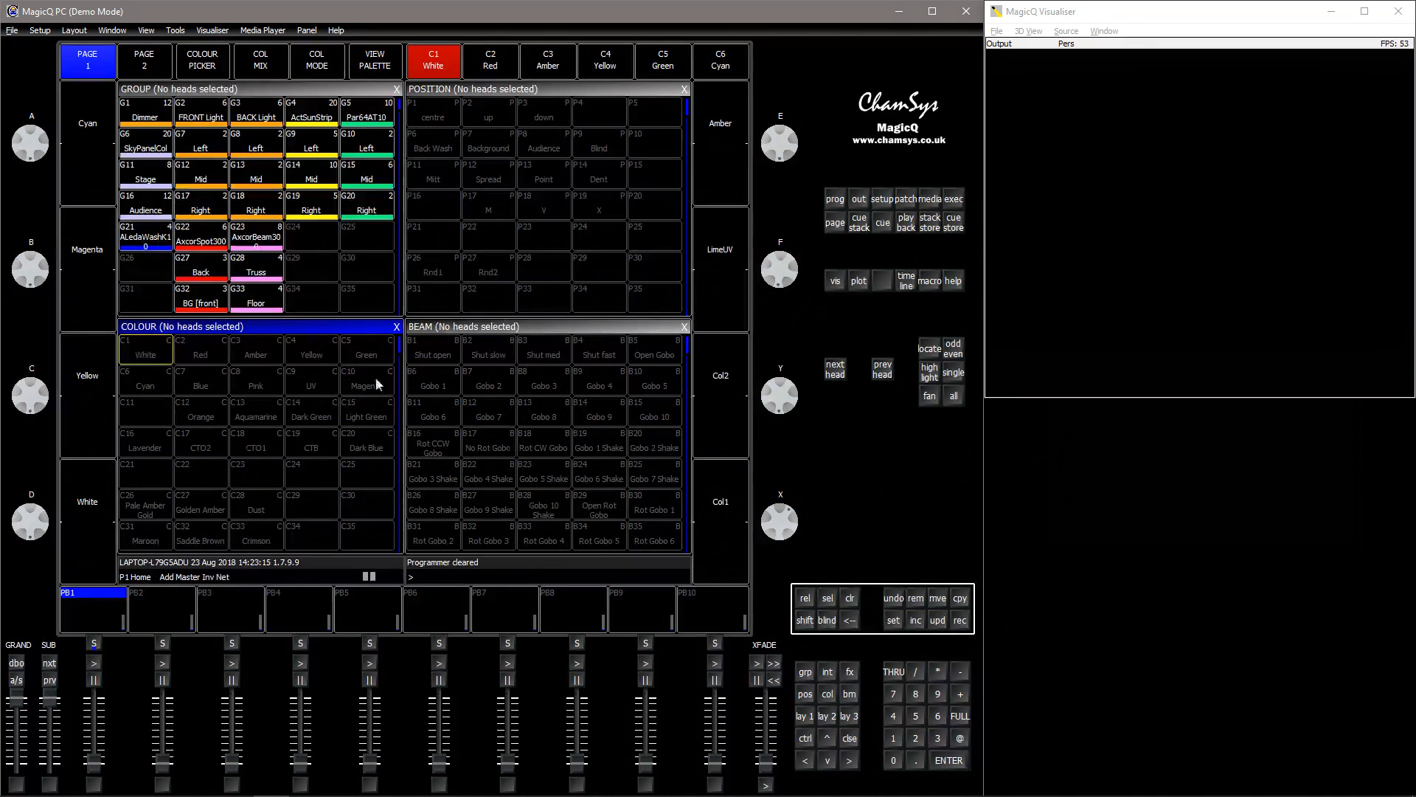
left_click(144, 144)
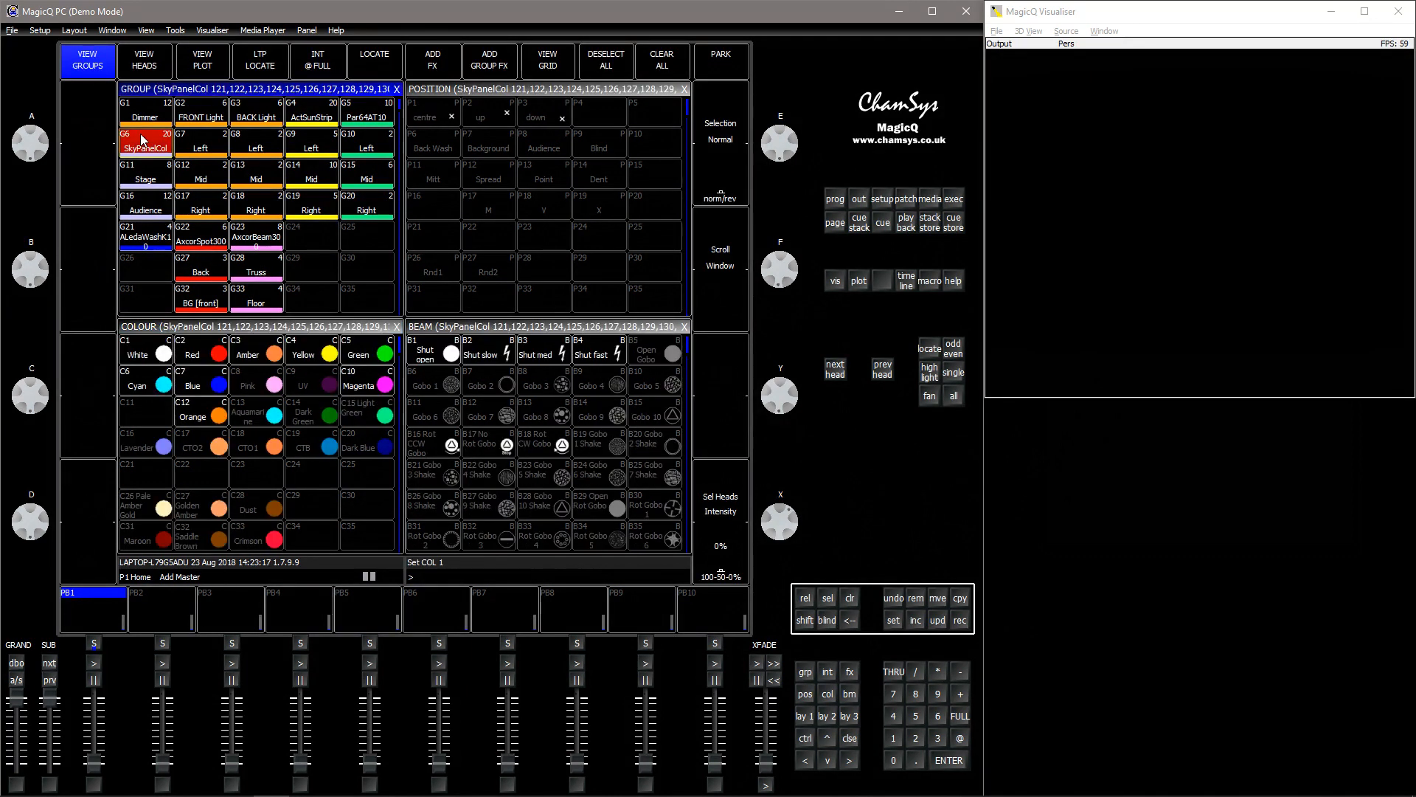
mouse_move(787, 521)
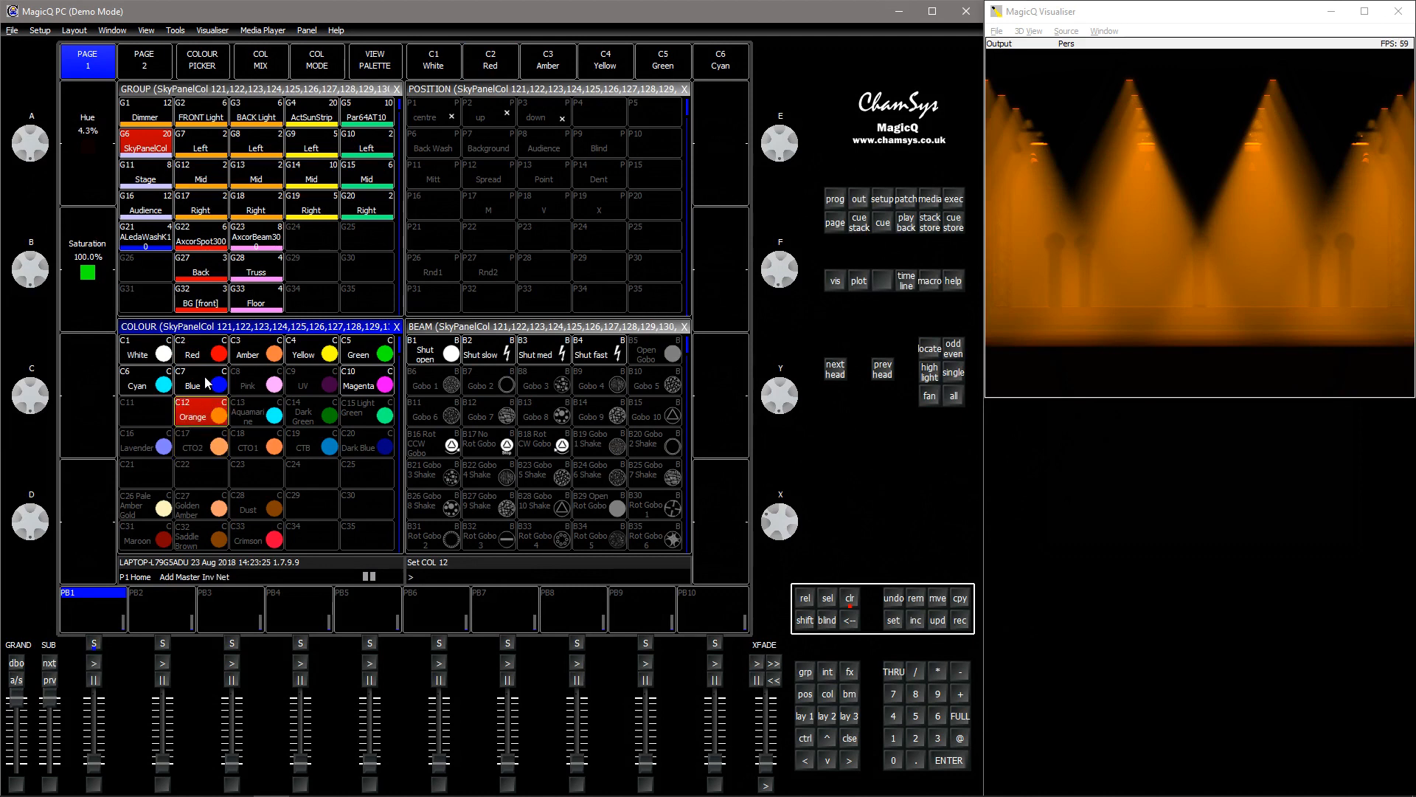
left_click(664, 61)
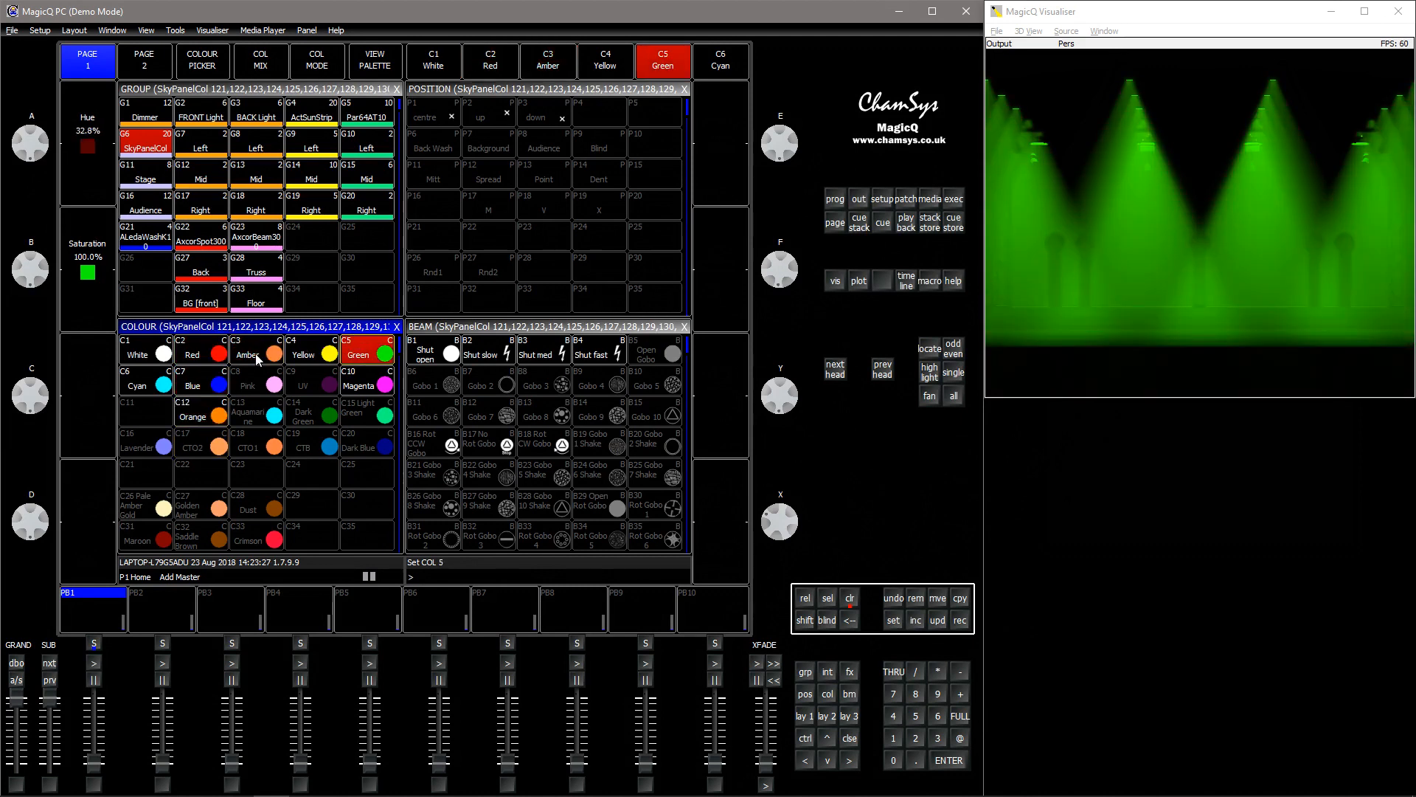
left_click(434, 60)
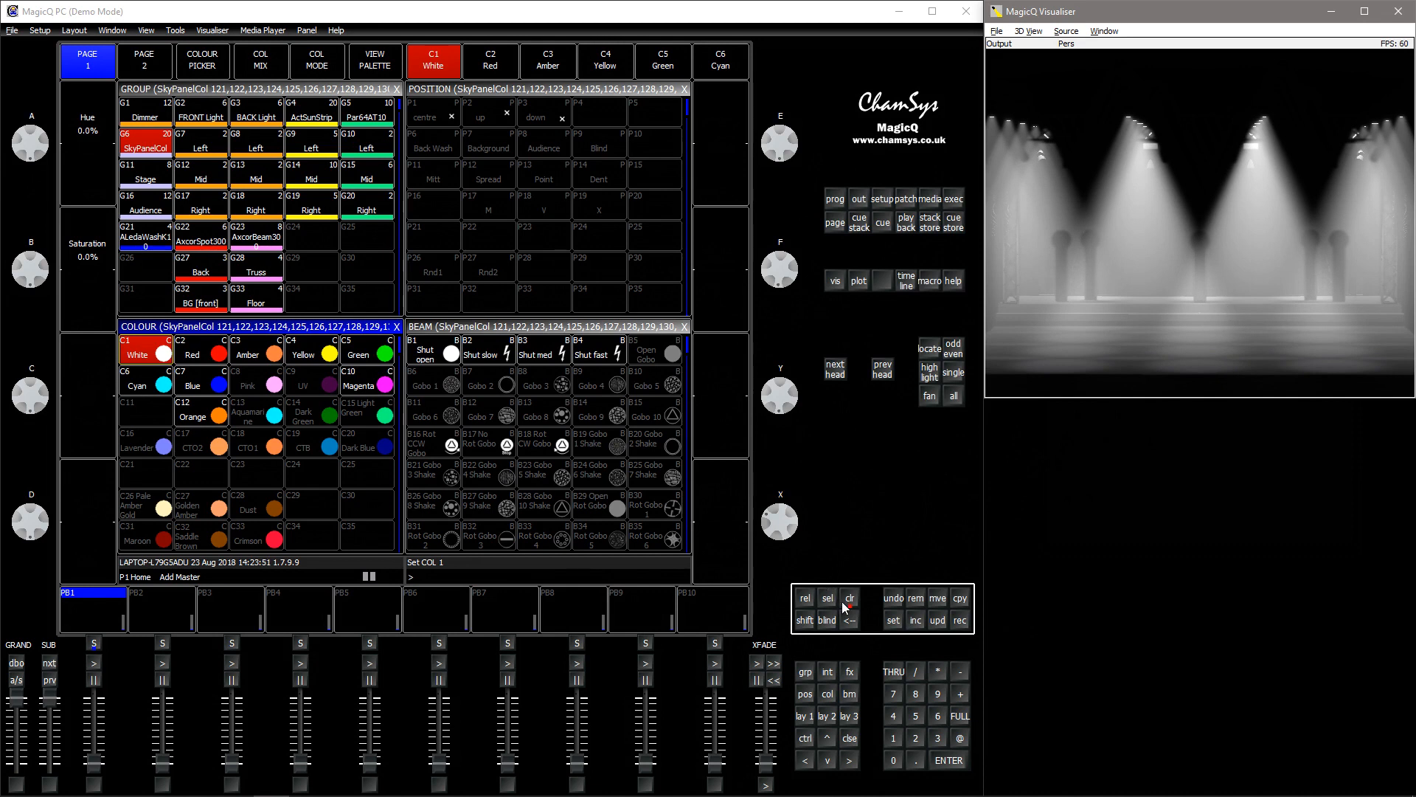
left_click(849, 599)
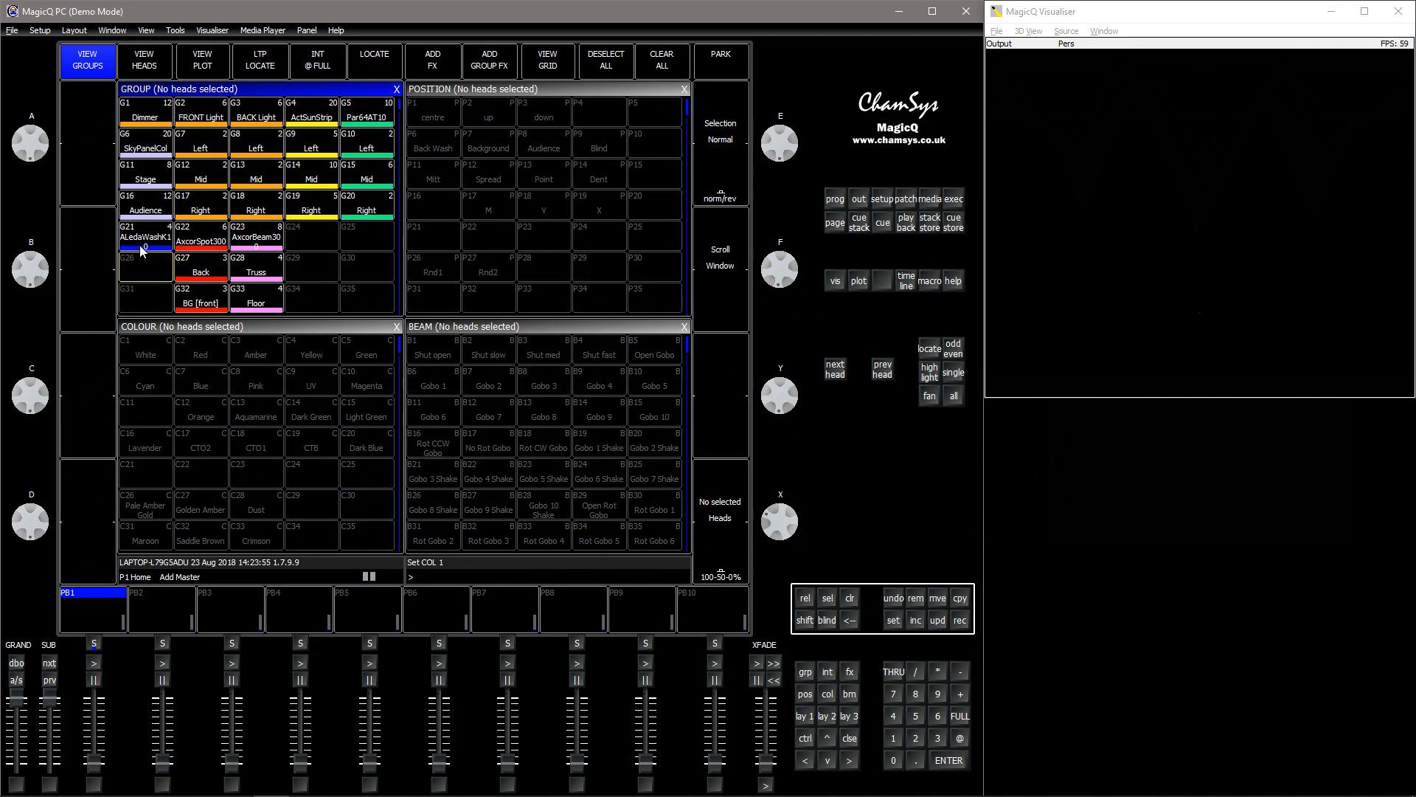
Step: Select the ALedaWashK10 group and view its pan, tilt and zoom Params in the Head Editor
left_click(144, 236)
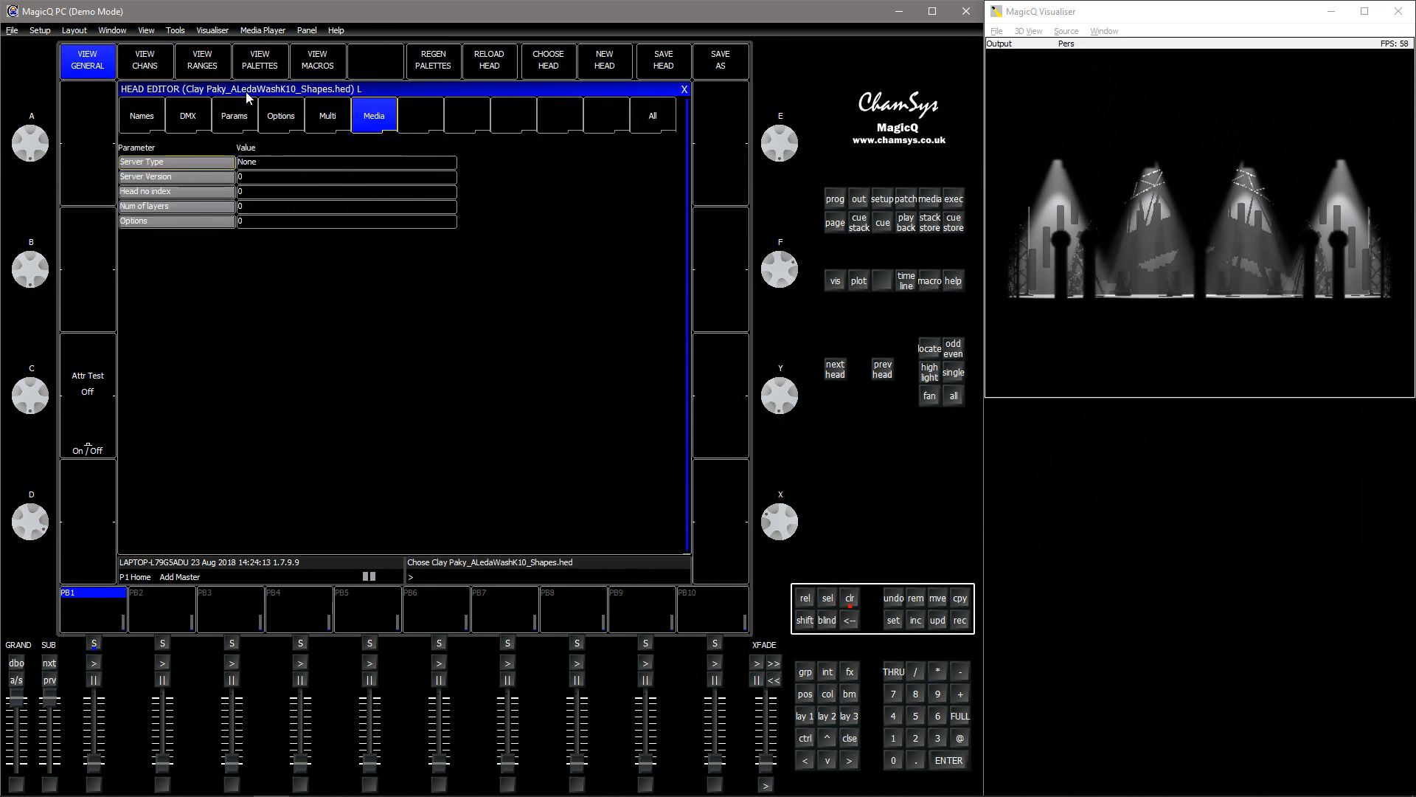
left_click(233, 115)
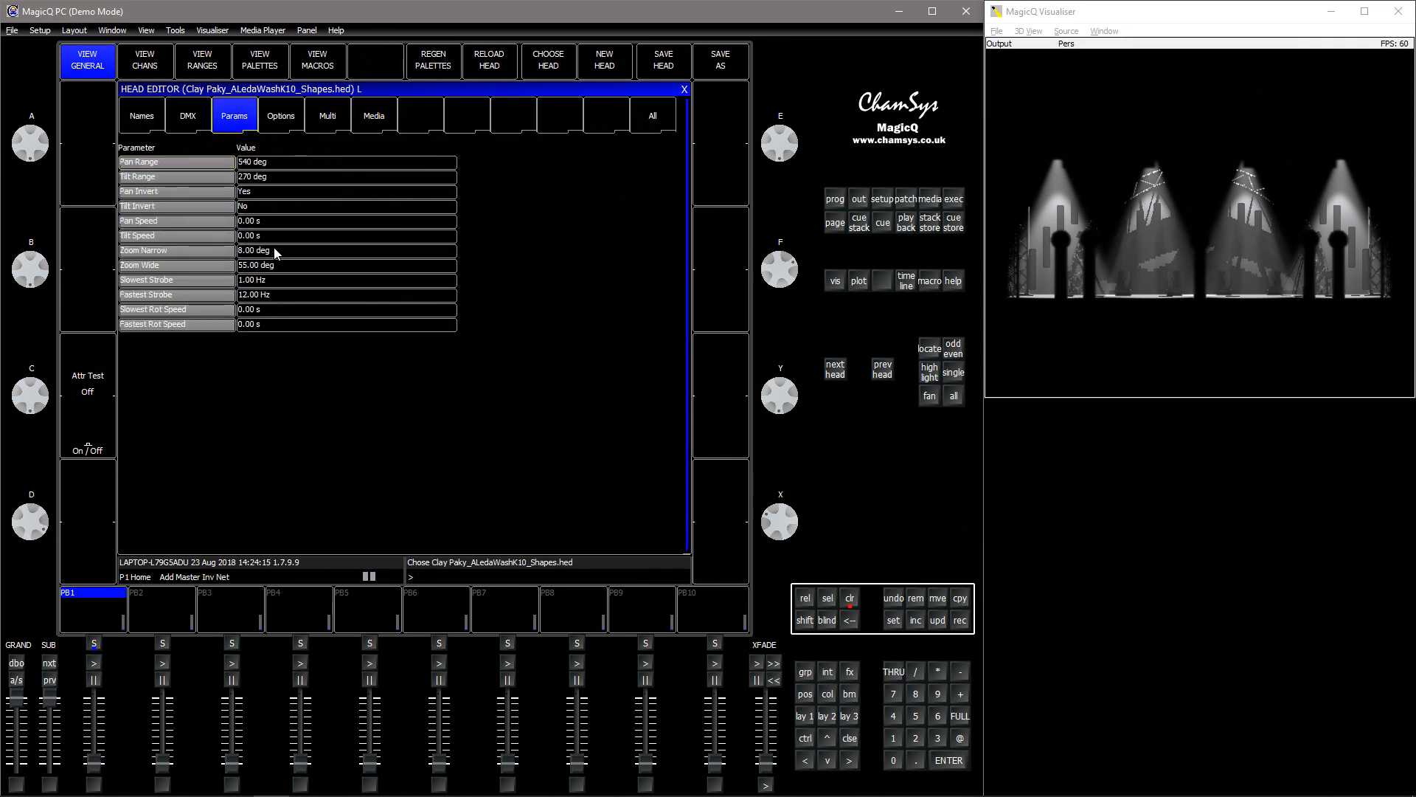
left_click(346, 249)
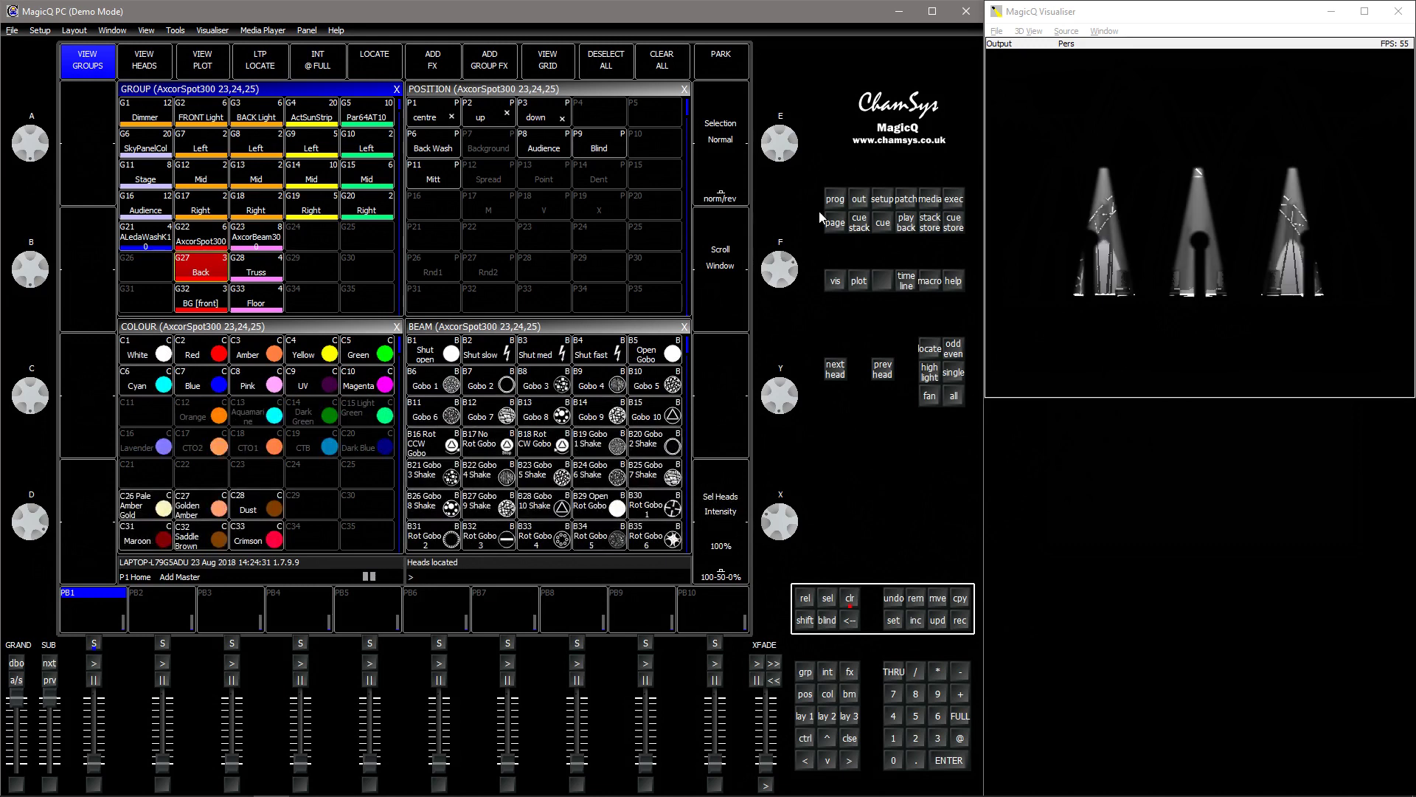
Step: Try the AxcorSpot300 spots in Blind, Mitt and Background positions, then clear the programmer
left_click(434, 143)
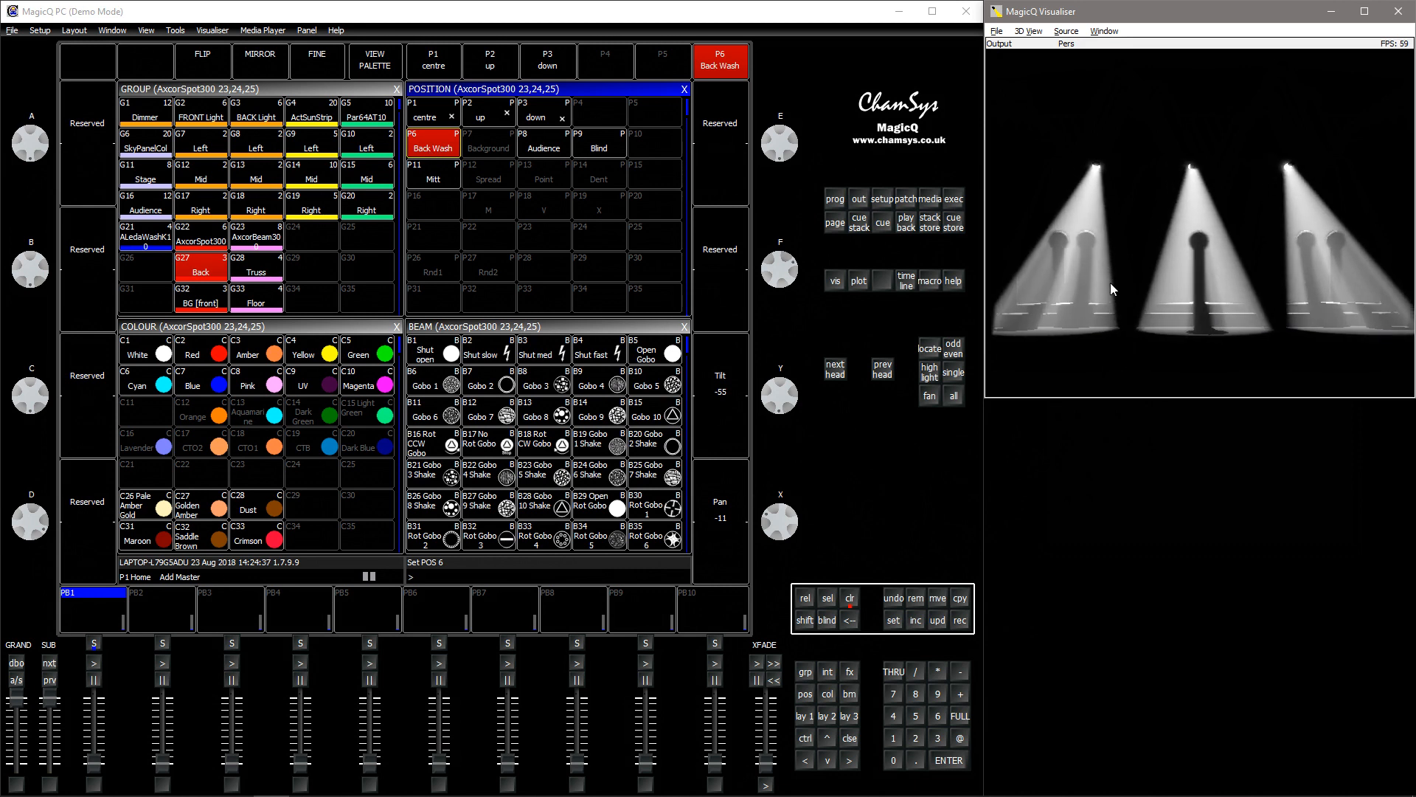
left_click(599, 147)
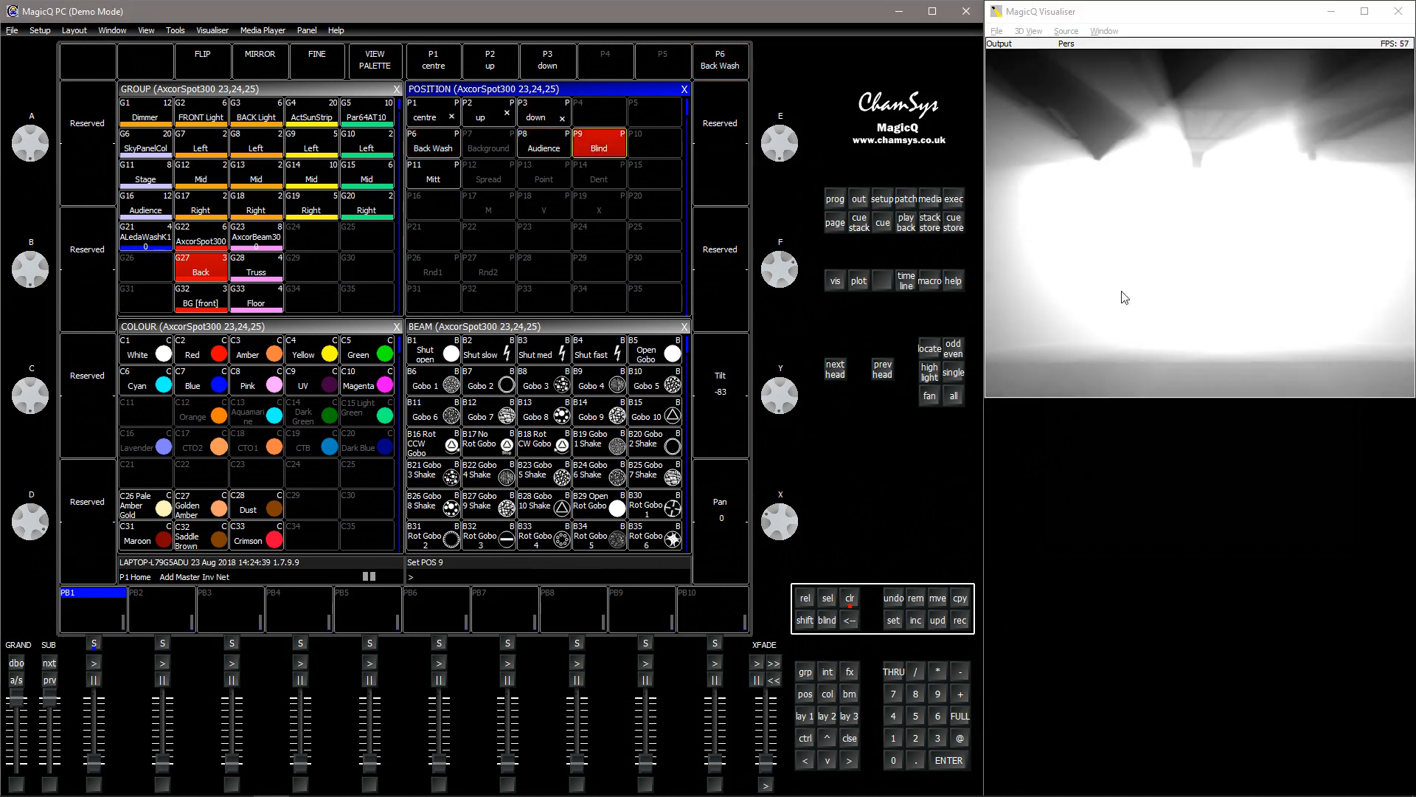
left_click(432, 174)
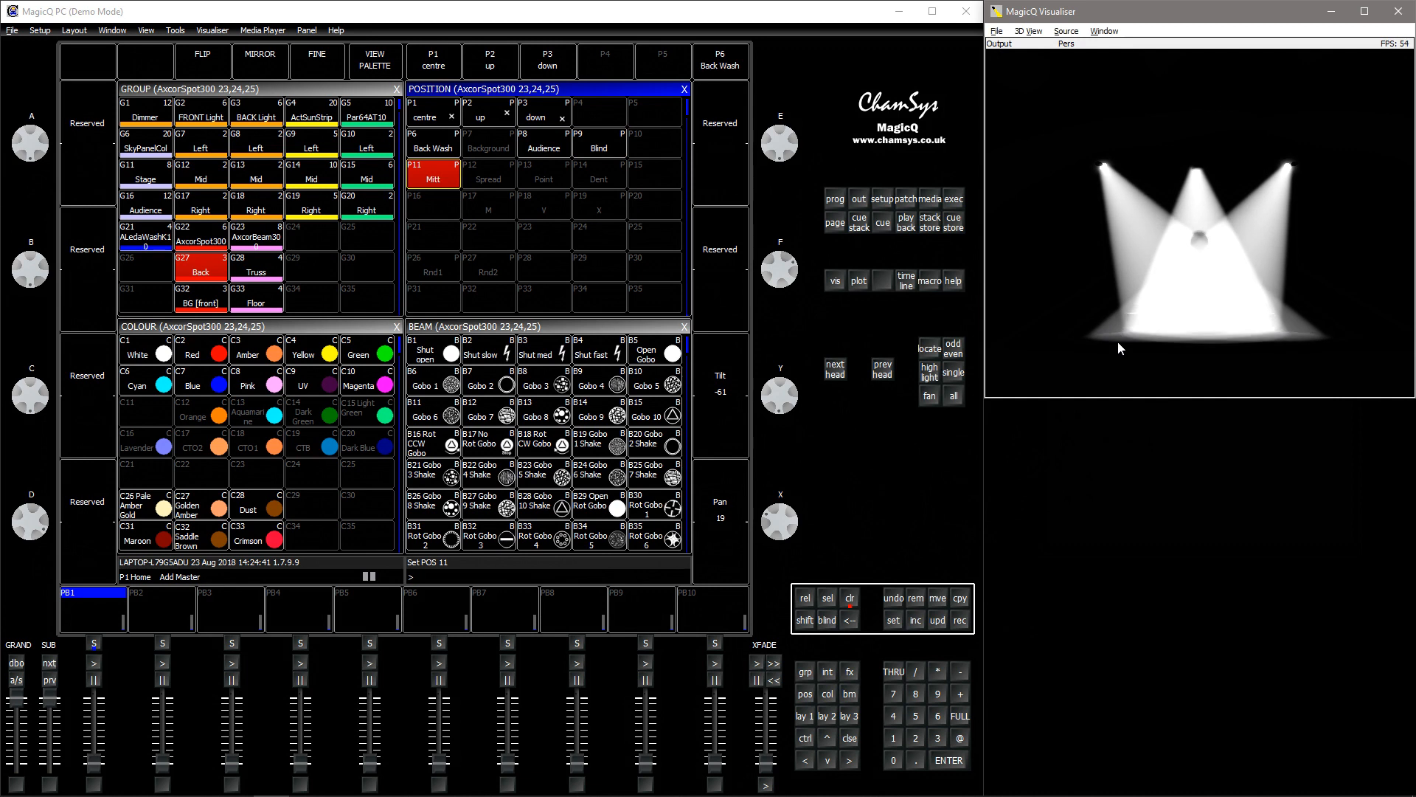
left_click(849, 598)
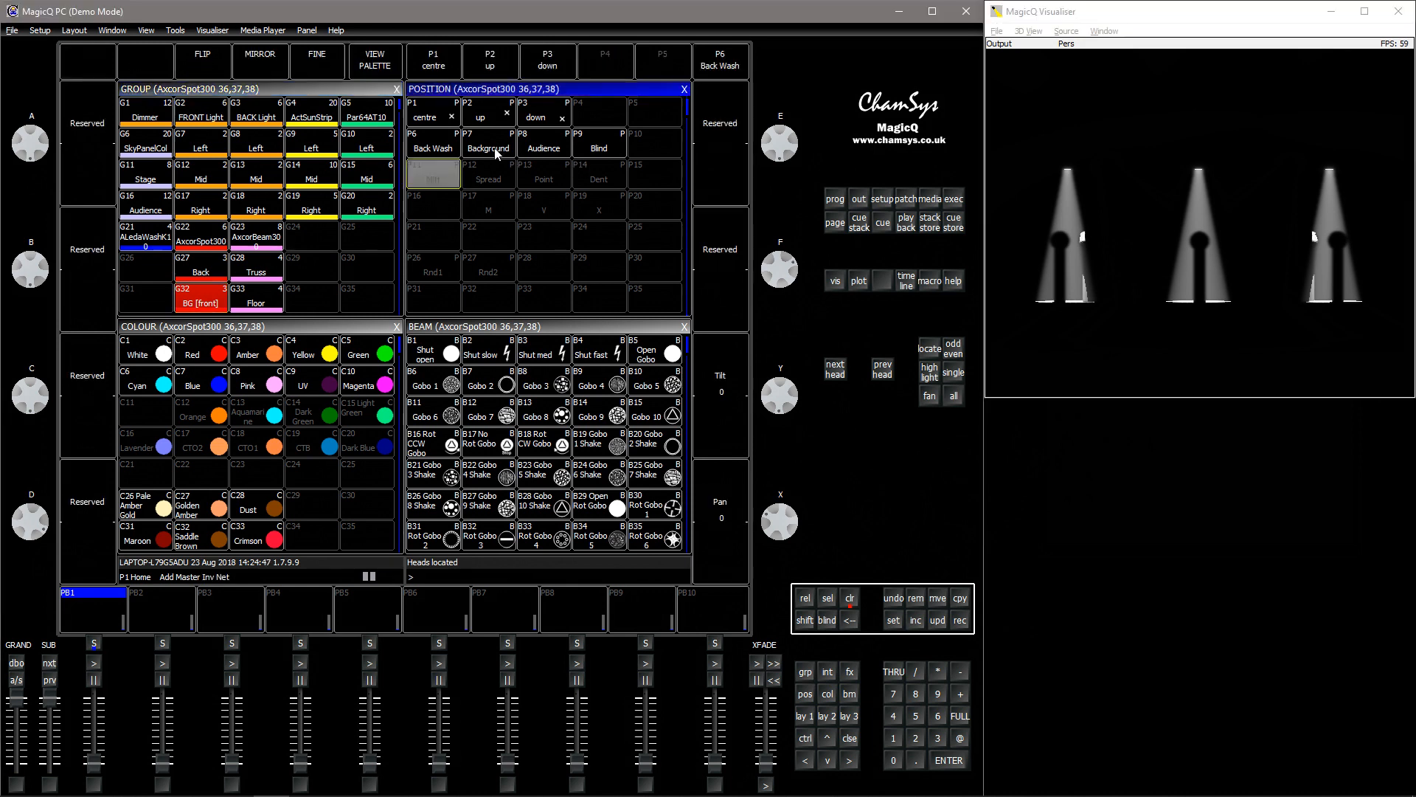
left_click(646, 378)
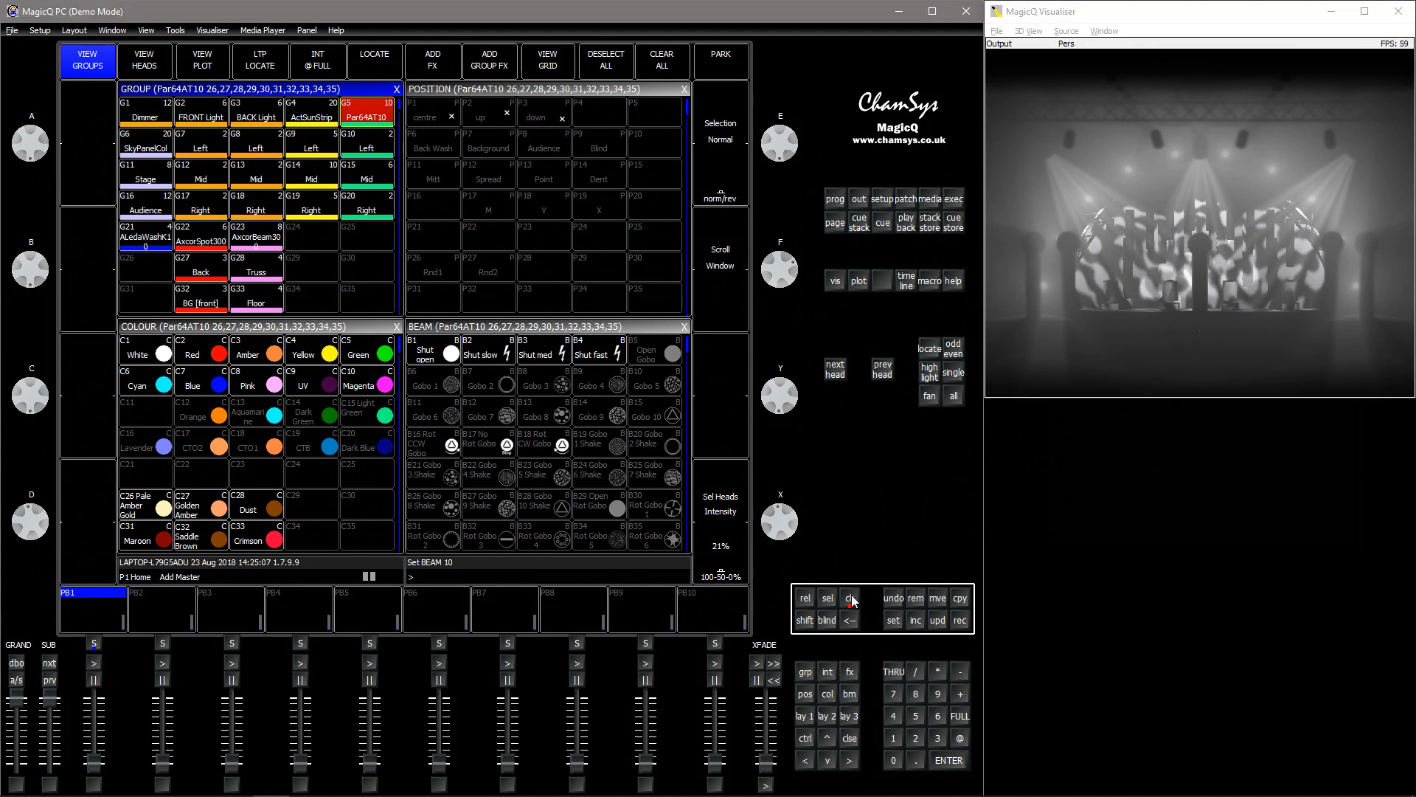
left_click(850, 597)
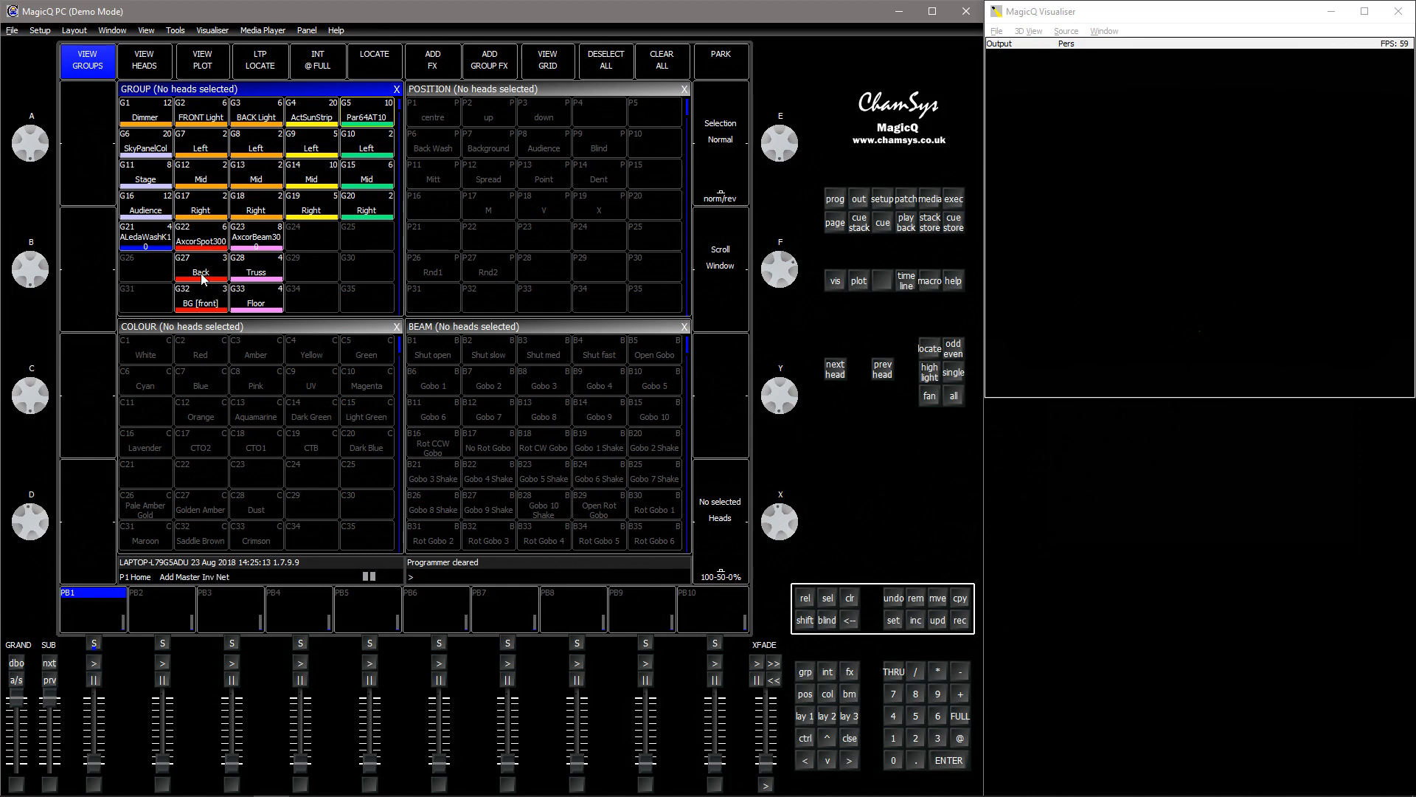
Step: Select the Back group at Background position, then select group G23 AxcorBeam300
left_click(200, 298)
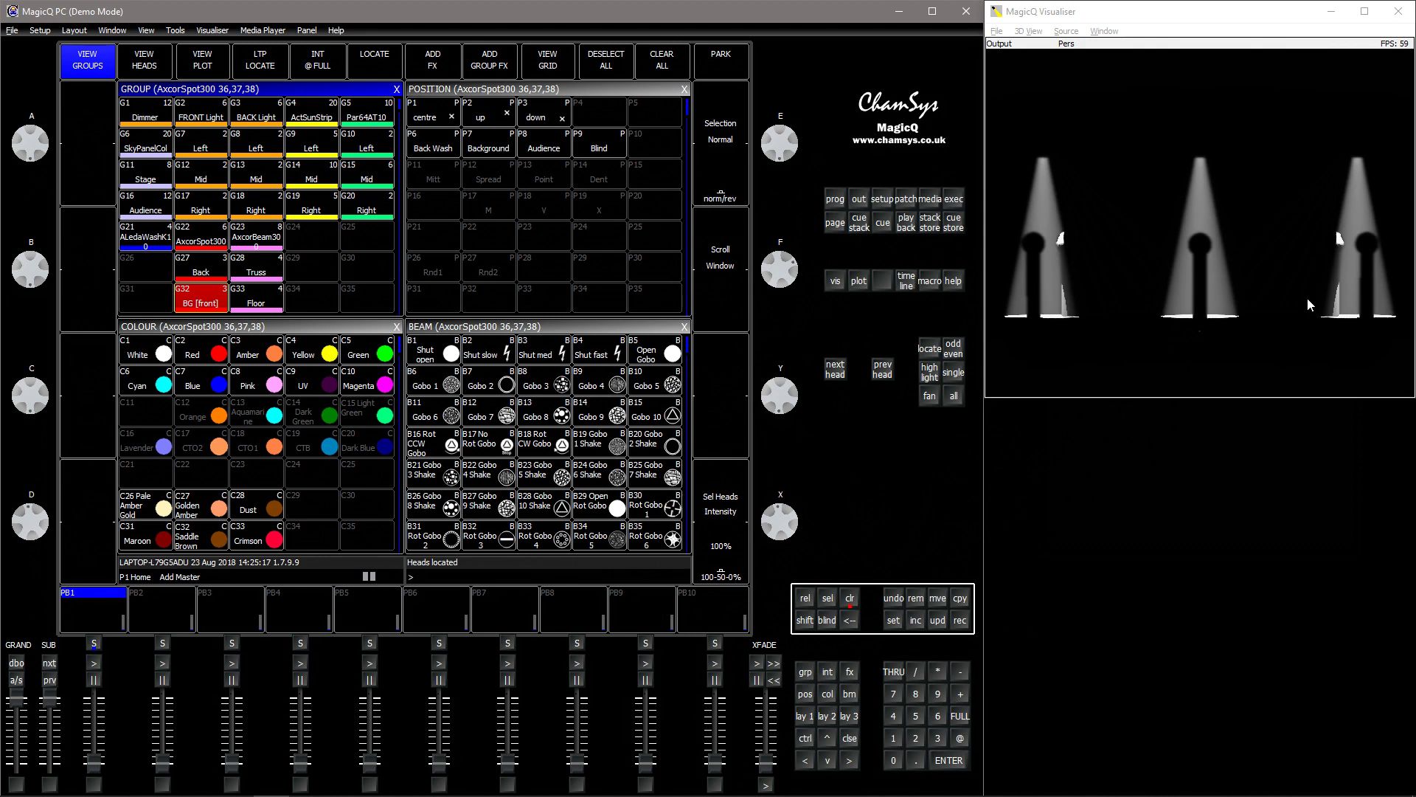
left_click(487, 143)
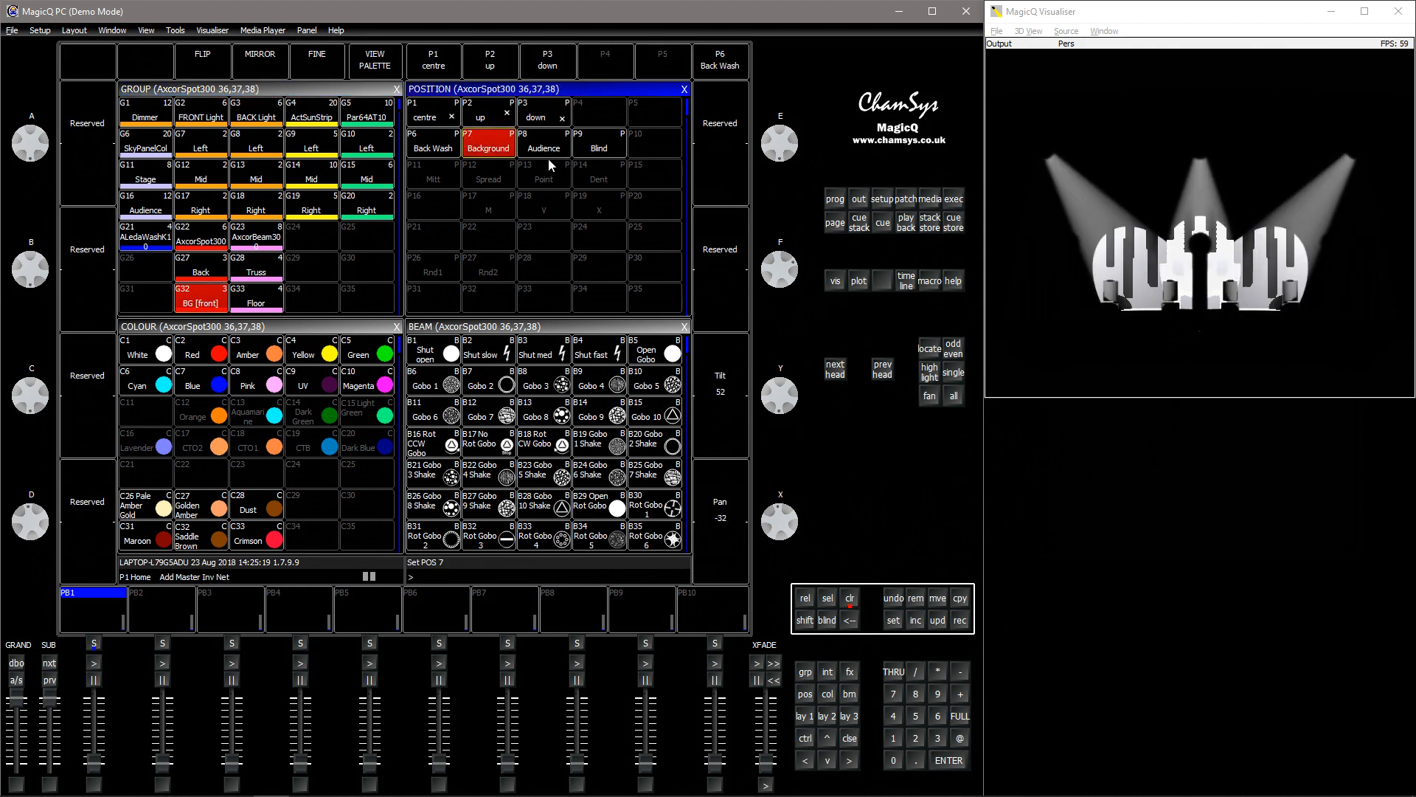
left_click(543, 143)
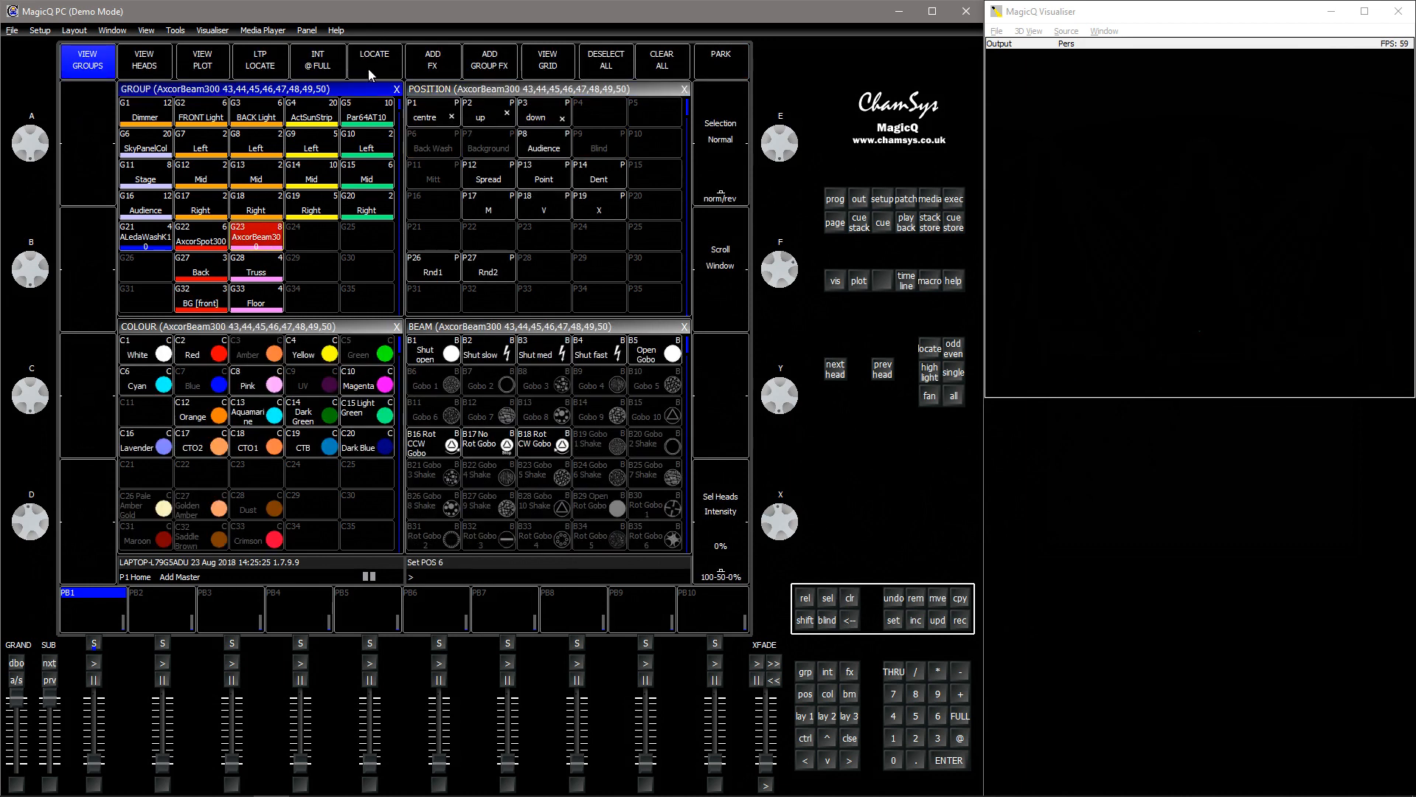
Step: Locate the beams, cycle Audience, Point, Dent, V, X, Rnd1, Rnd2, Point palettes, then locate again
left_click(395, 61)
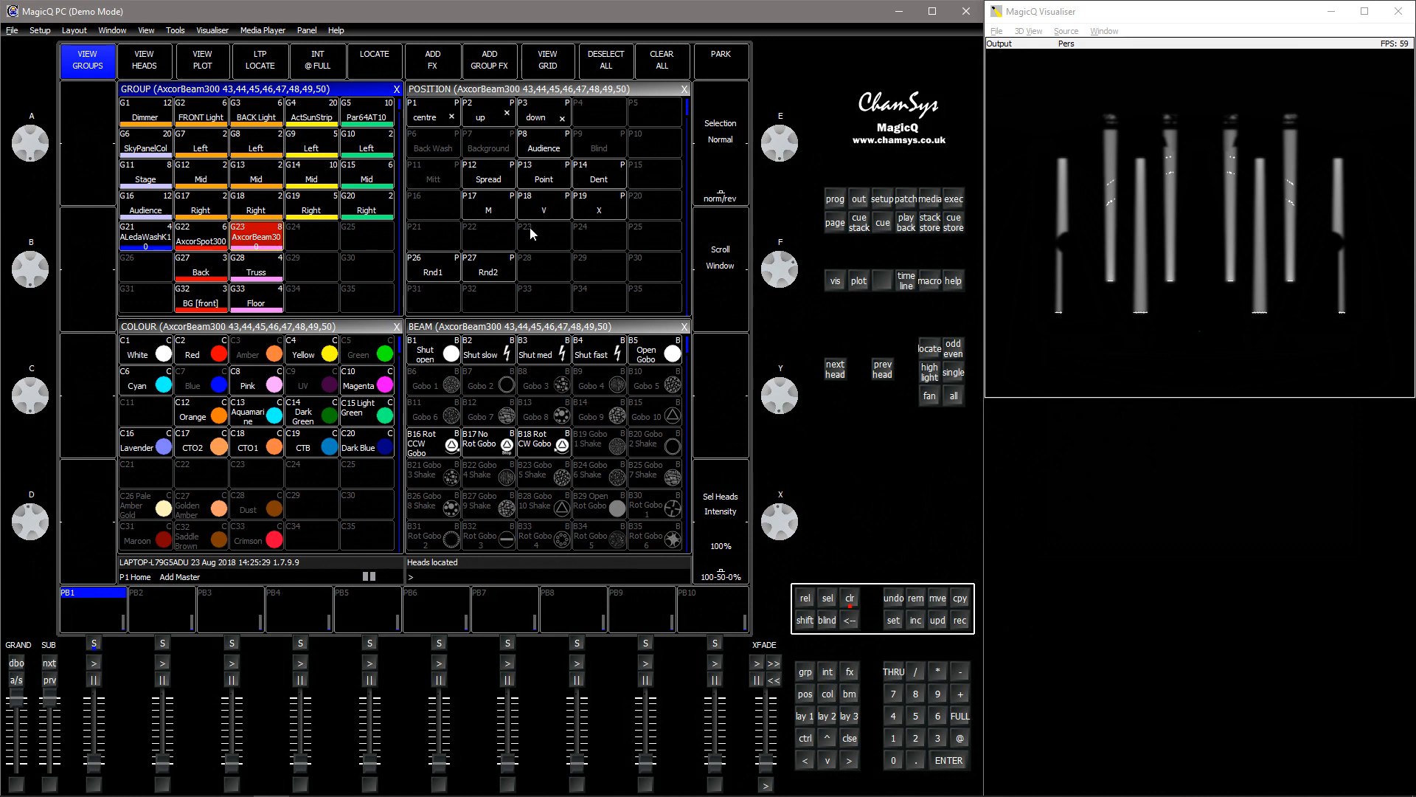
left_click(543, 142)
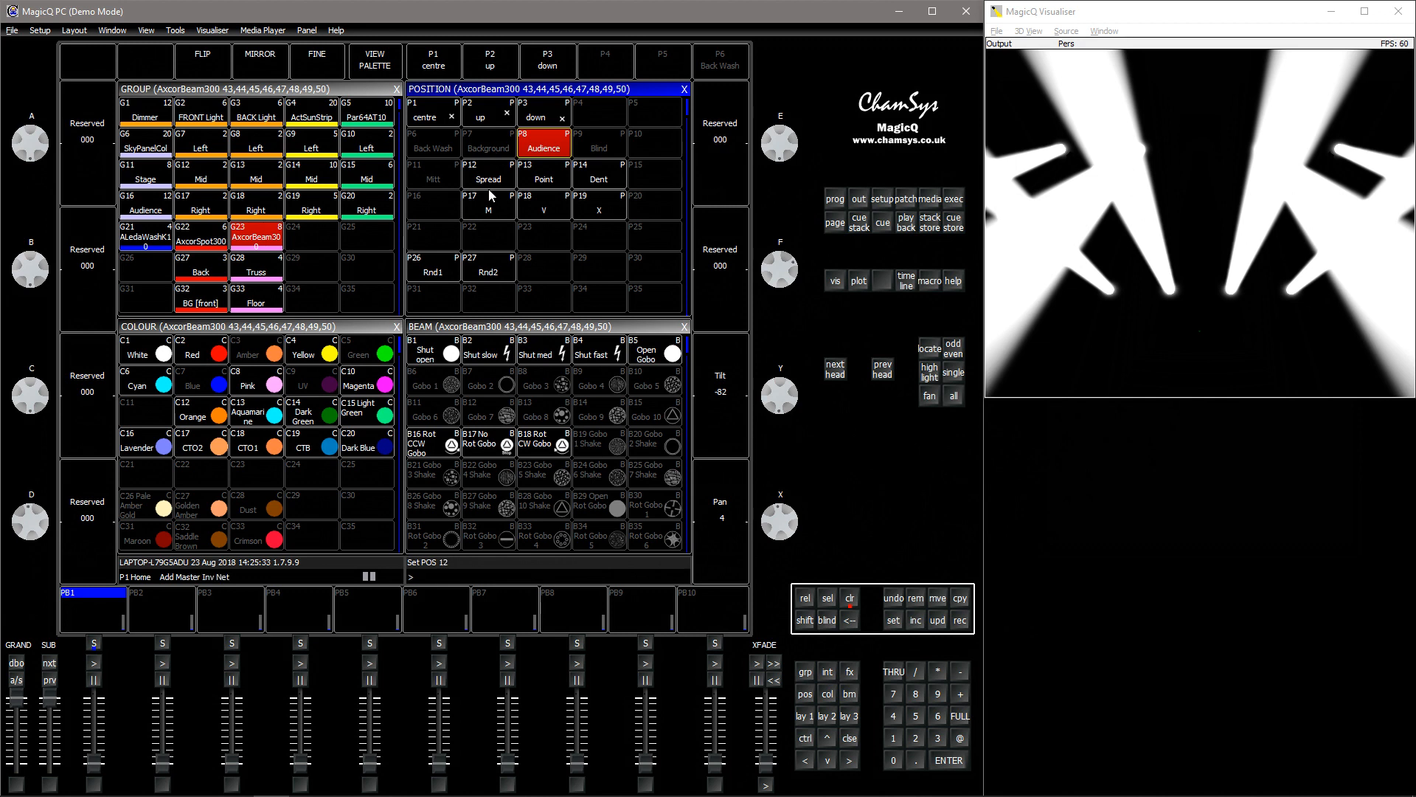
left_click(543, 178)
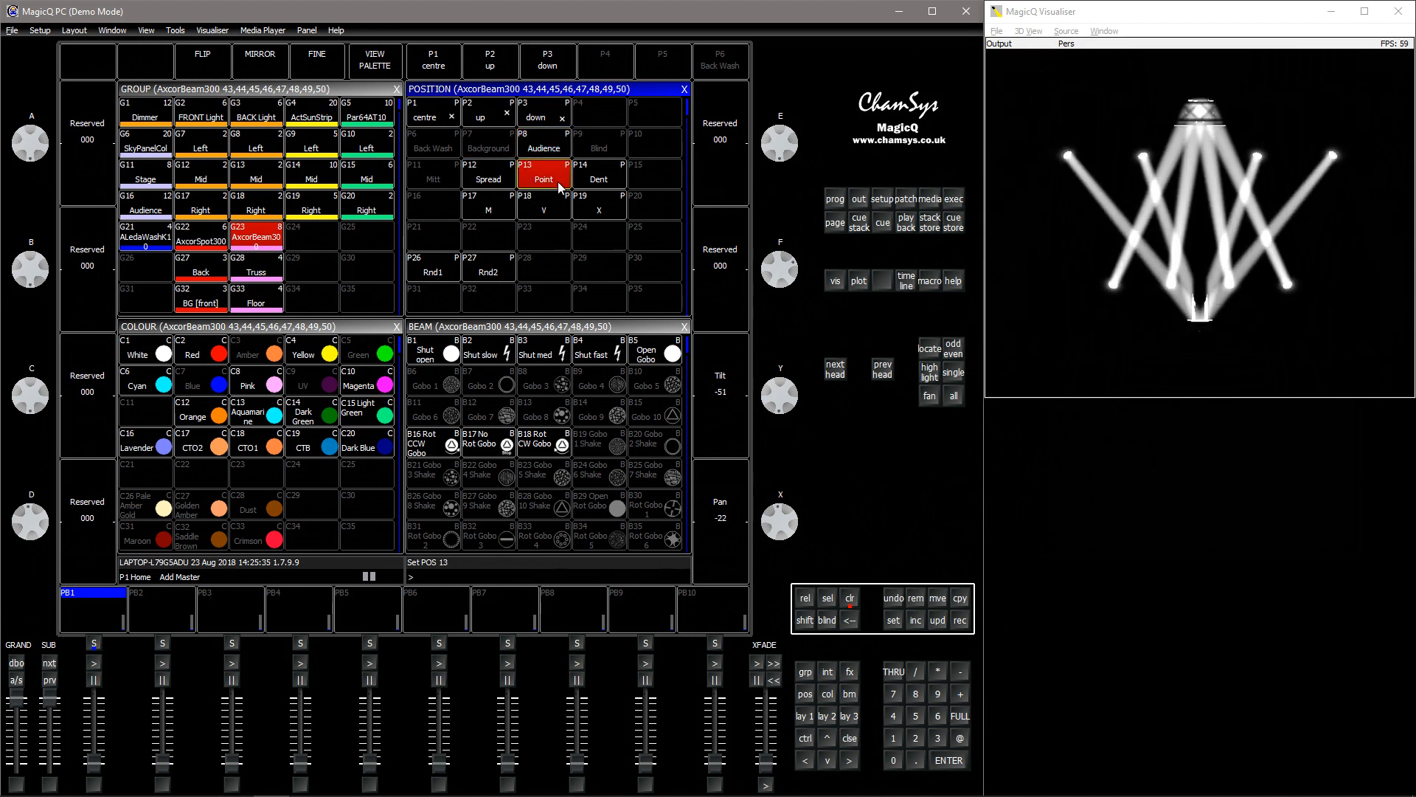
left_click(599, 174)
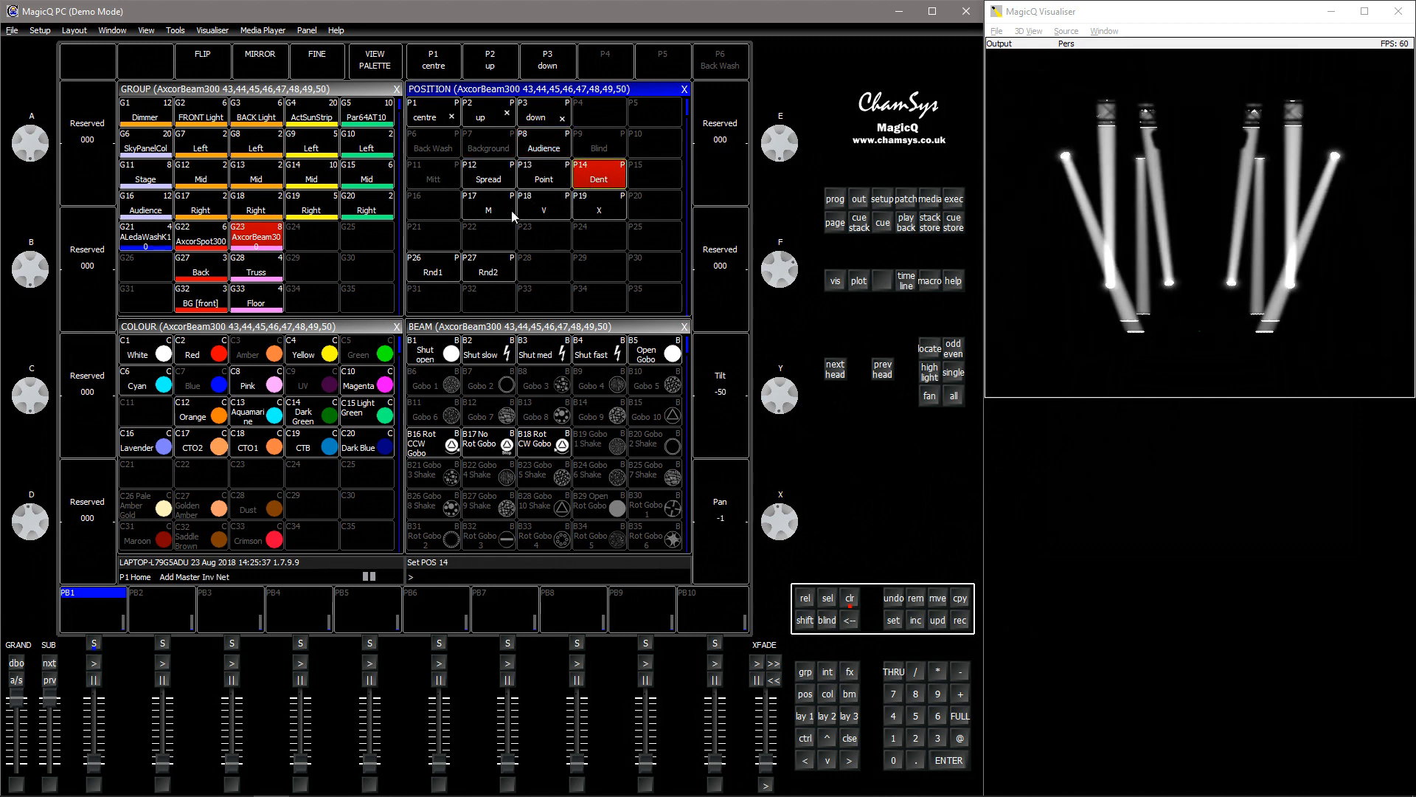
left_click(543, 203)
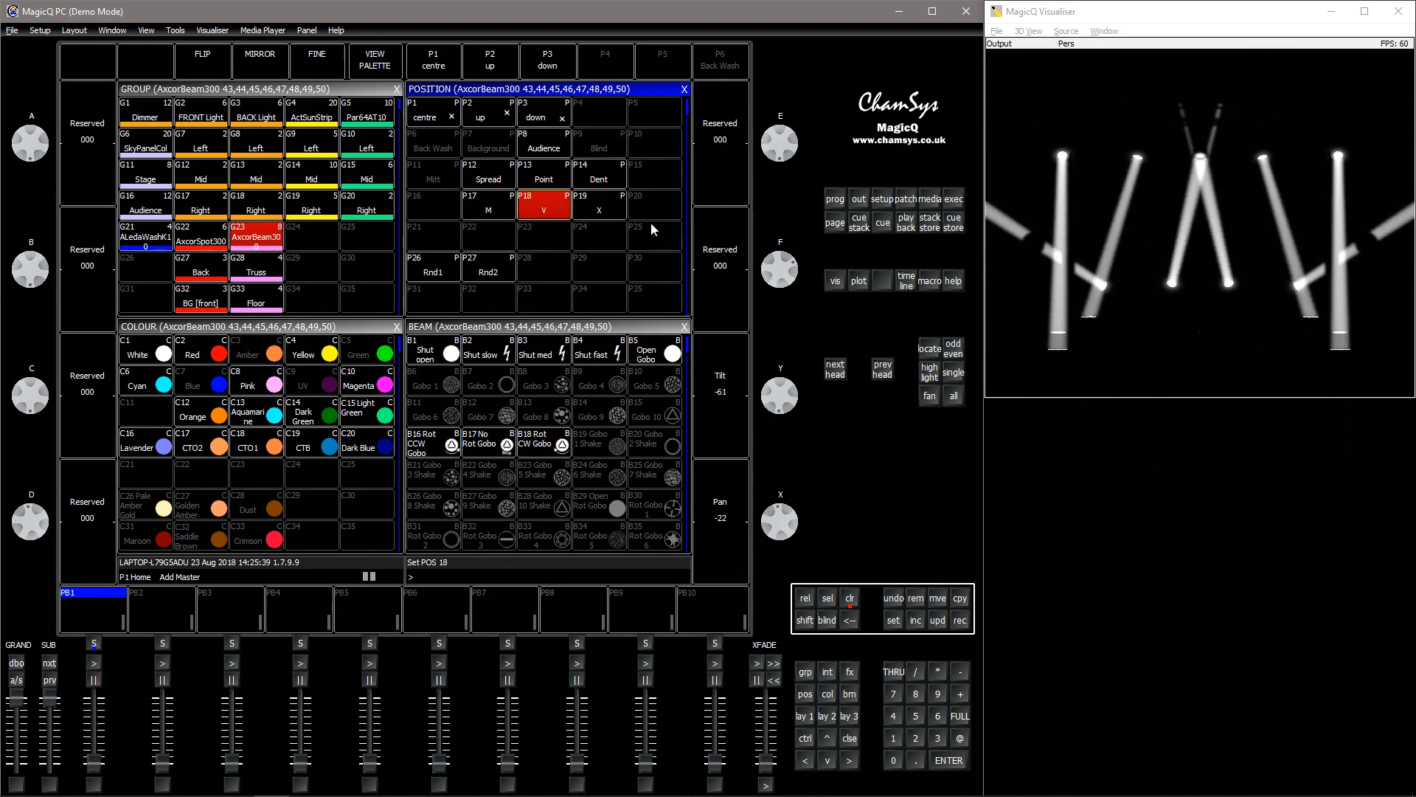
left_click(599, 205)
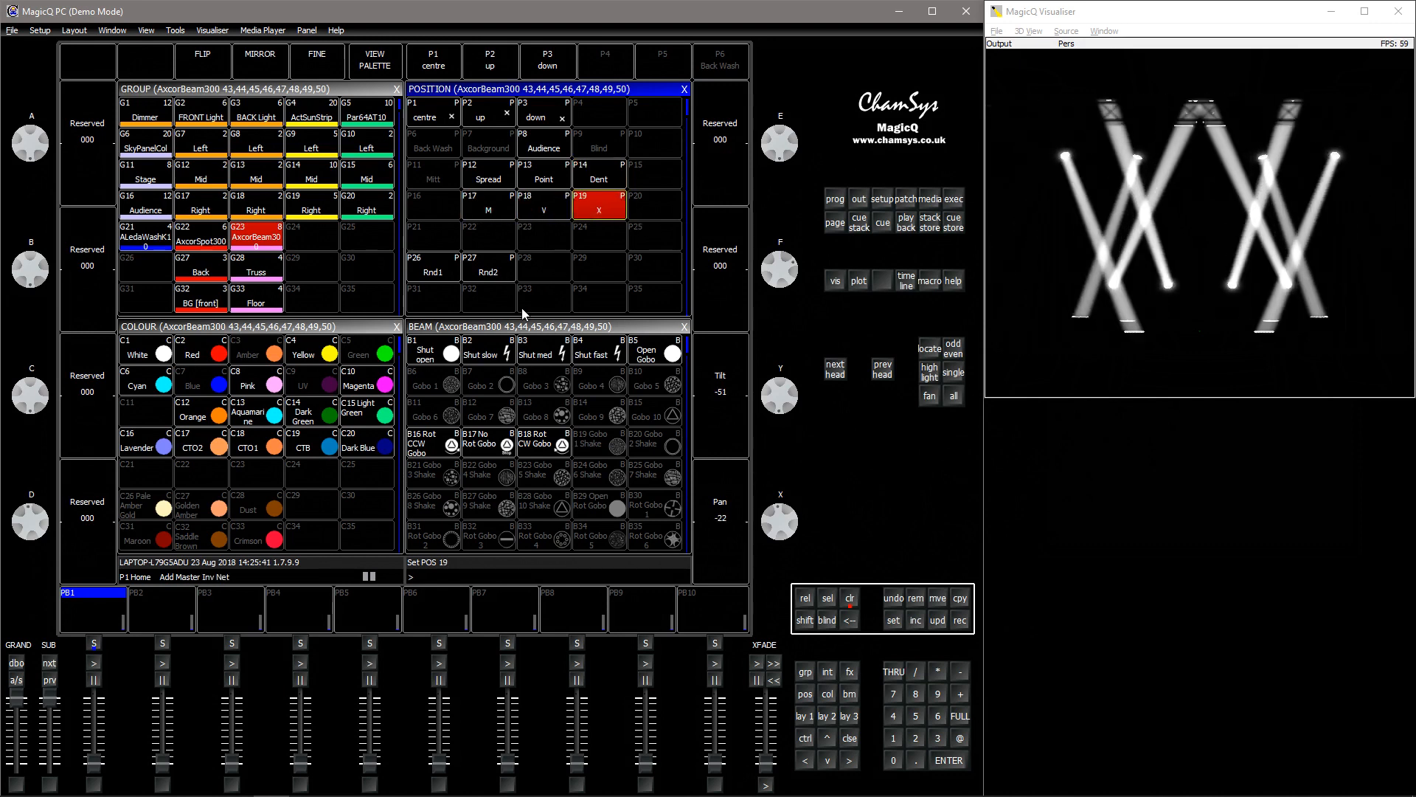
left_click(433, 266)
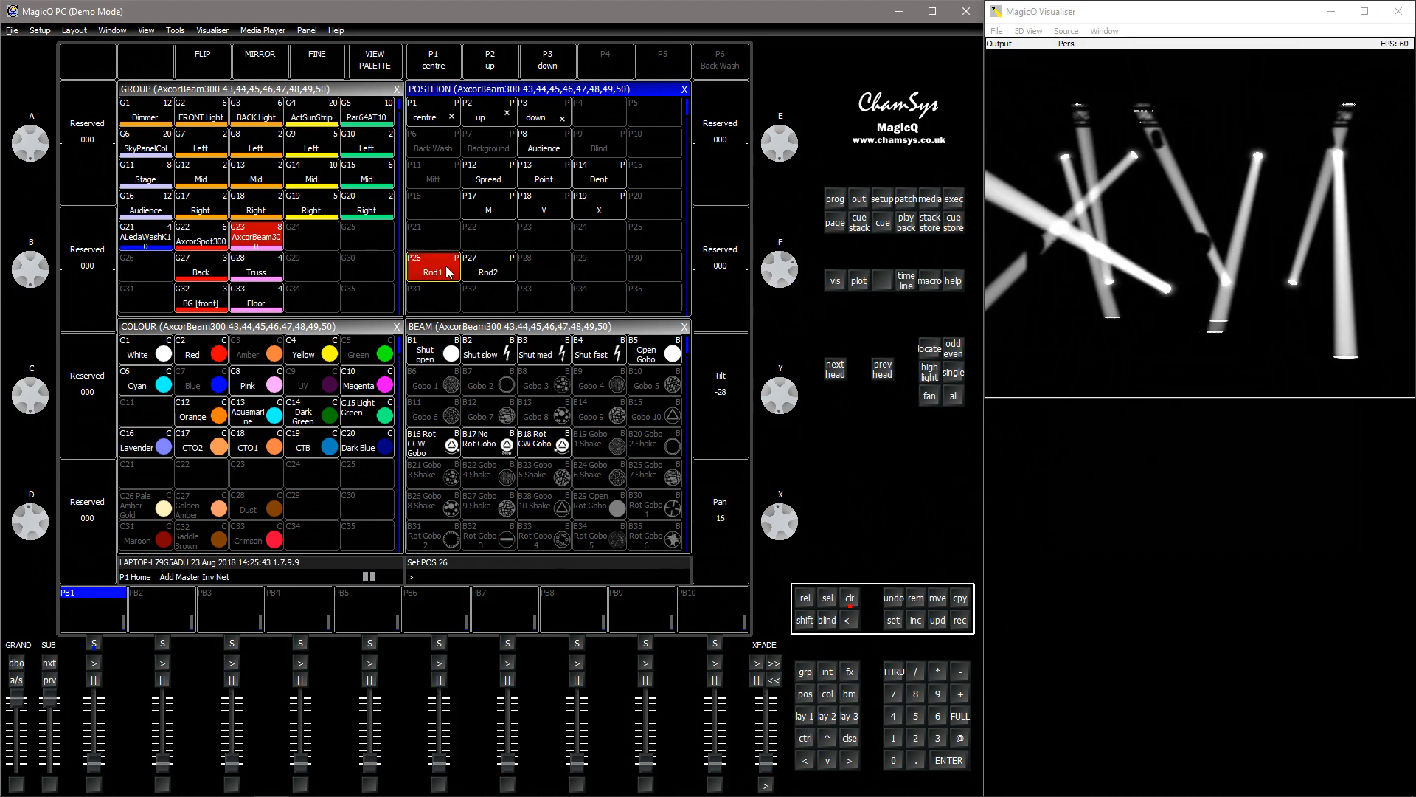
left_click(487, 272)
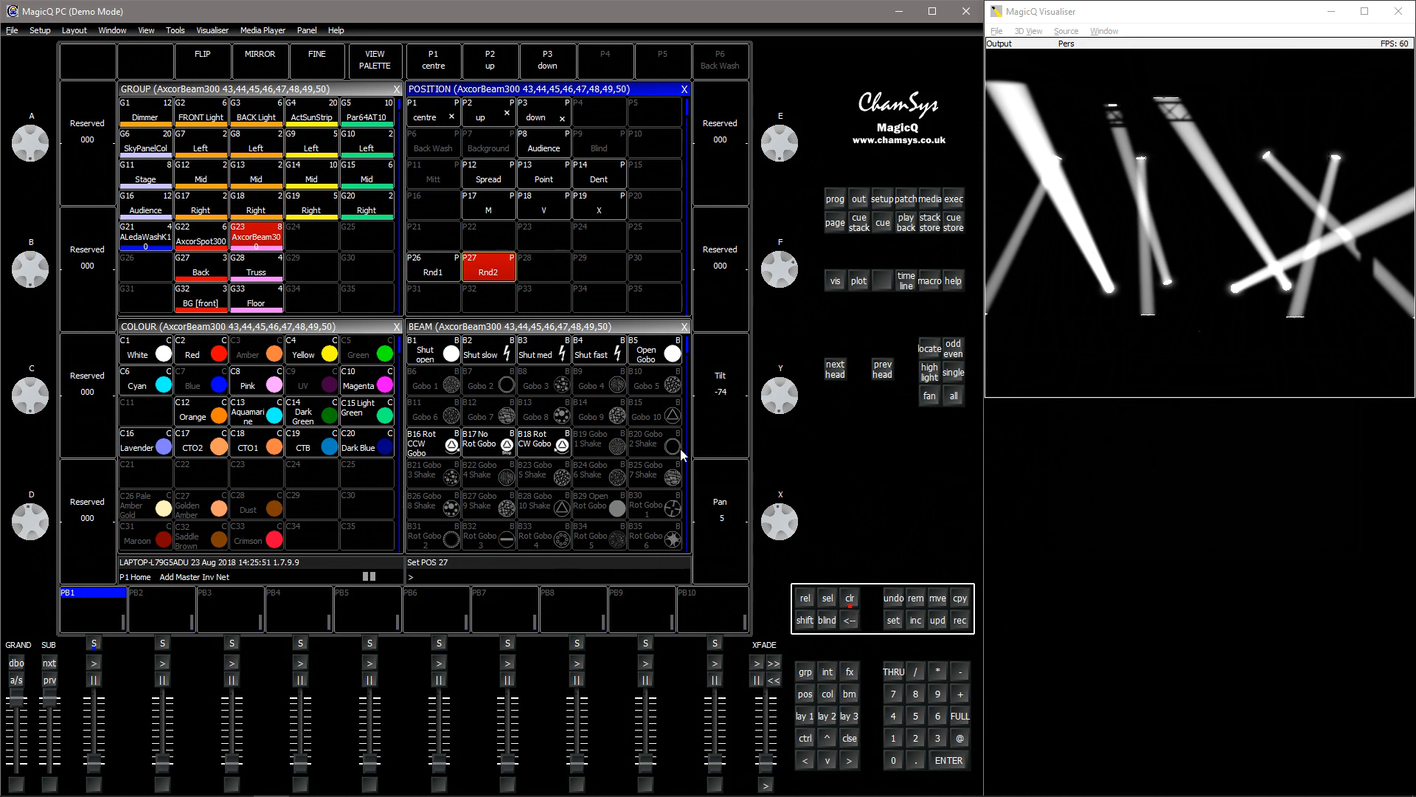
left_click(542, 174)
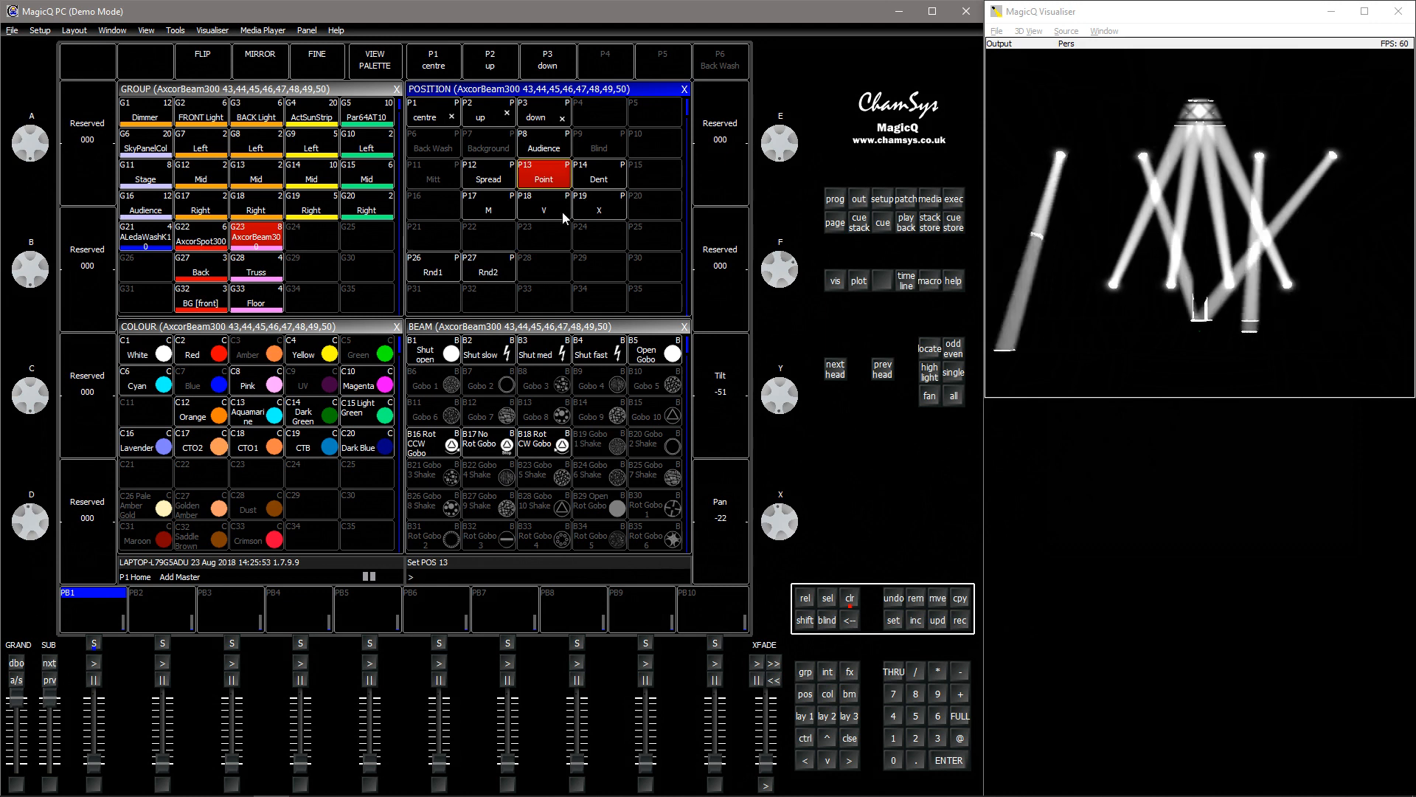
left_click(489, 205)
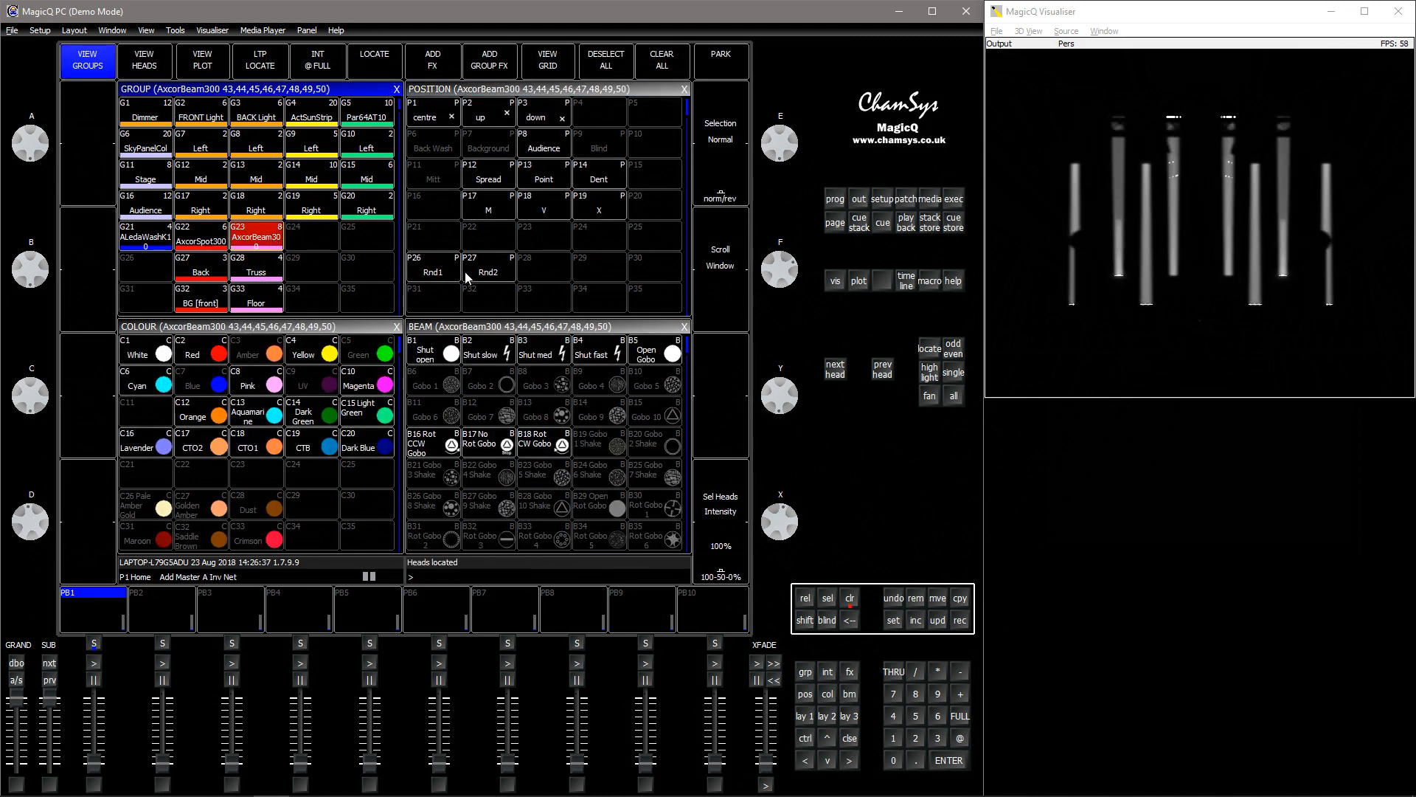
Step: Aim the beams into M, V and X shapes, then apply the Rnd1 position
left_click(487, 204)
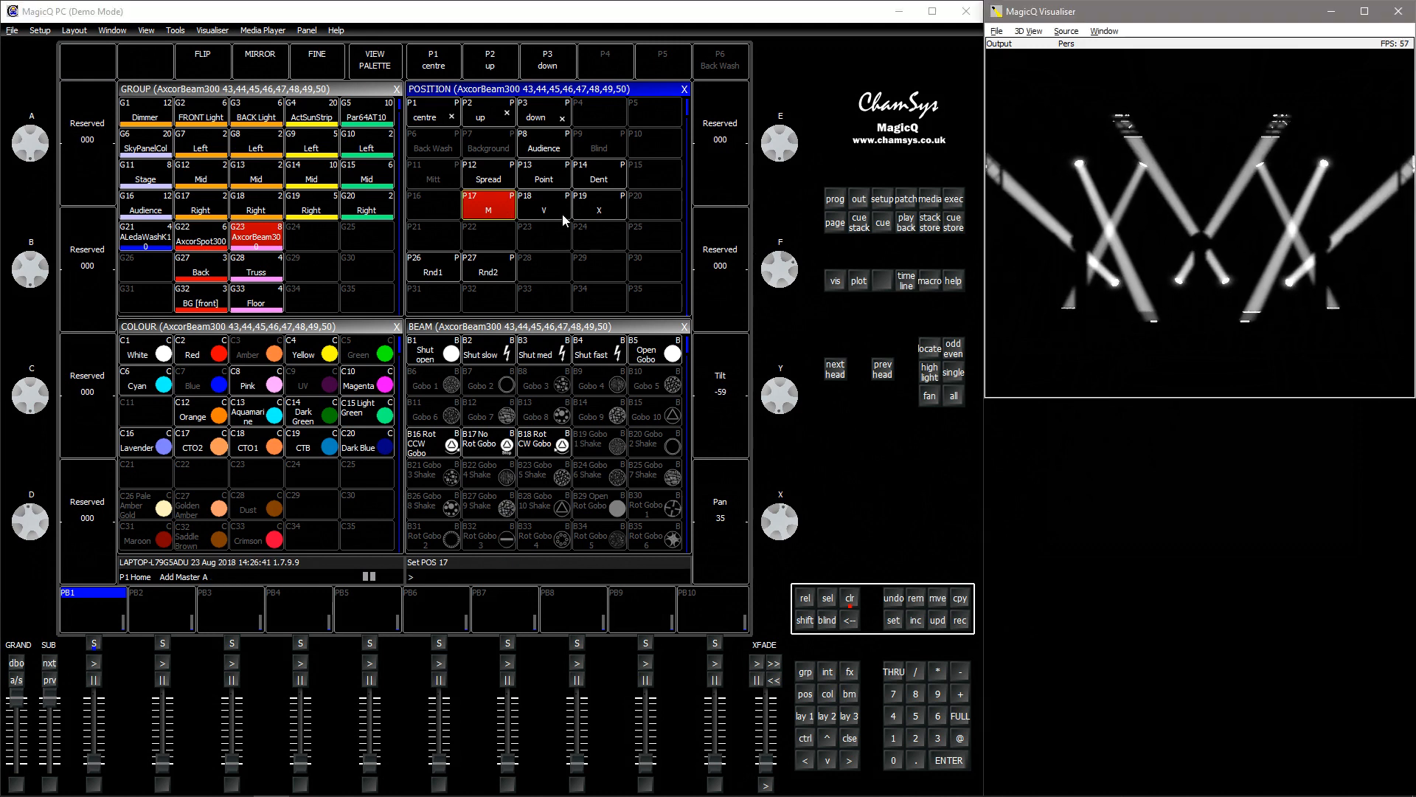
left_click(543, 205)
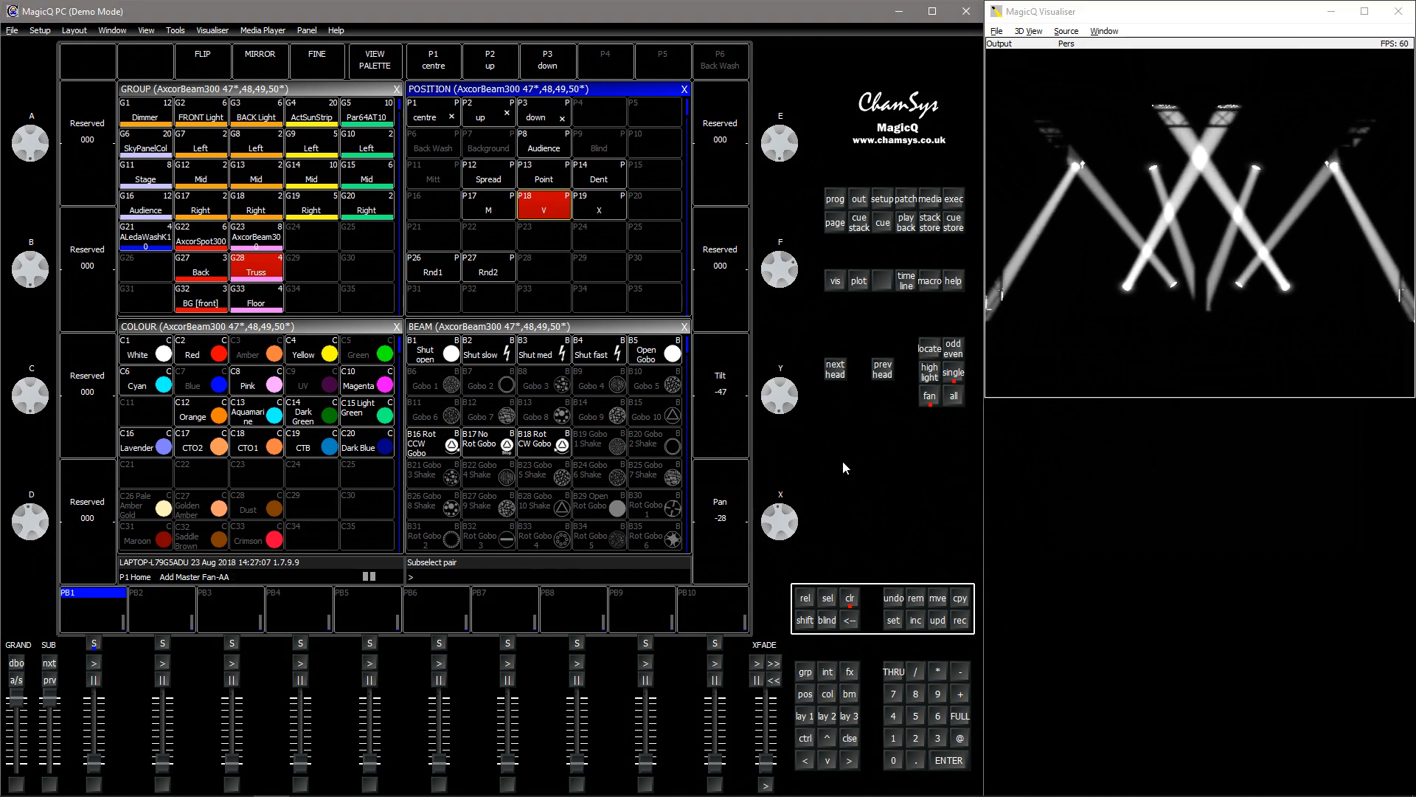
left_click(543, 205)
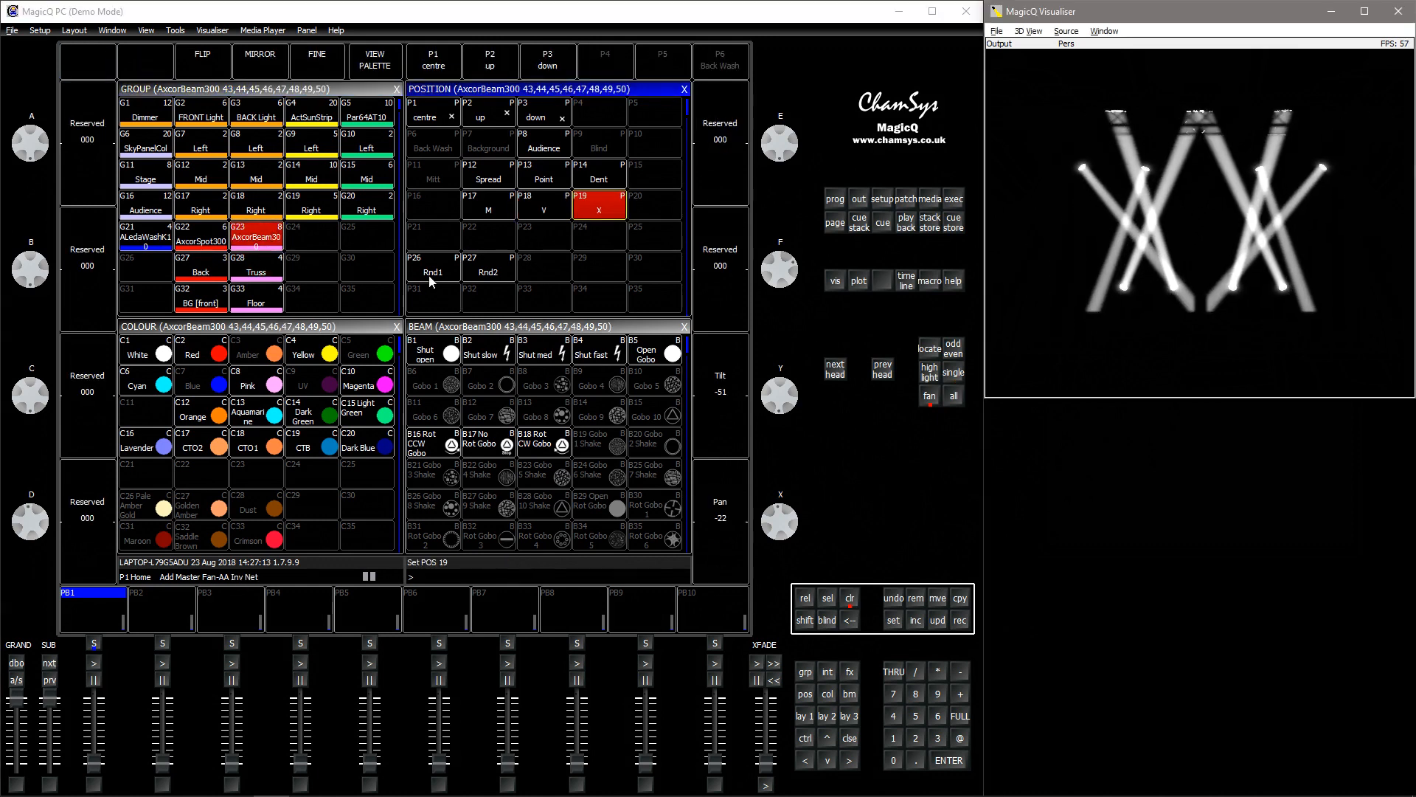
left_click(434, 265)
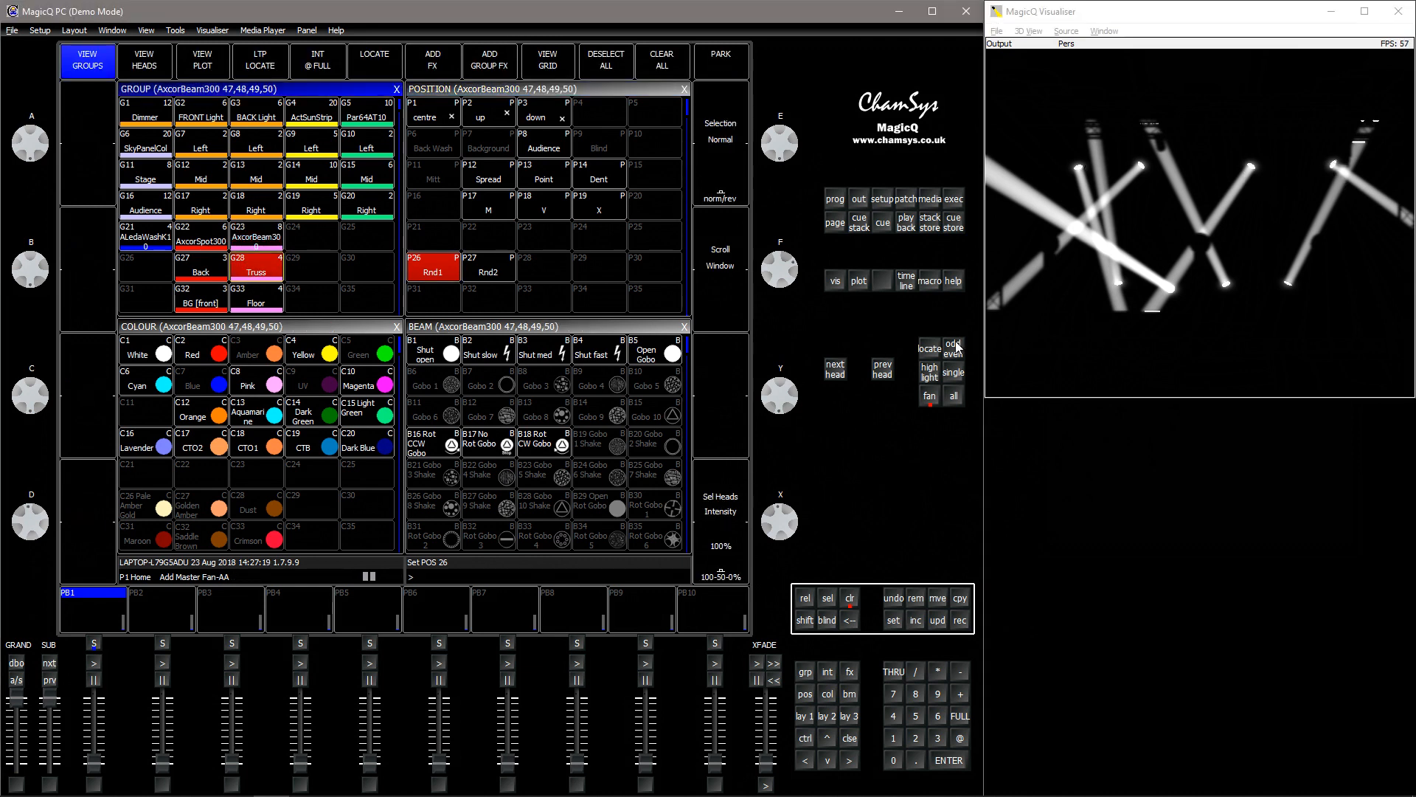
Step: Subselect odd/even beams, record their positions into Rnd2 with YES, then set all beams to P19 X
left_click(953, 348)
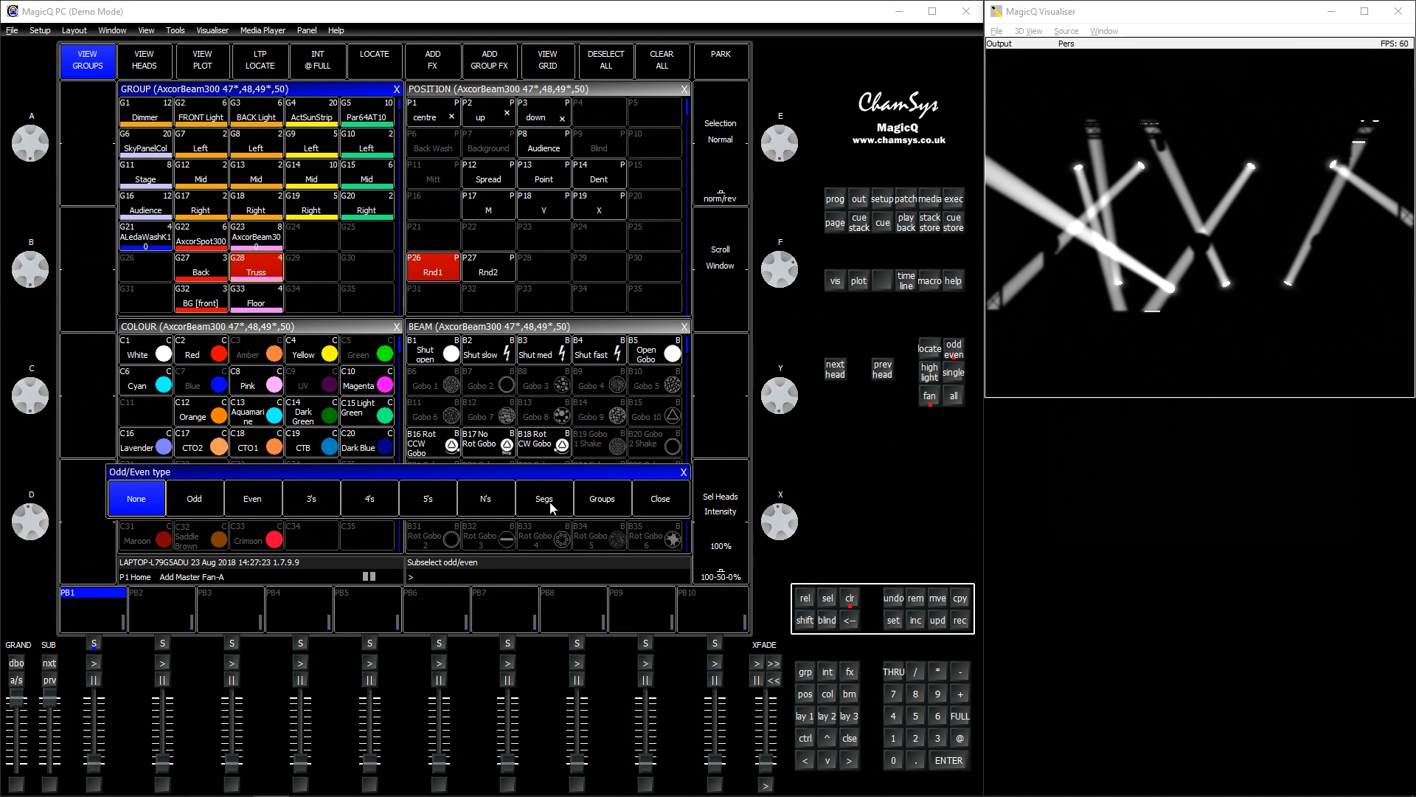
mouse_move(381, 508)
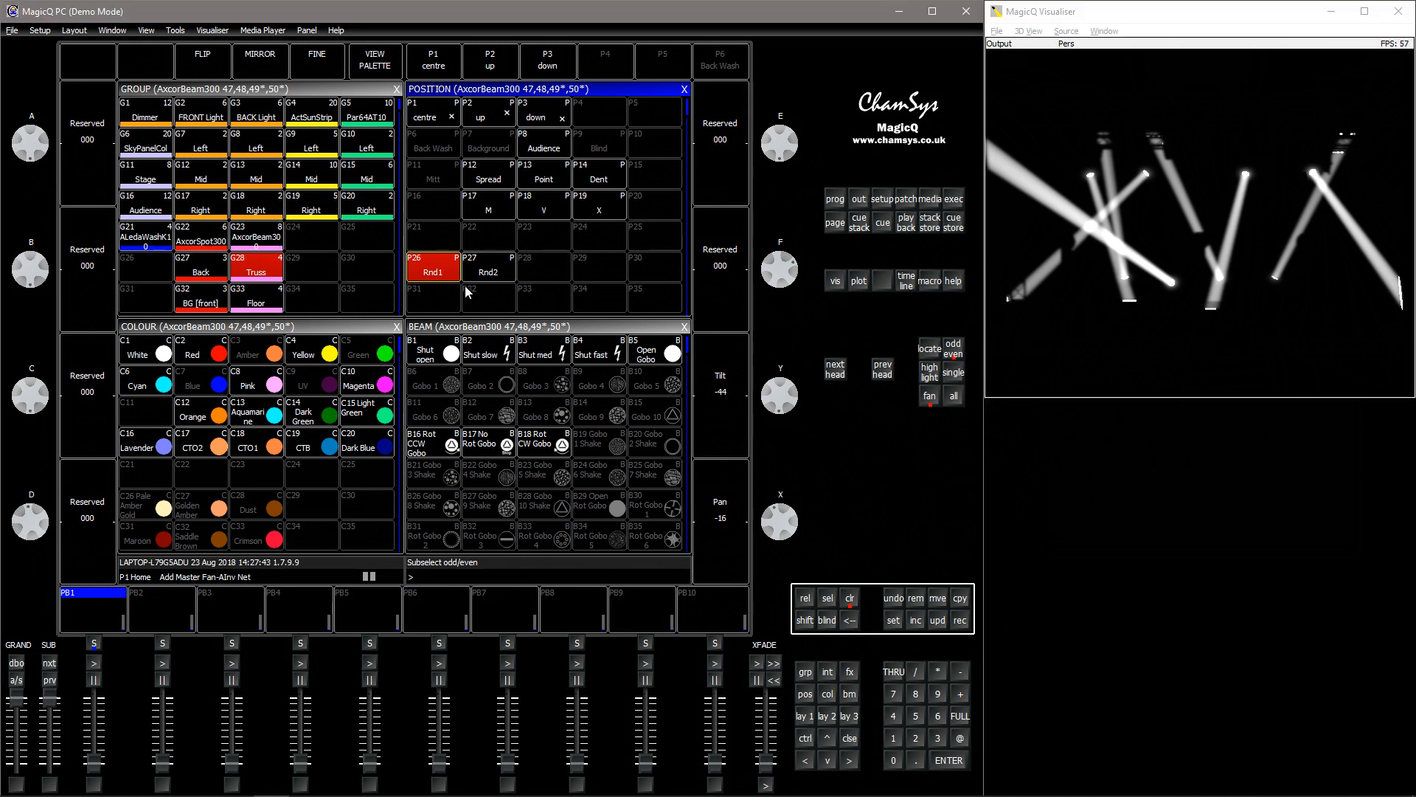
left_click(489, 266)
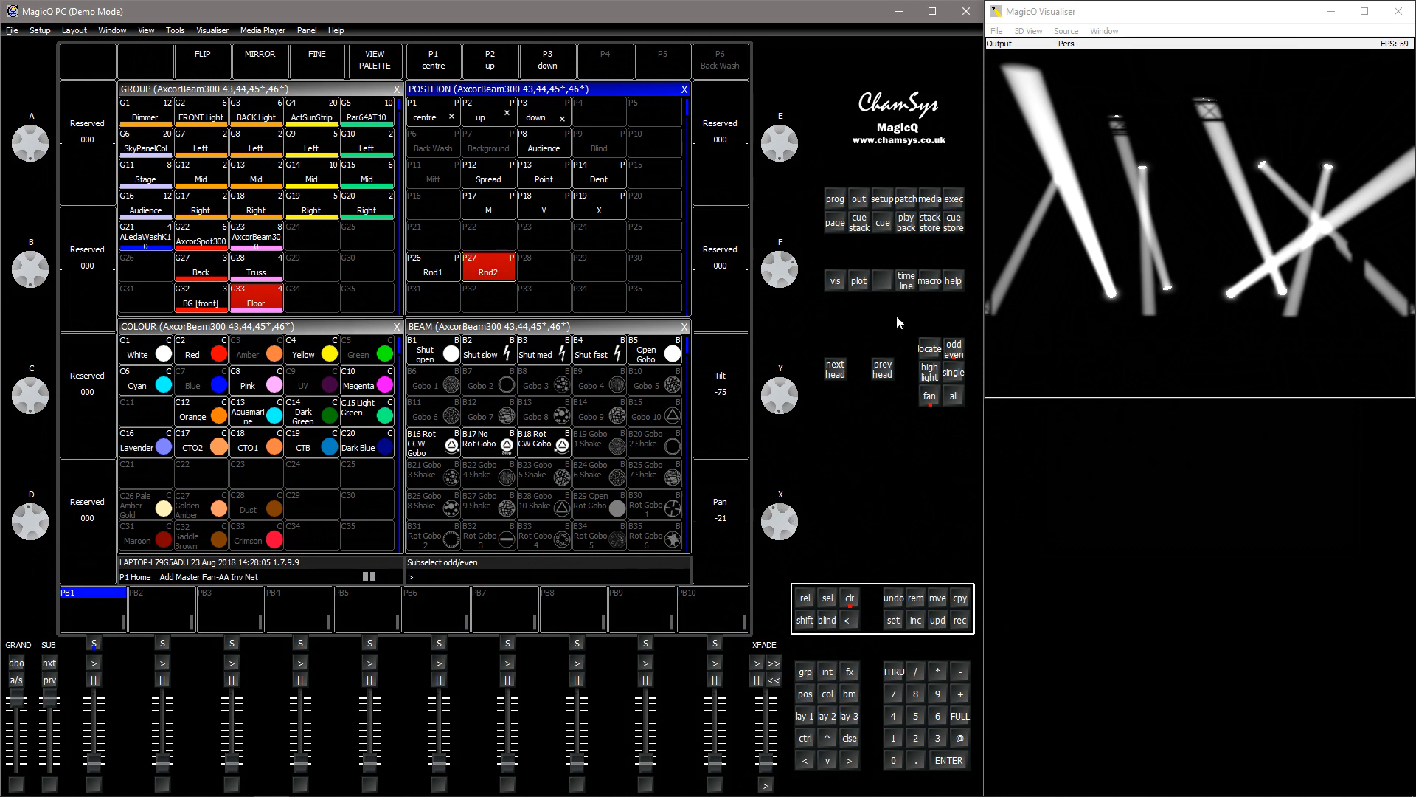
left_click(488, 266)
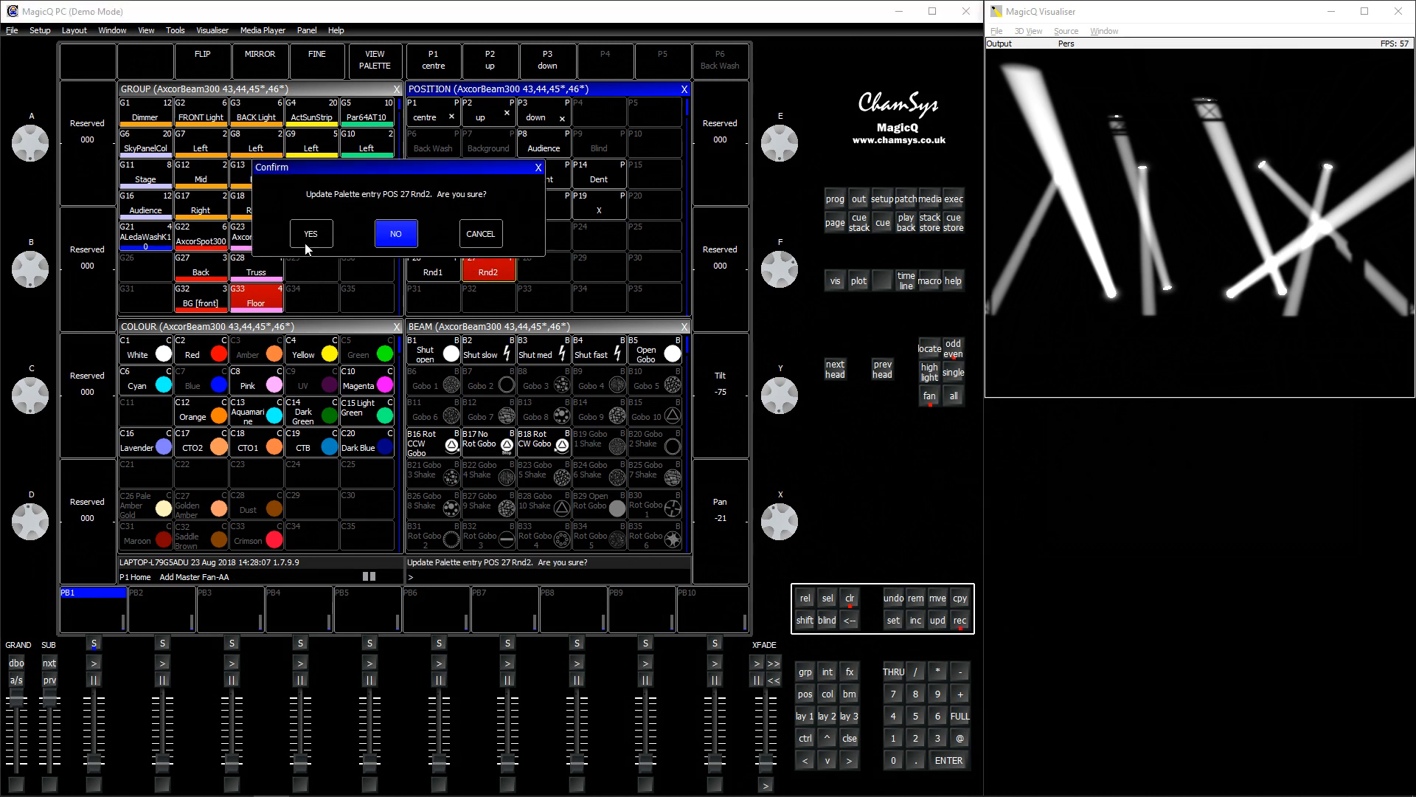
left_click(310, 233)
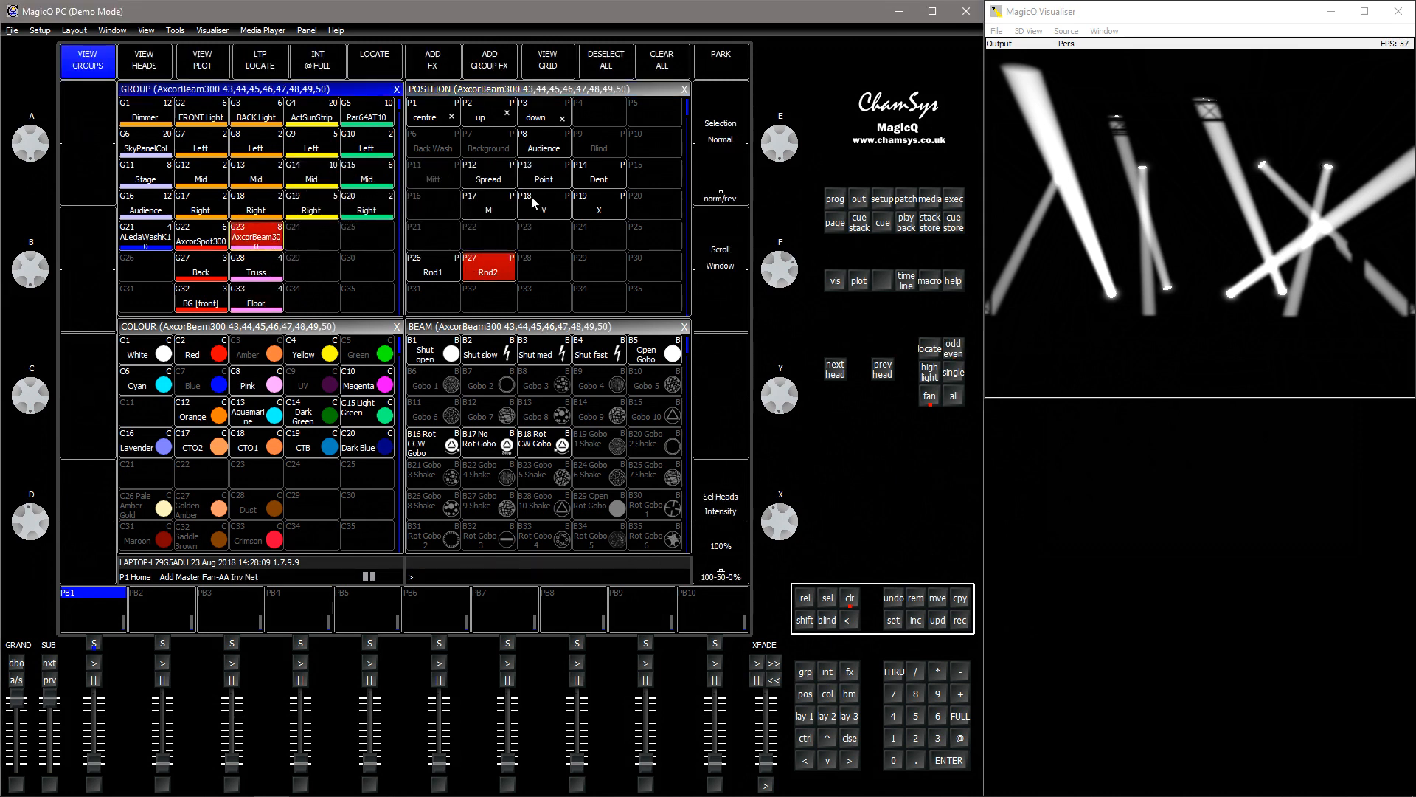
left_click(599, 203)
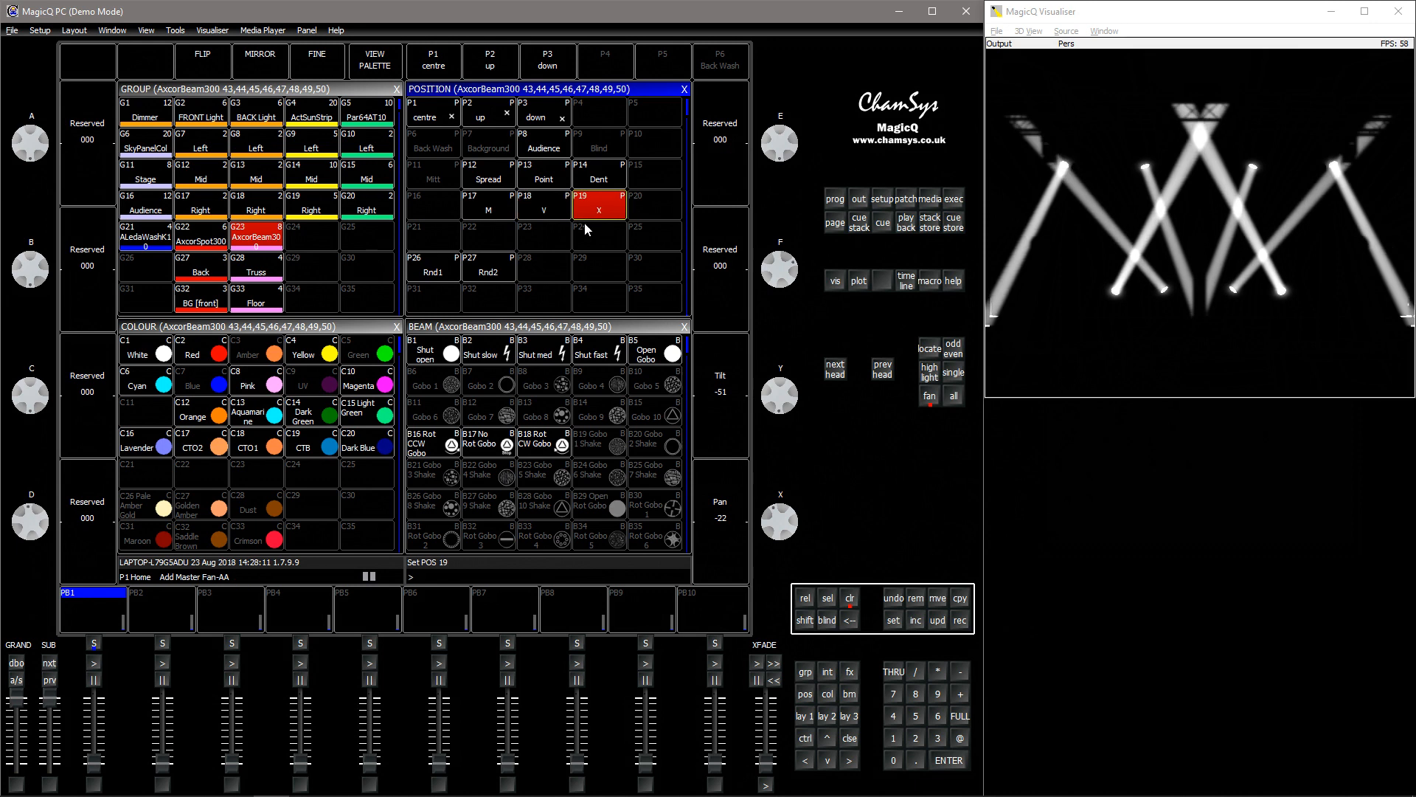
Step: Bring up the Par64AT10 wash lights briefly, then clear the programmer with CLR
left_click(488, 266)
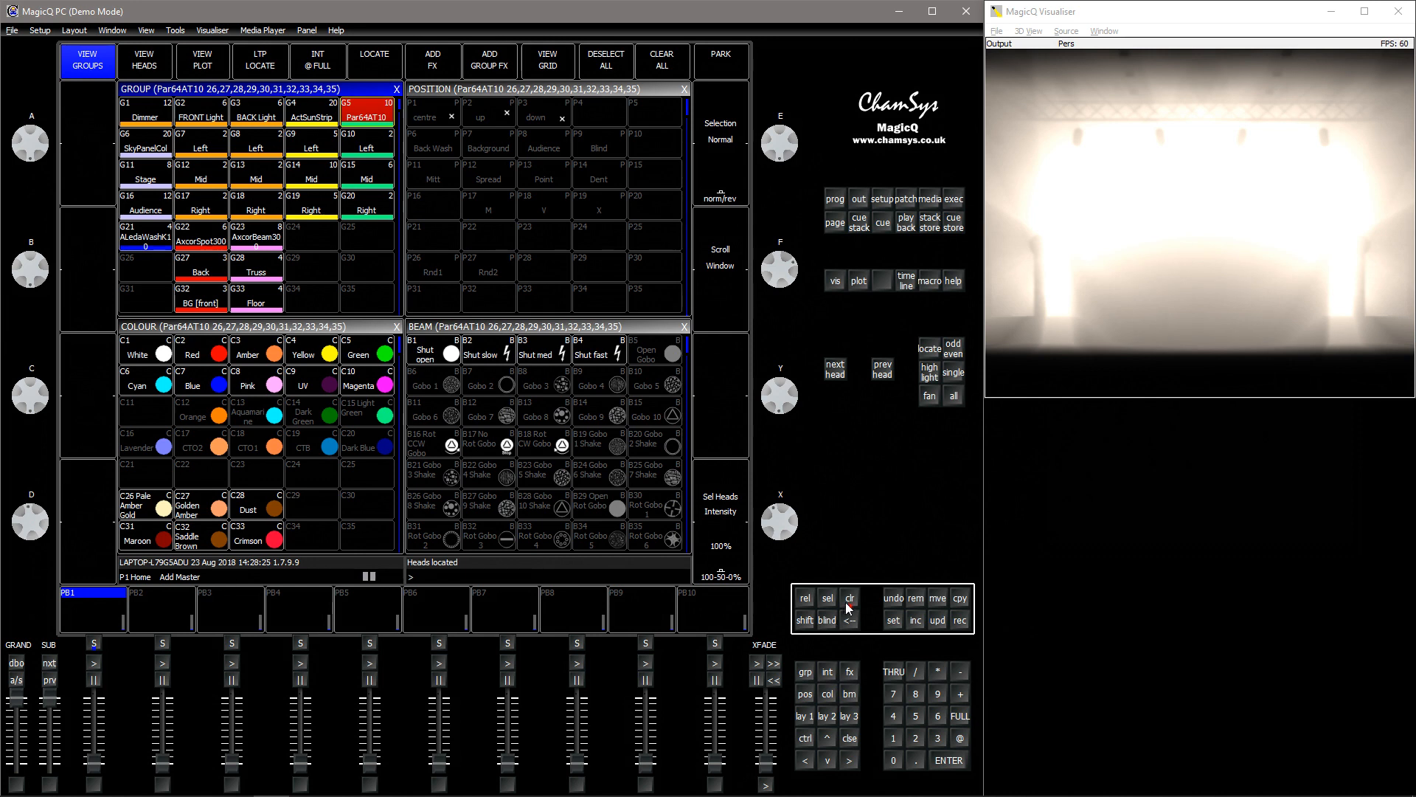
left_click(850, 599)
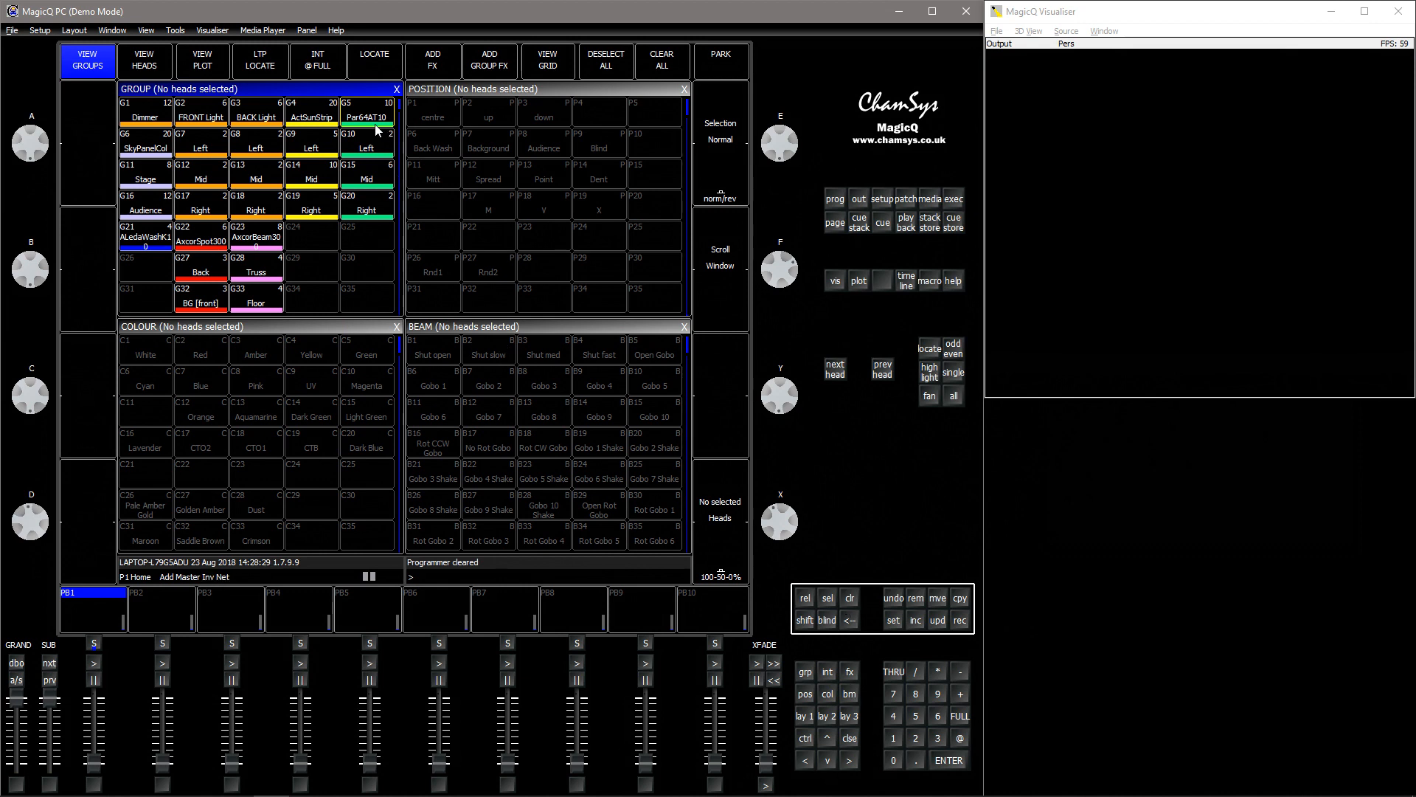
Step: Reselect the Par64AT10 group and run it through Dark Olive Green, Spring Green and Yellow Green
left_click(366, 116)
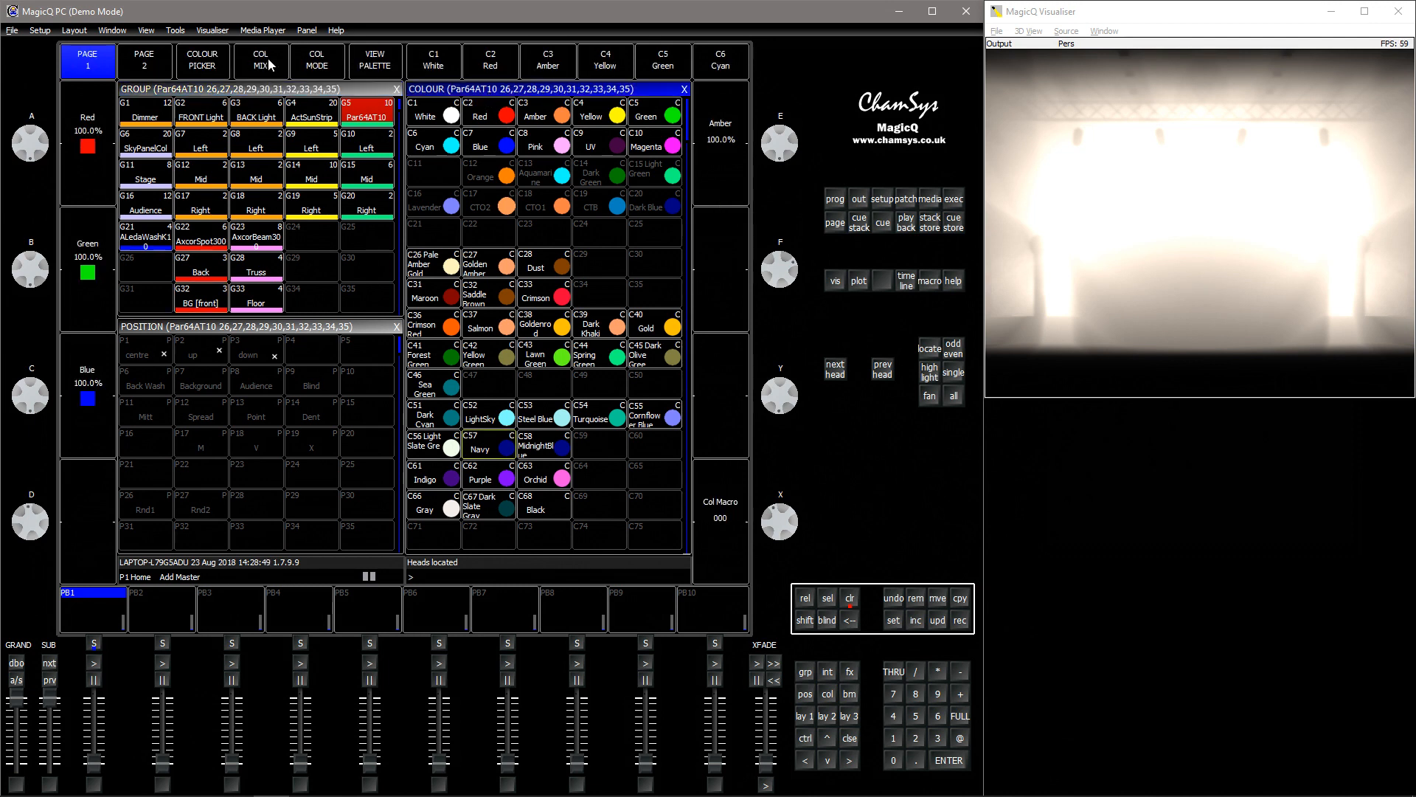
left_click(259, 62)
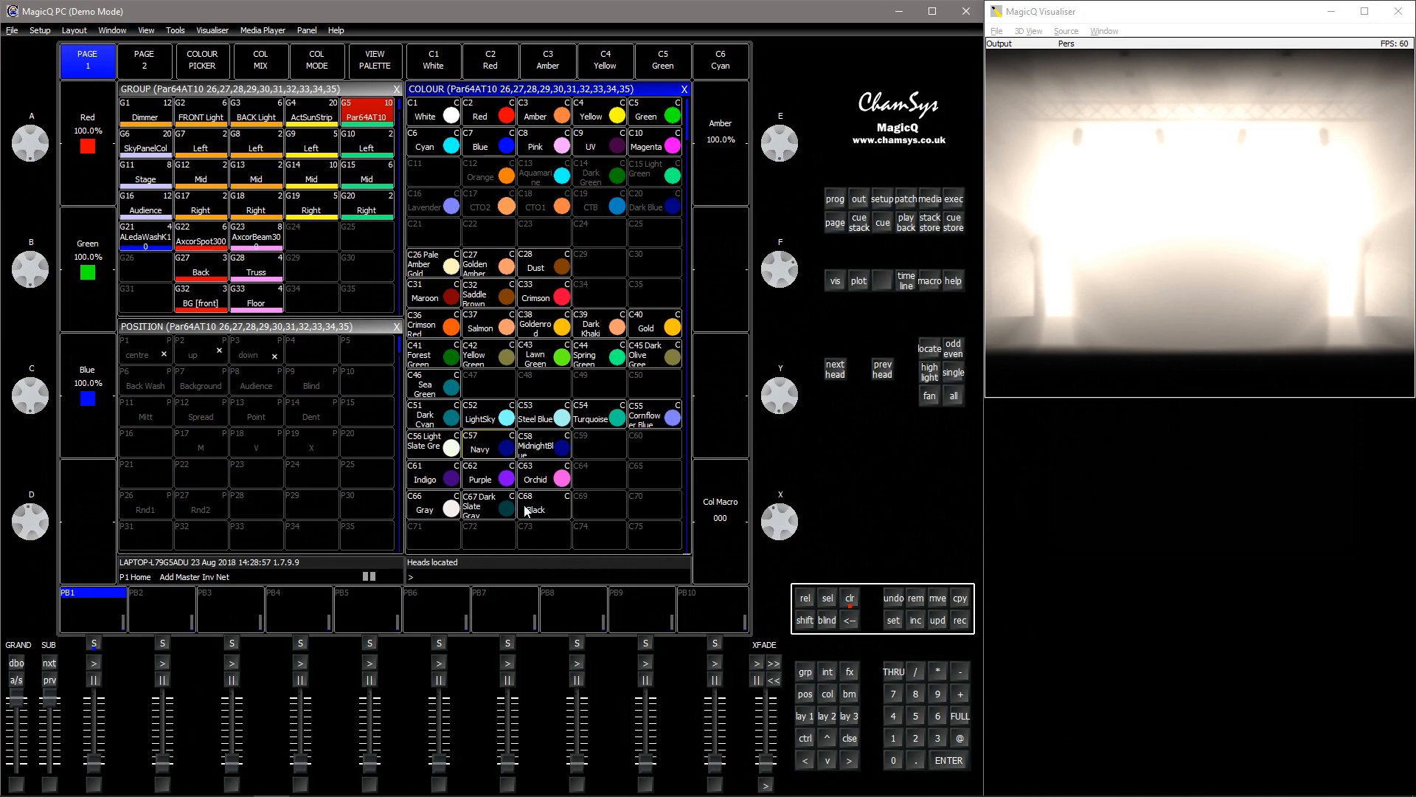
left_click(653, 354)
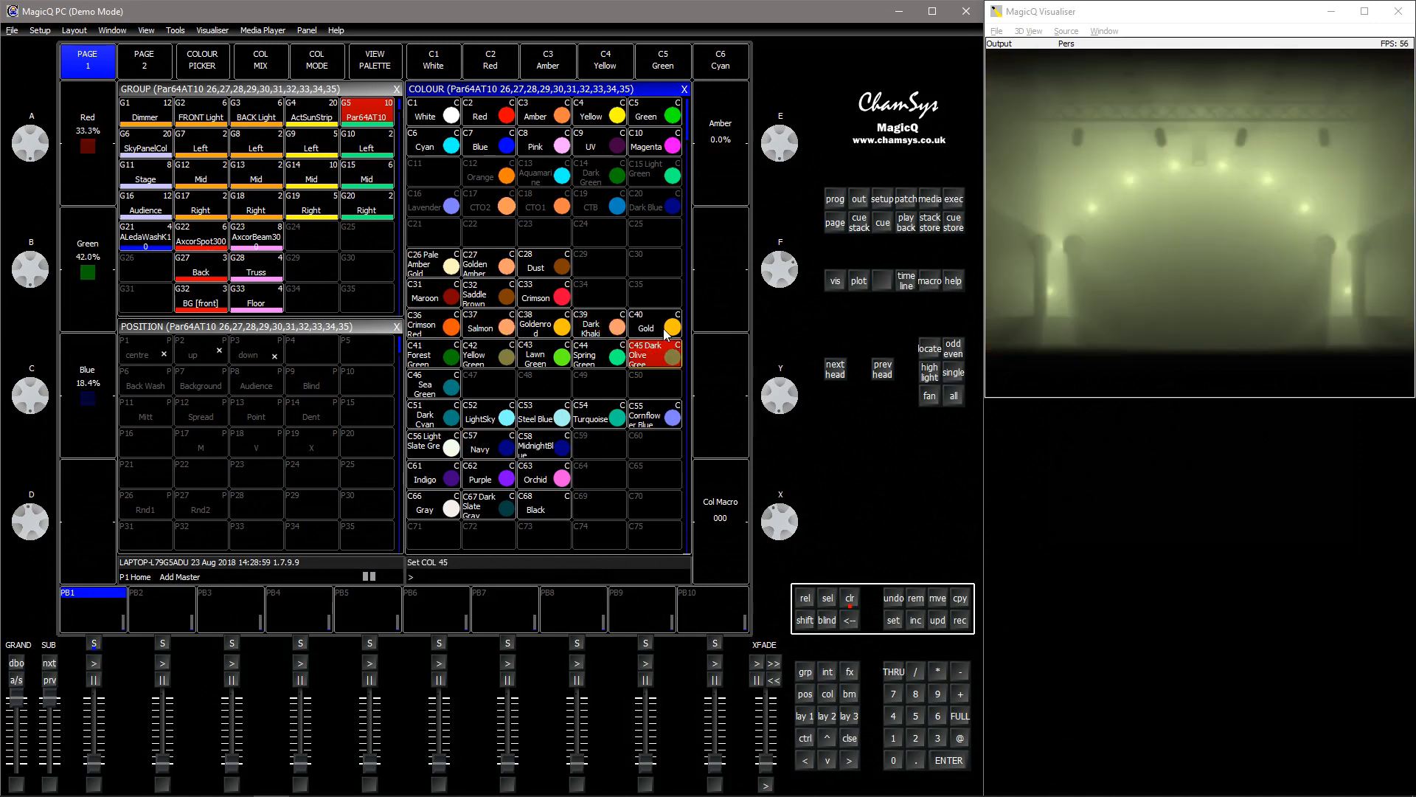
left_click(599, 354)
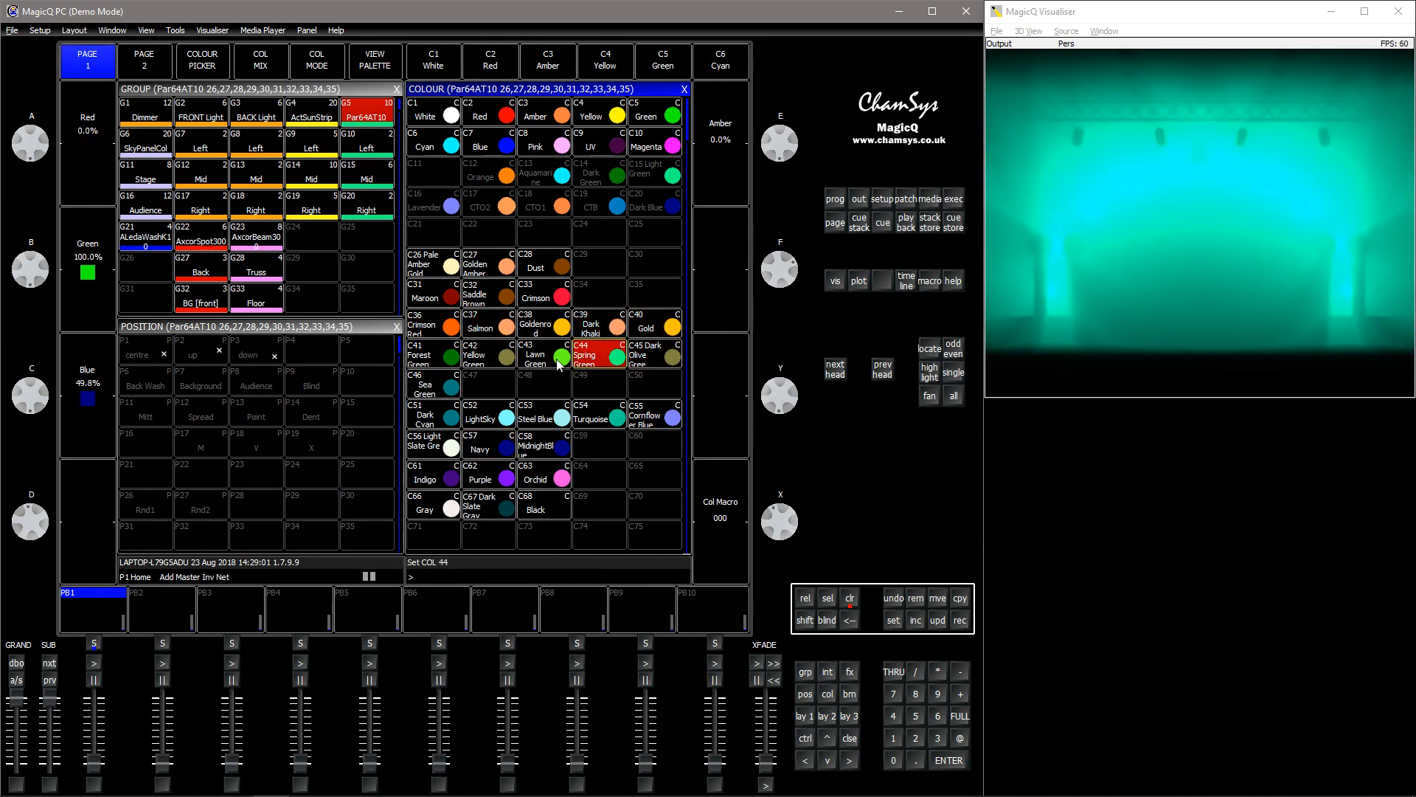
left_click(487, 354)
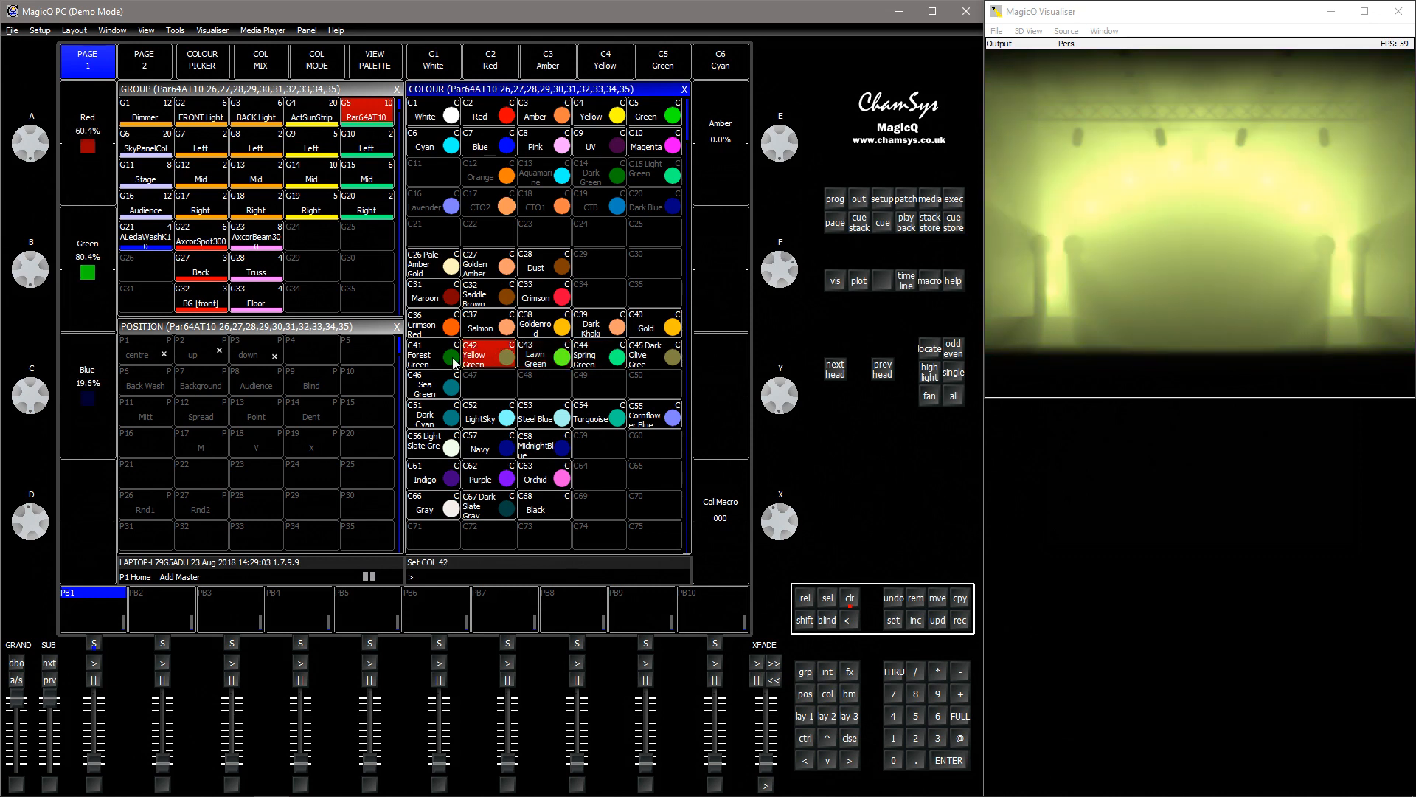
Step: Continue through Turquoise and Navy, finishing with the Dust colour on the pars
left_click(590, 413)
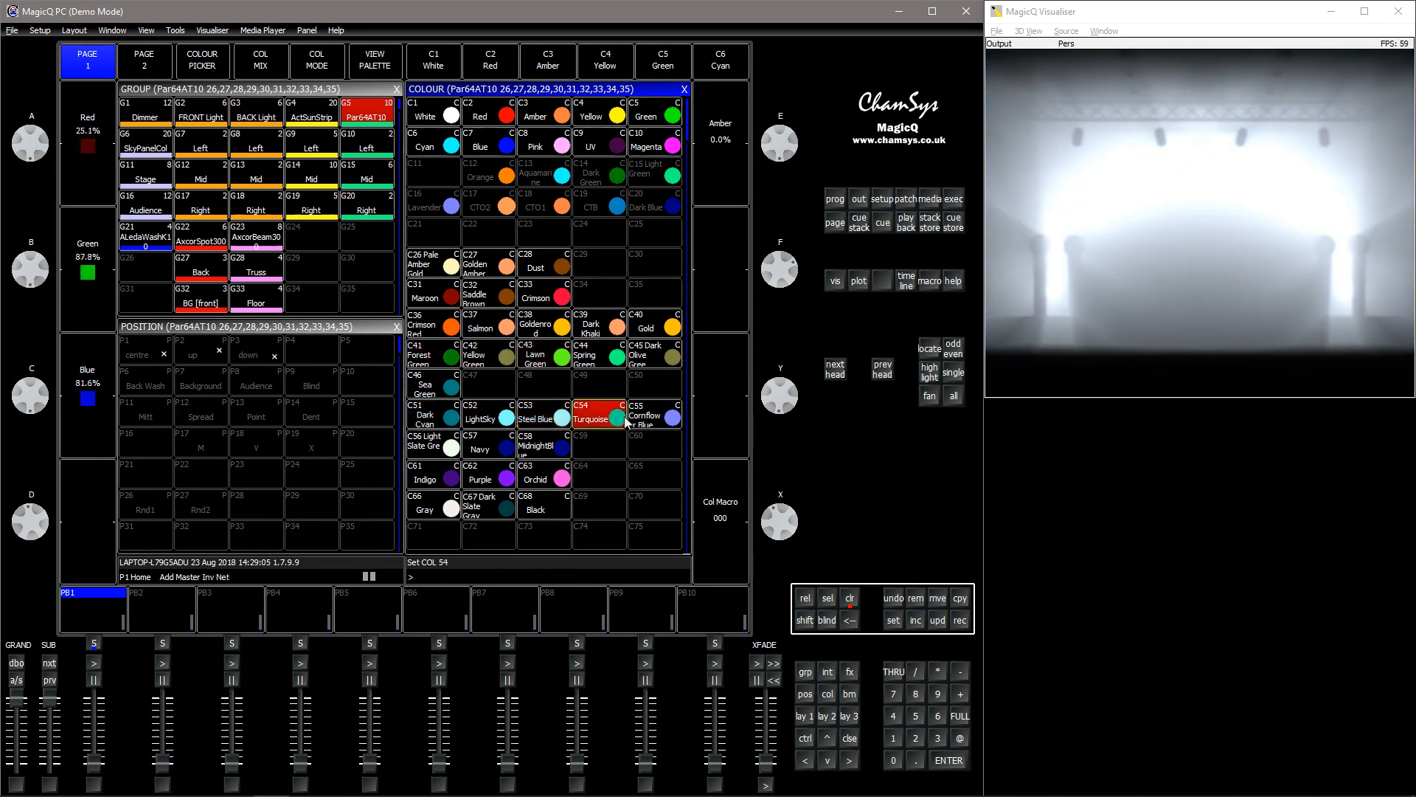
left_click(480, 441)
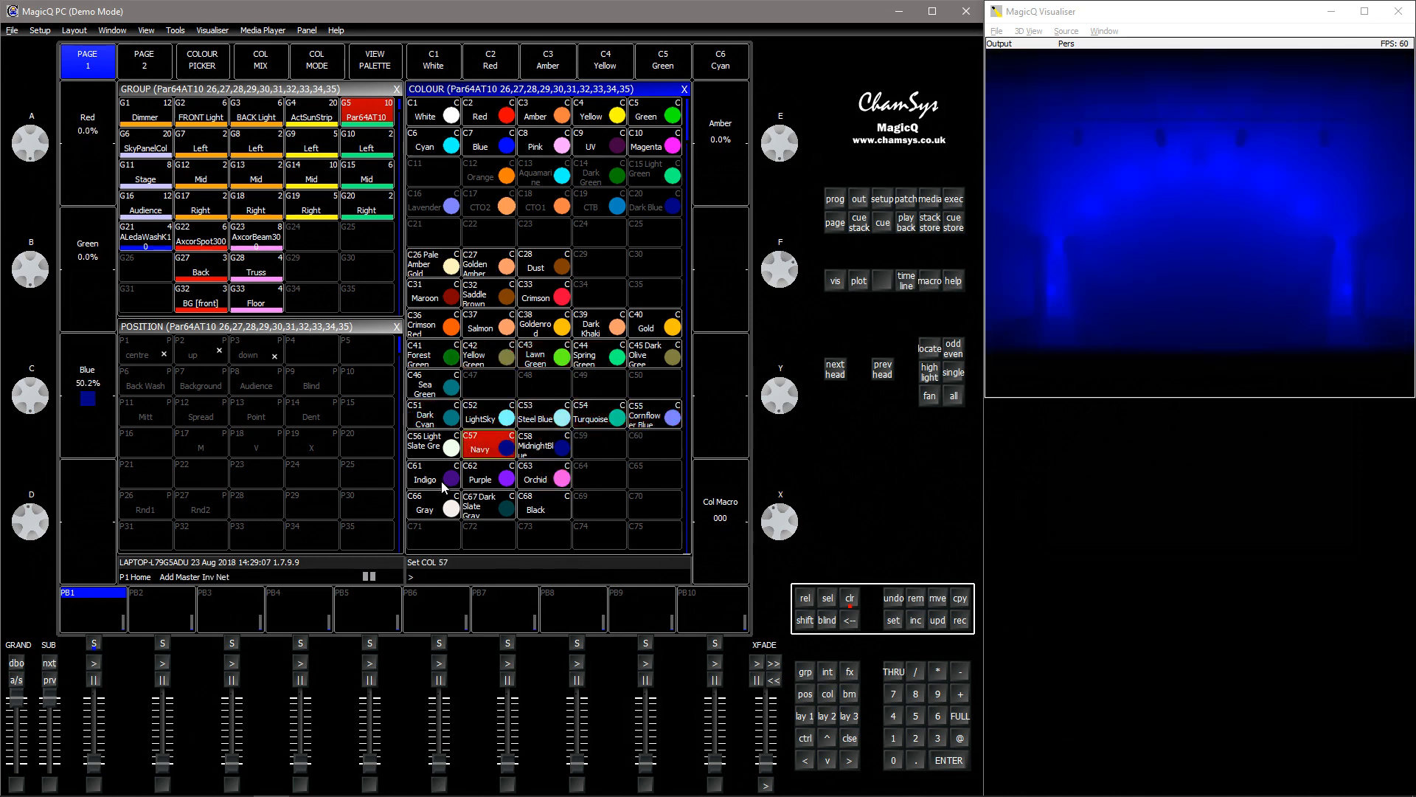
left_click(543, 266)
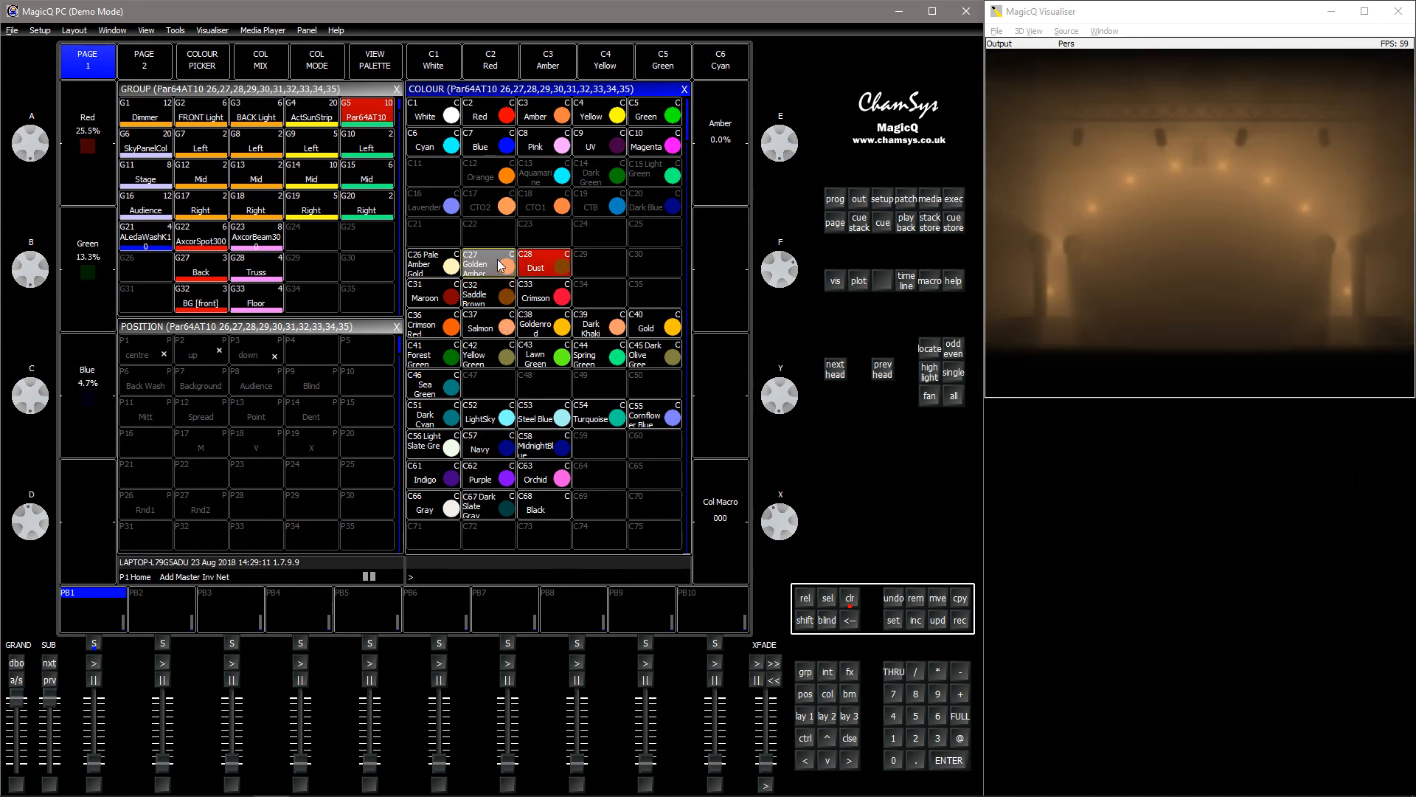
Step: Clear the programmed colour changes from the programmer
left_click(484, 262)
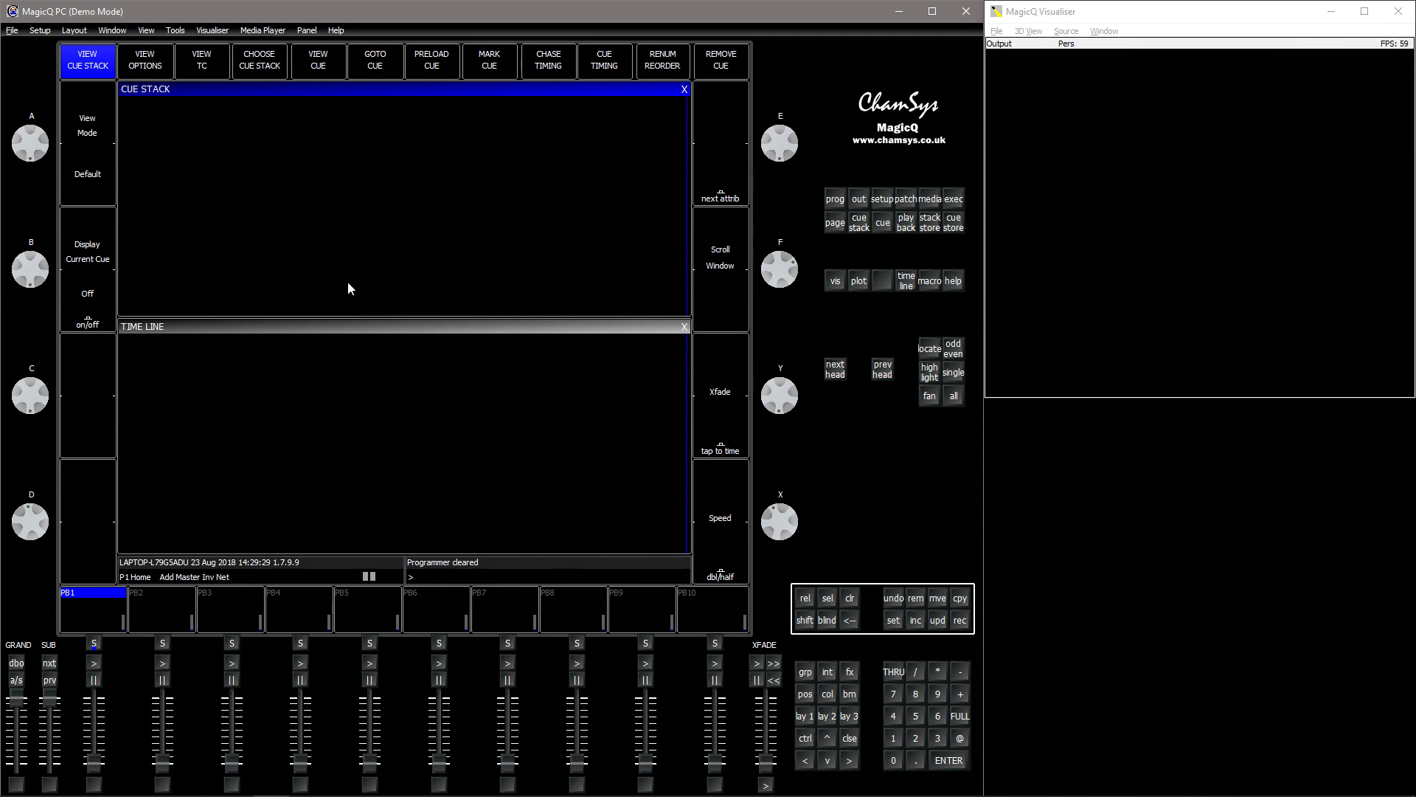
mouse_move(327, 316)
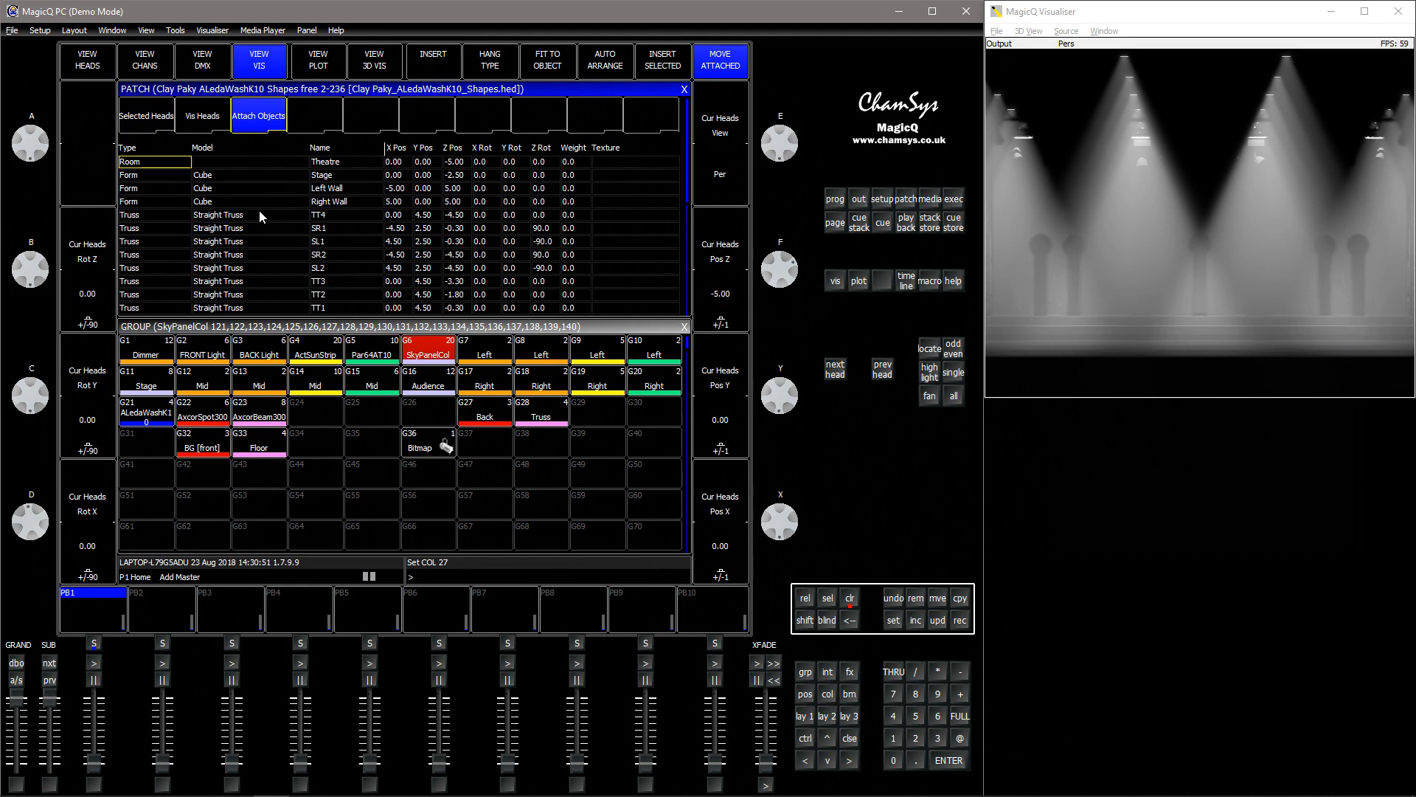
mouse_move(1151, 345)
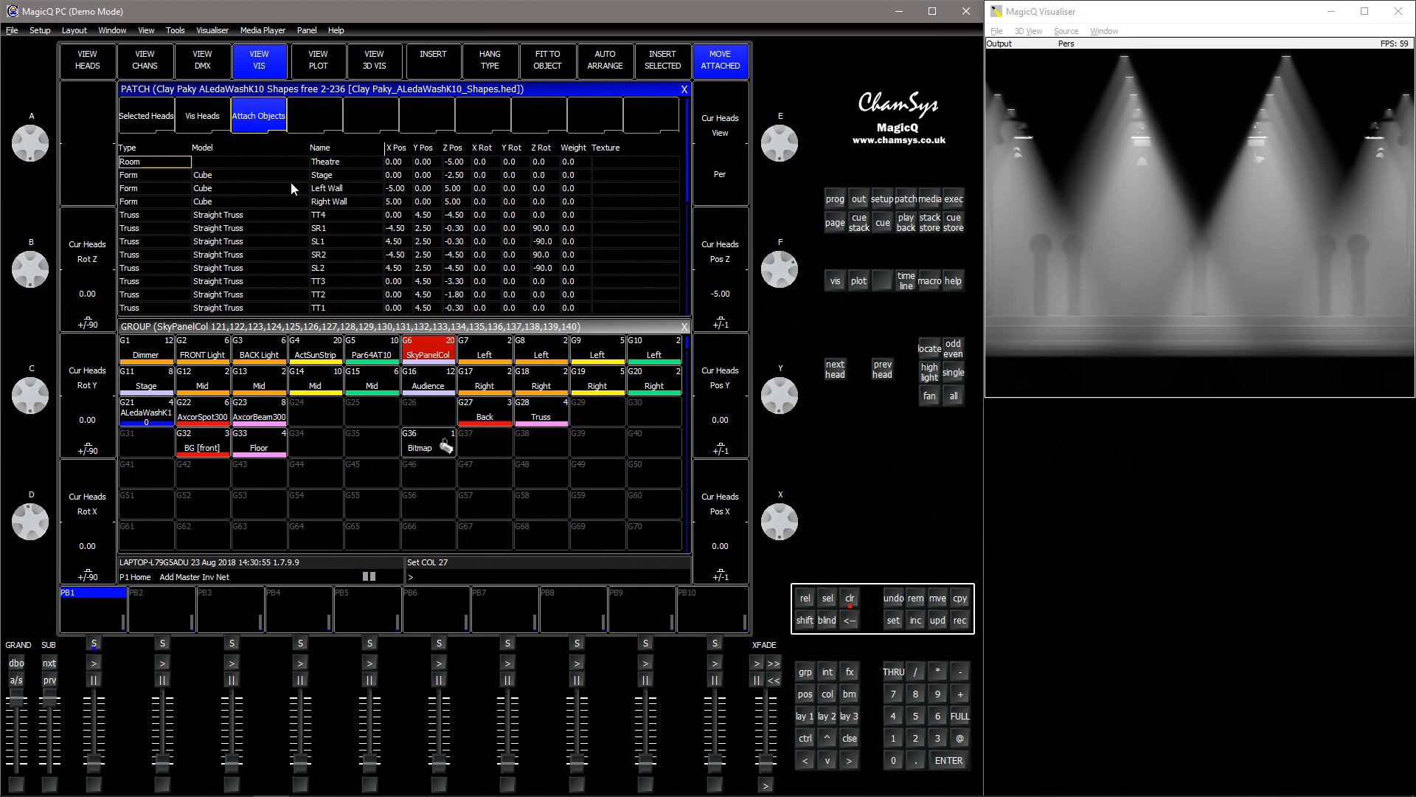
Step: List the selected SkyPanelCol heads with positions, then return to the groups view
left_click(146, 115)
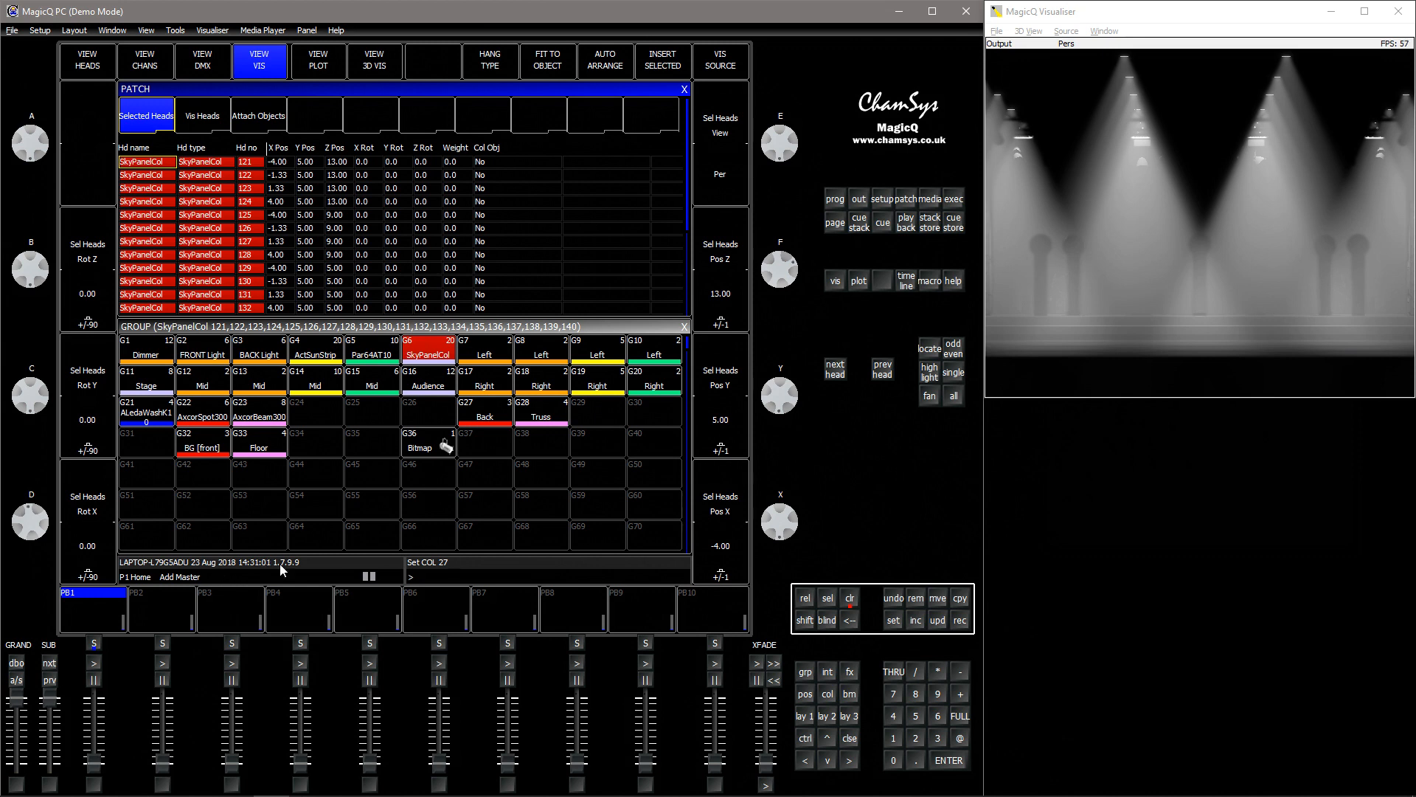
left_click(95, 62)
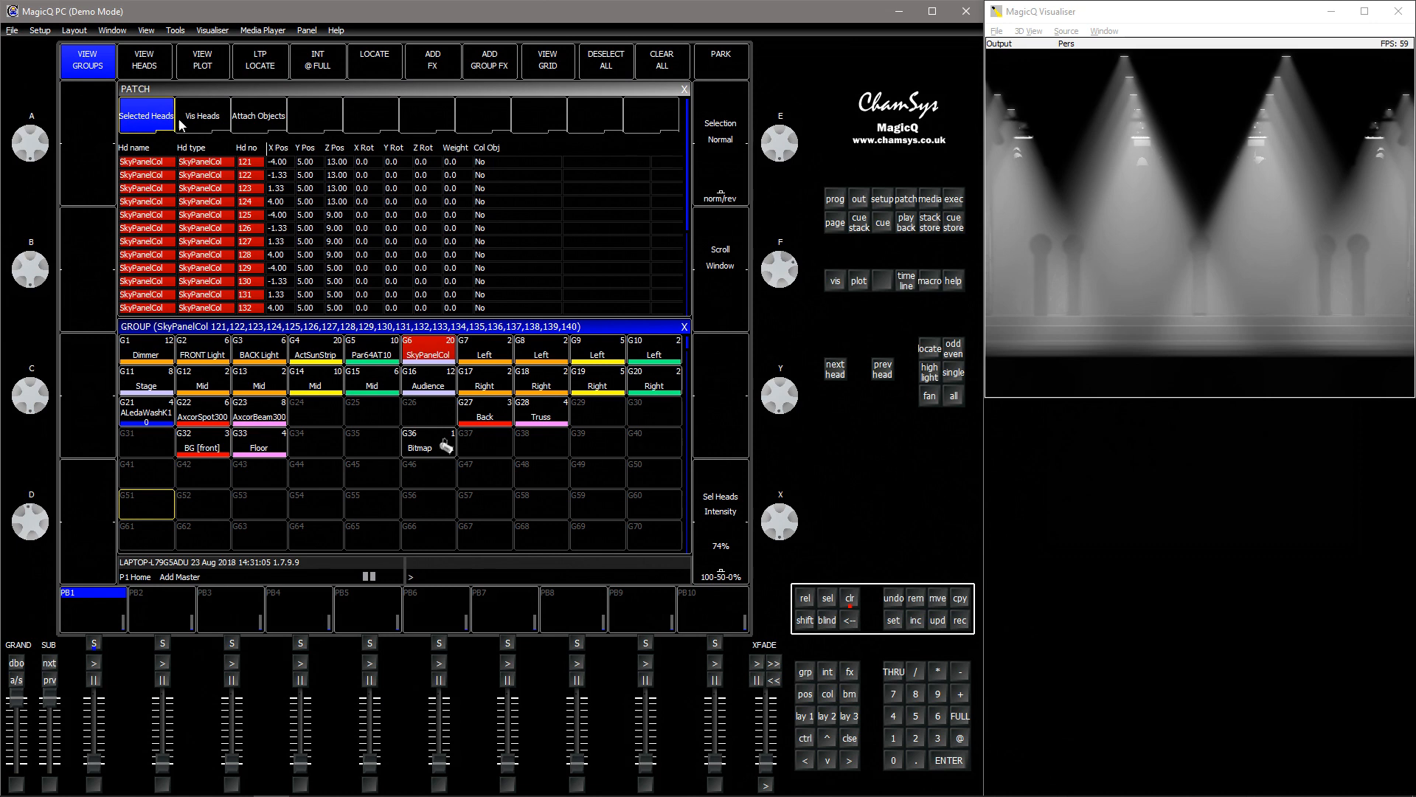
mouse_move(404, 300)
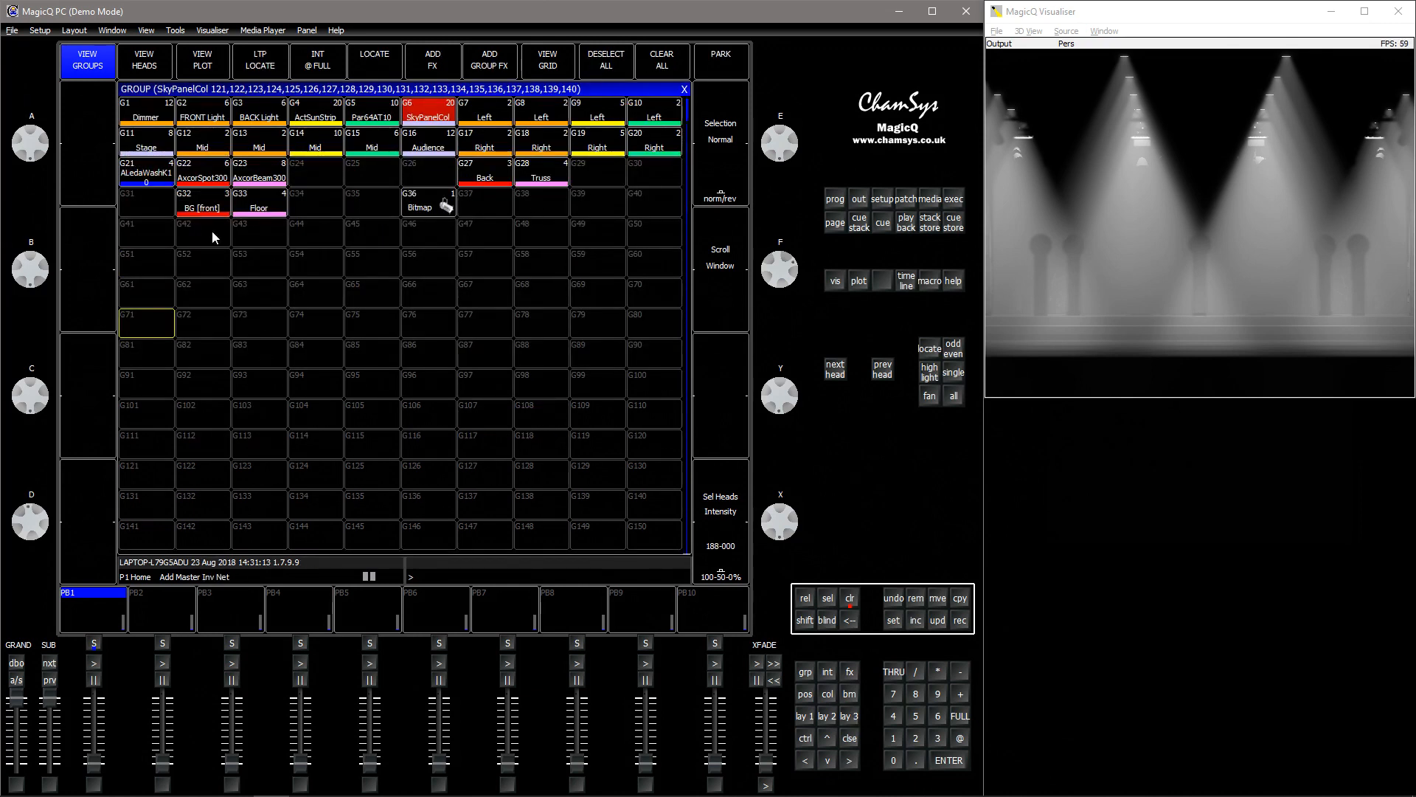
Step: Check the heads and group grids, then reopen the visualiser positions of the selected SkyPanelCol heads
left_click(147, 62)
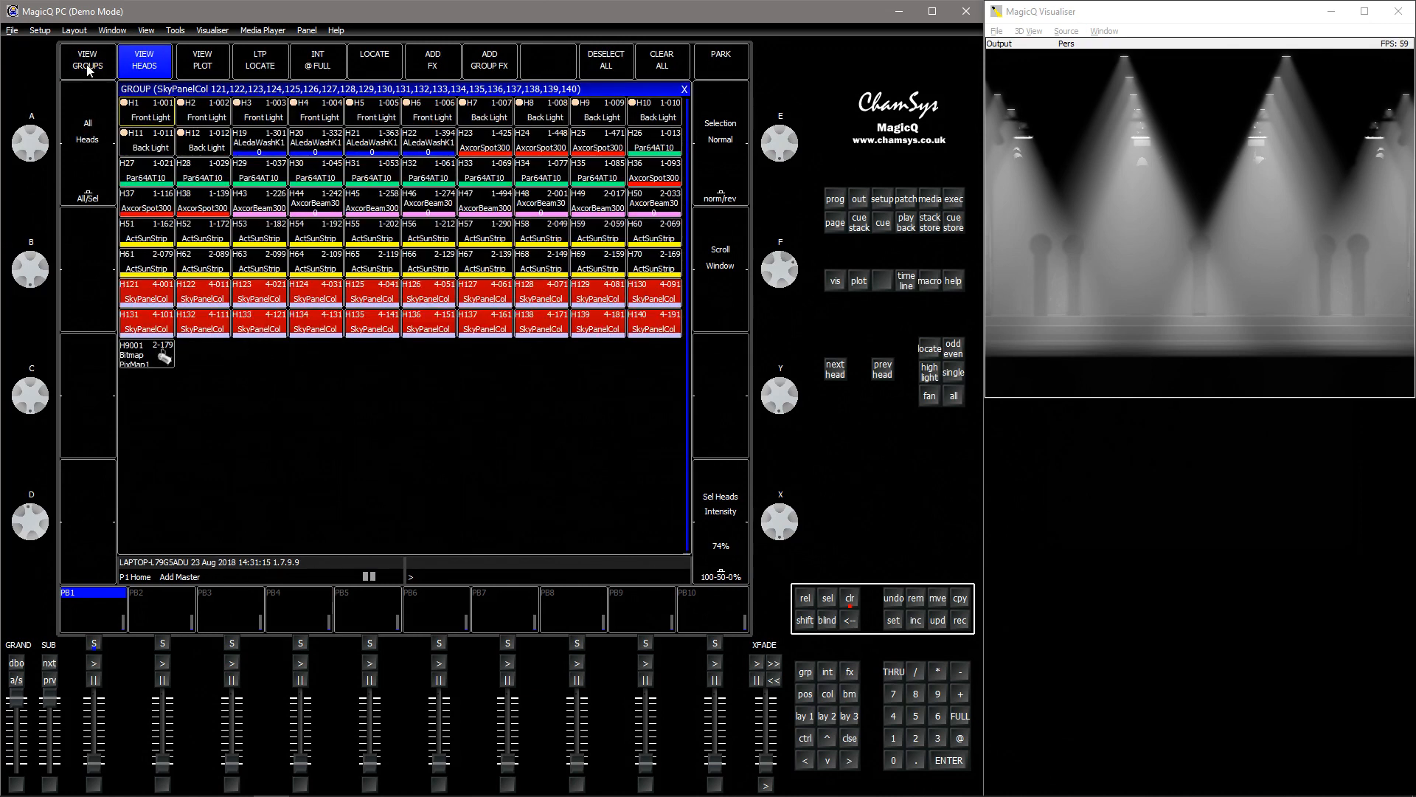
left_click(93, 62)
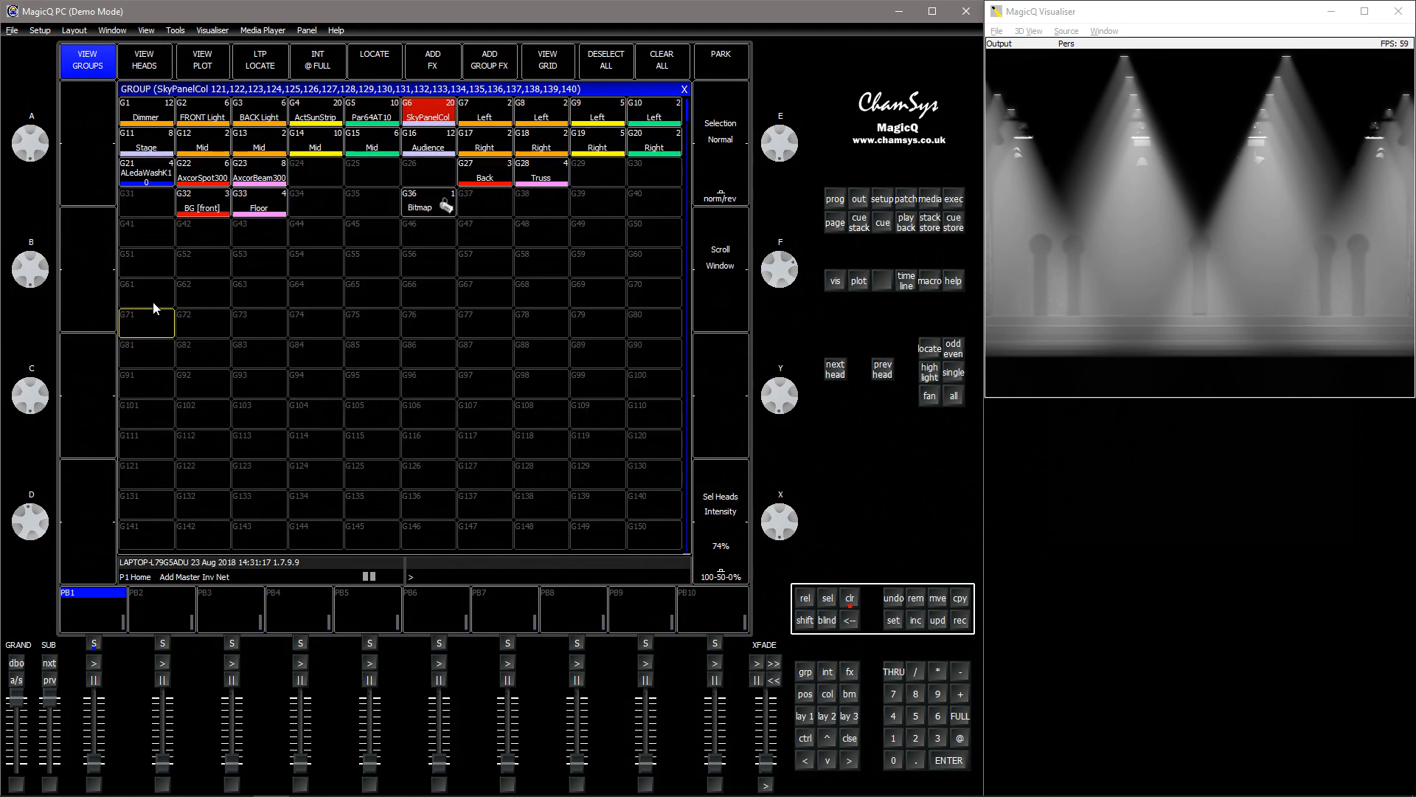
mouse_move(327, 307)
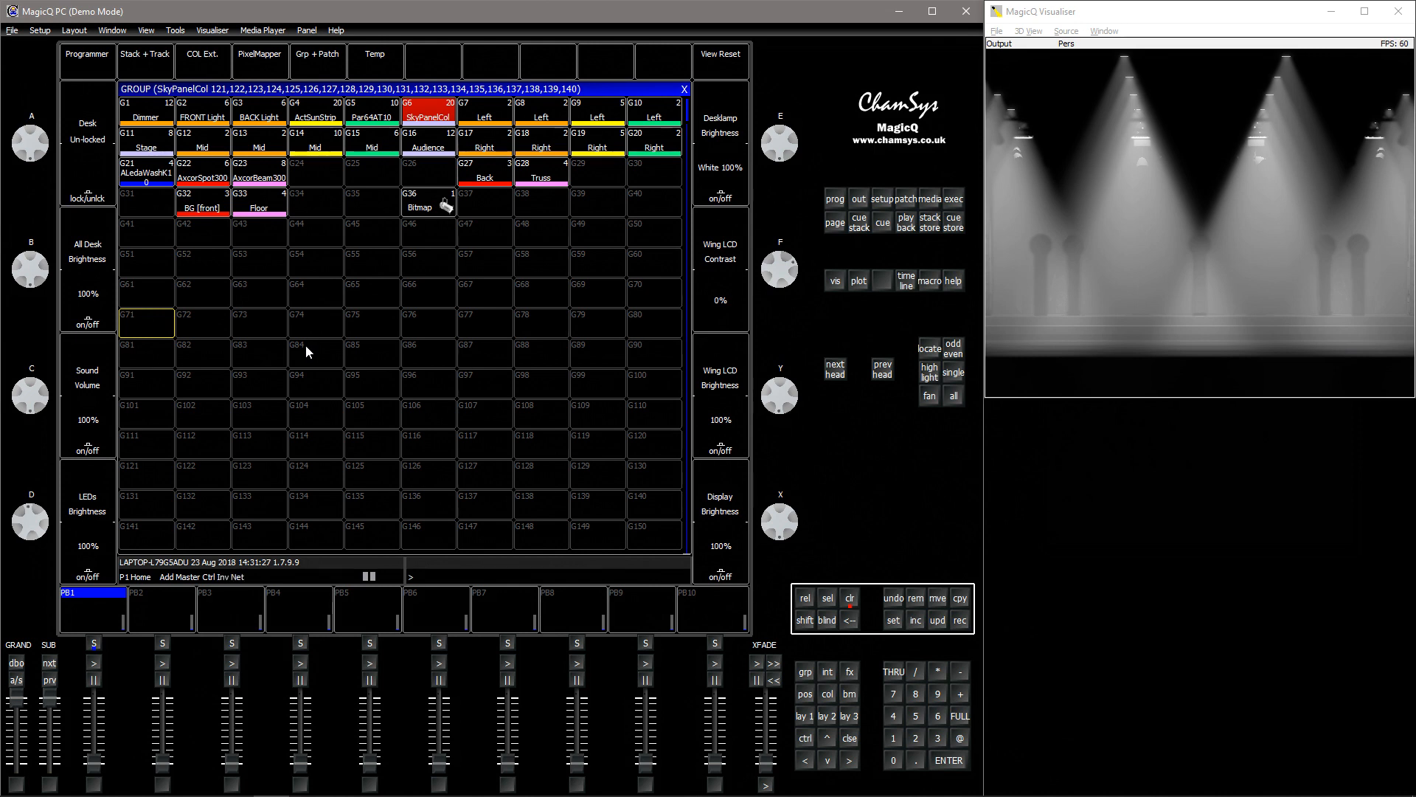
left_click(77, 59)
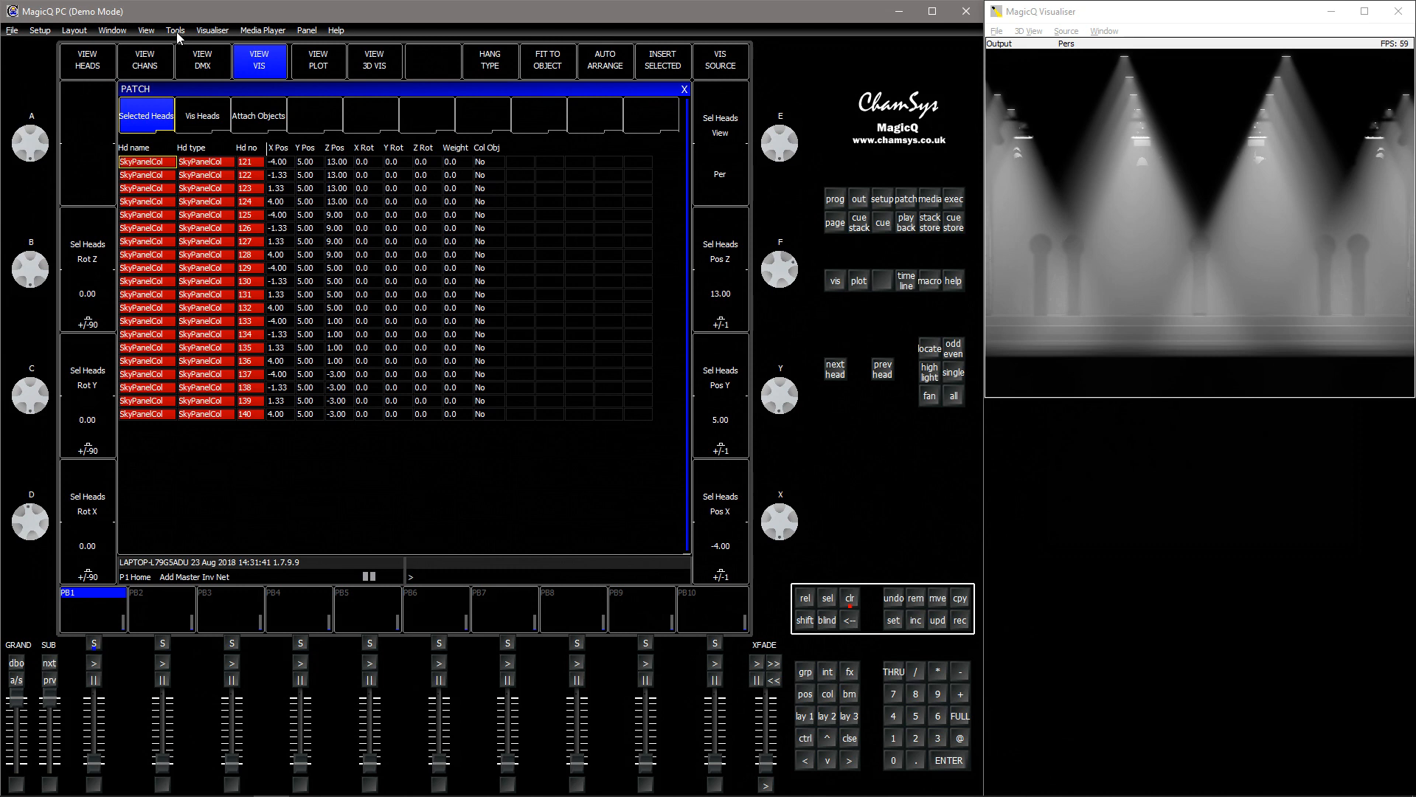
Step: Show the group grid beneath the patch head list, then close that window
left_click(171, 30)
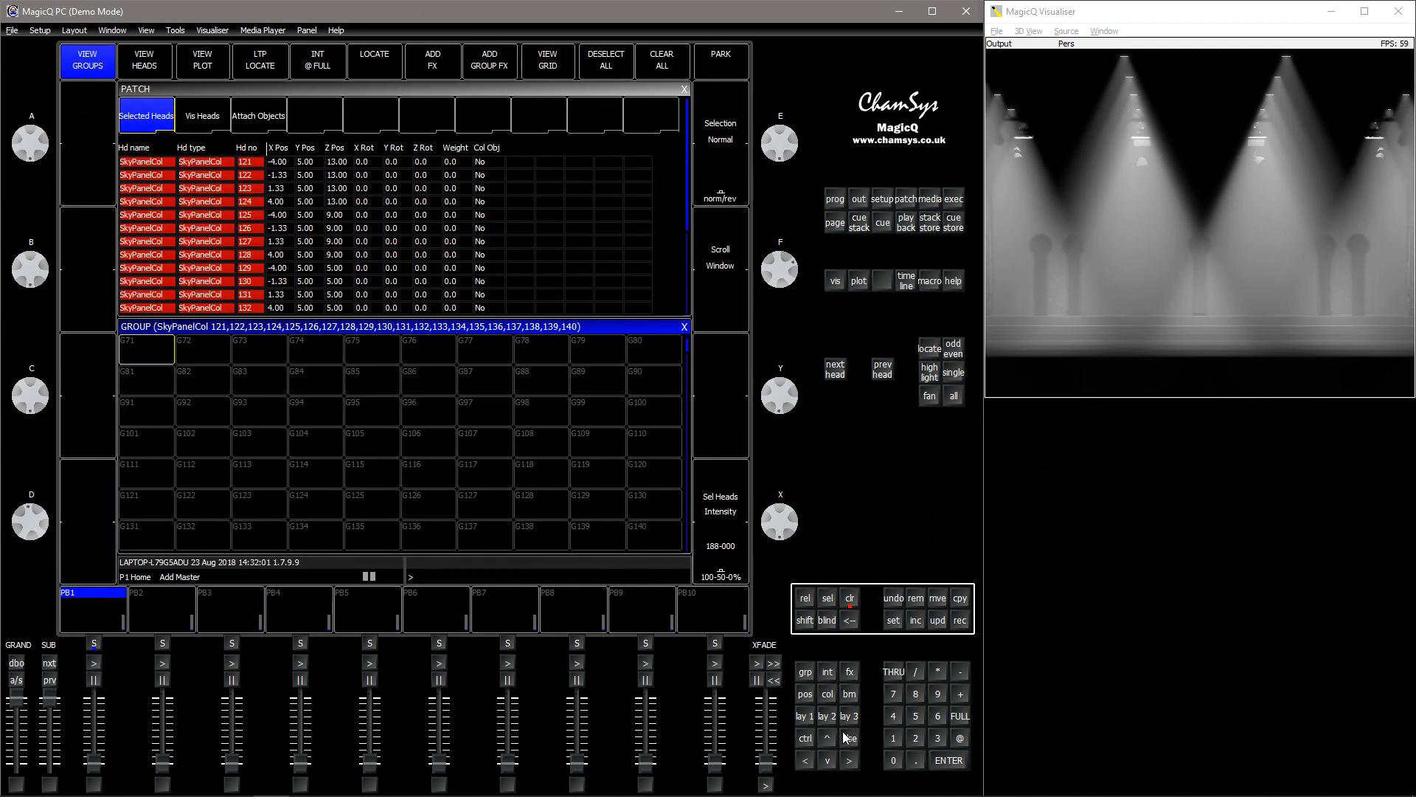
left_click(683, 88)
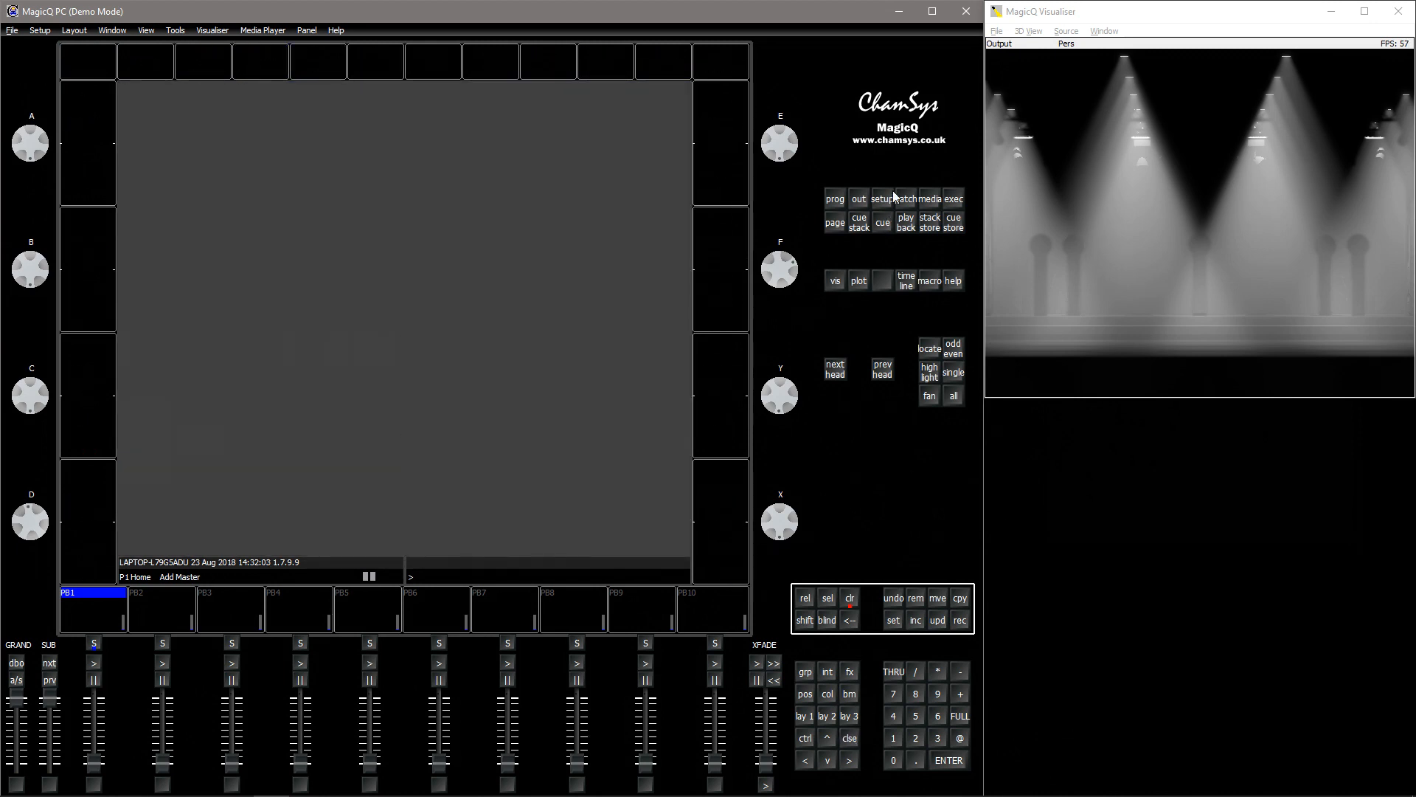
Step: Record over a stored layout, close the patch list and recall the four-palette layout
left_click(906, 198)
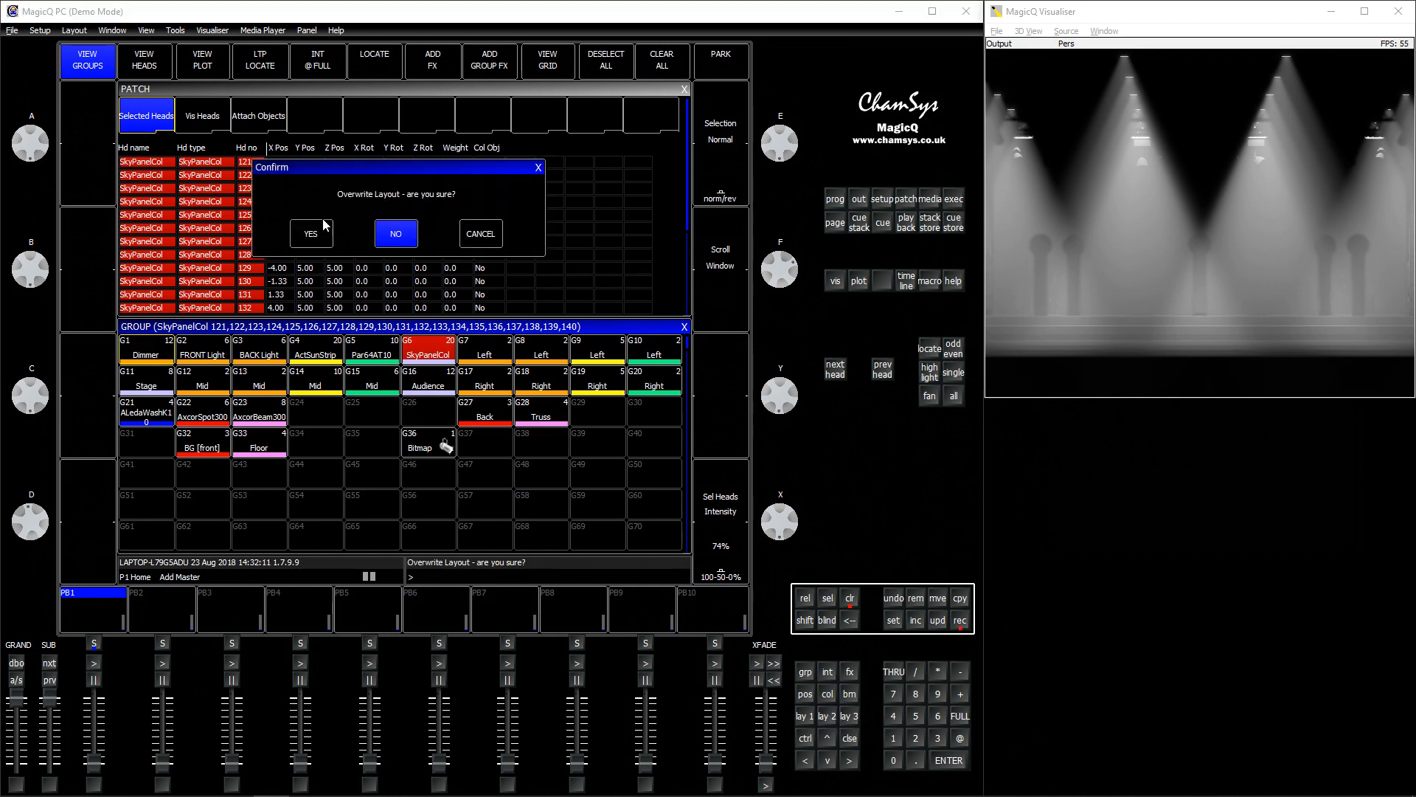
left_click(311, 233)
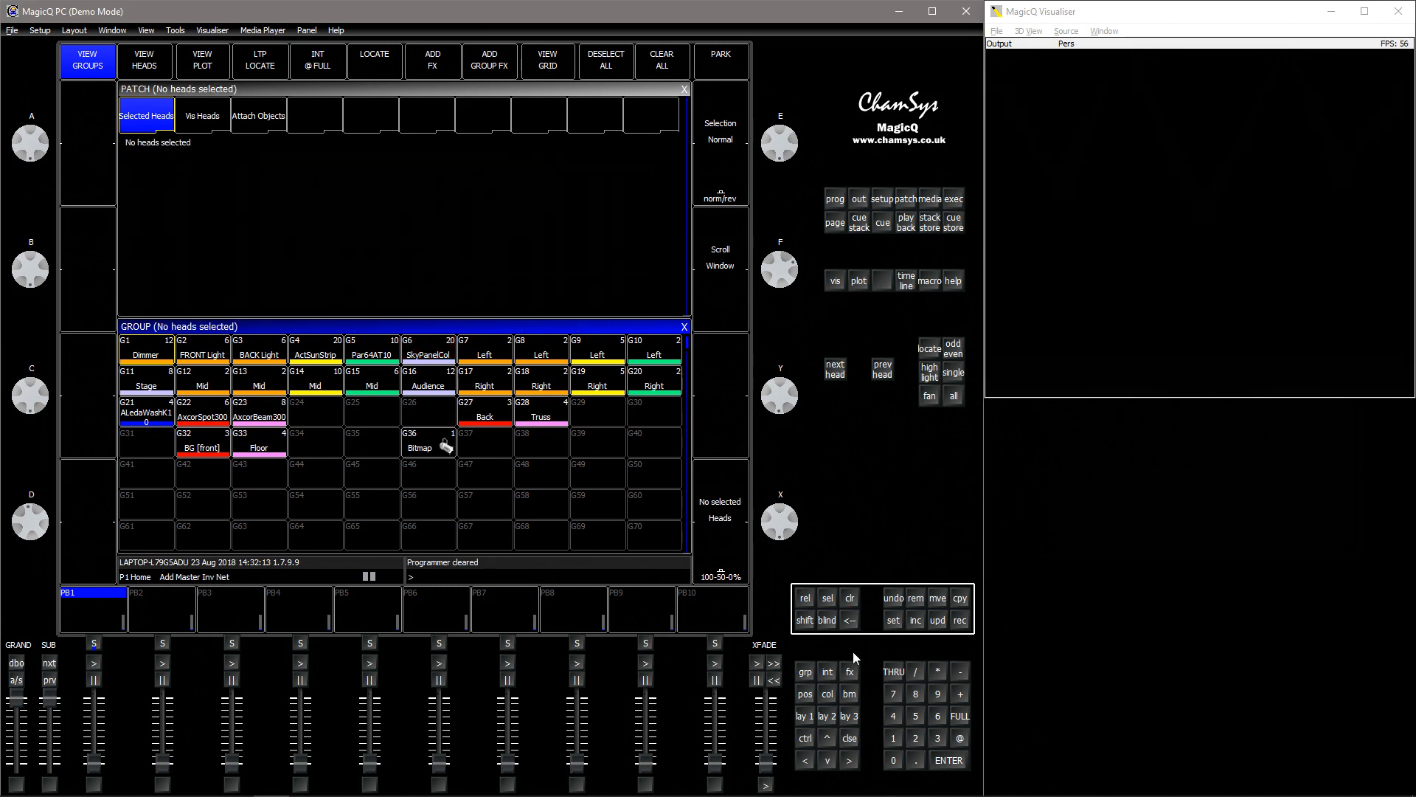
left_click(685, 88)
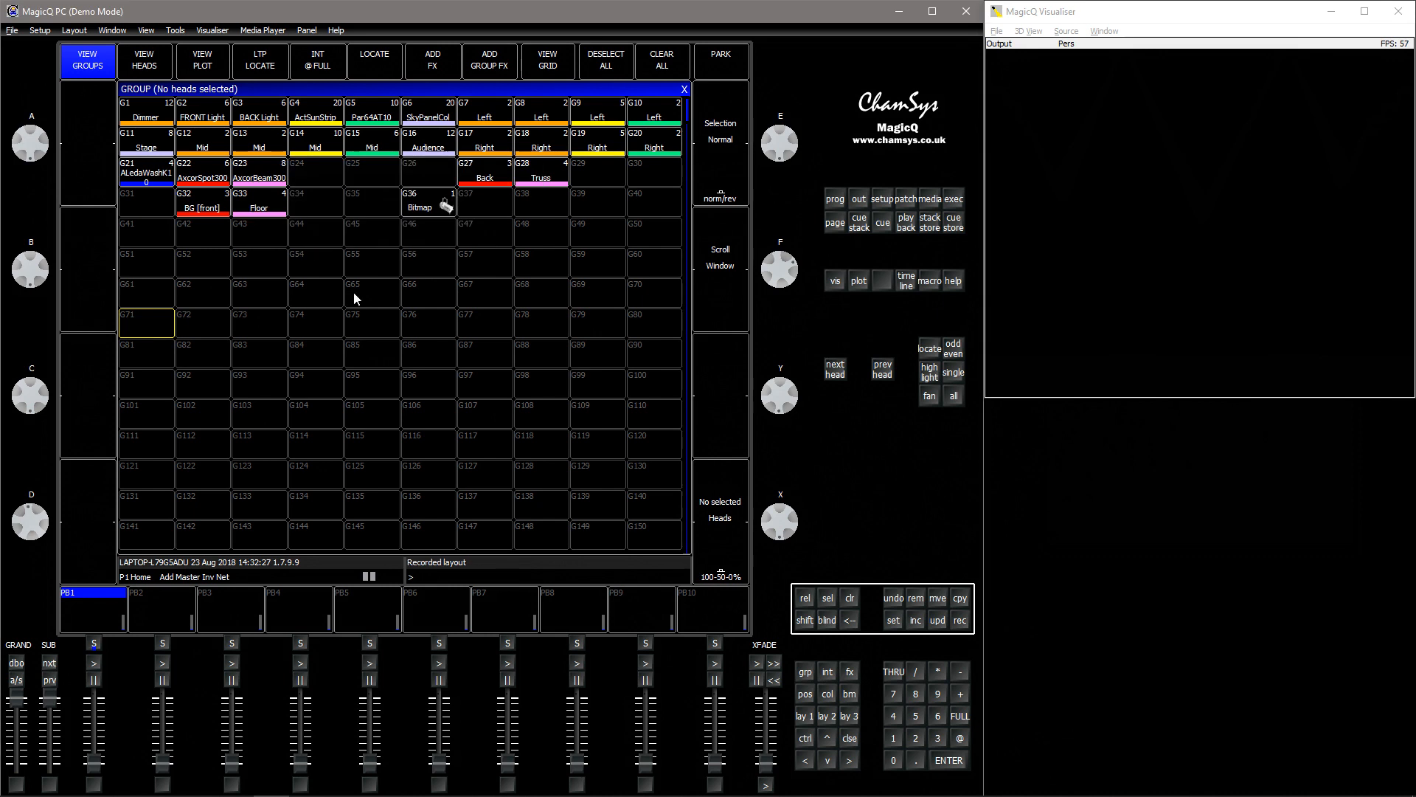
left_click(850, 599)
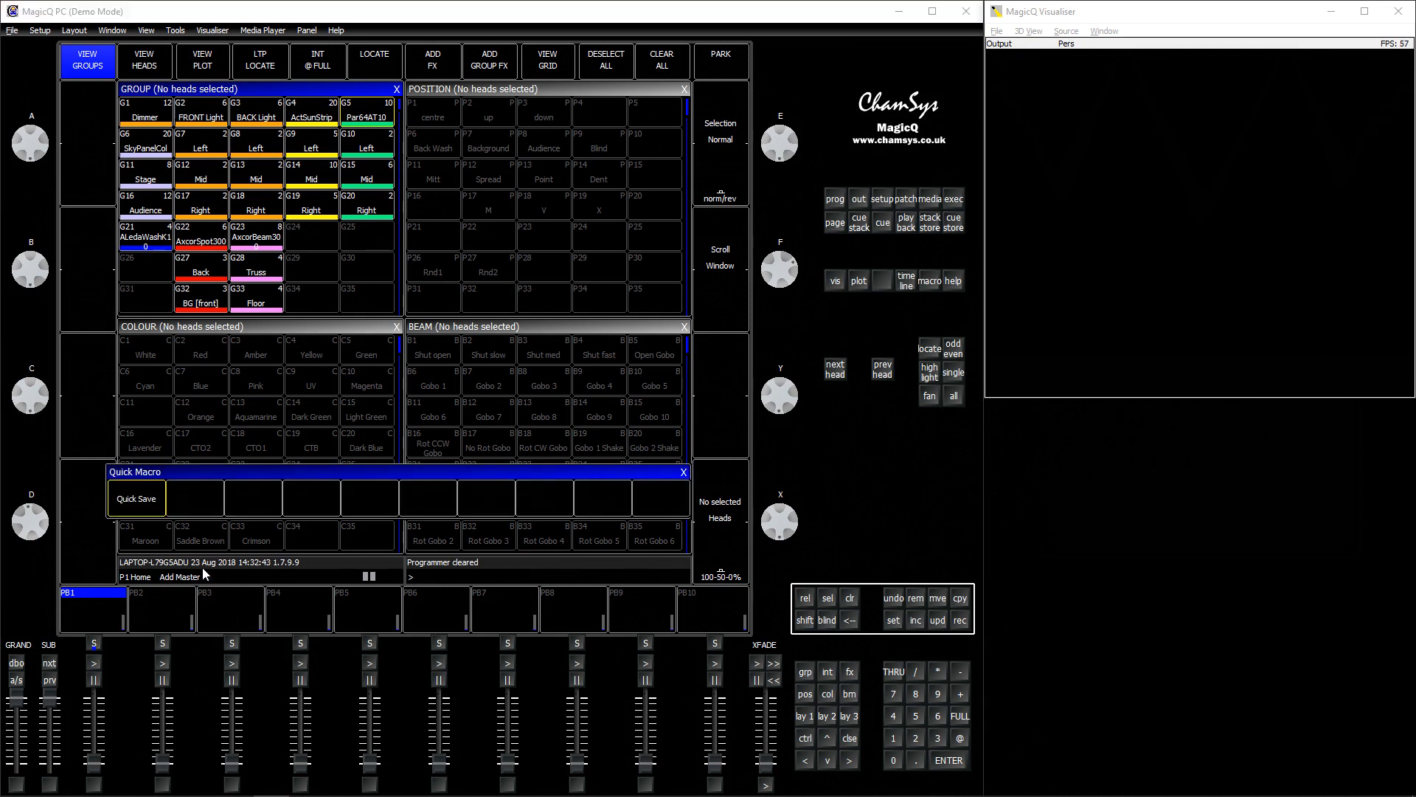
Step: Quick-save the show file as Theatre Training
left_click(136, 499)
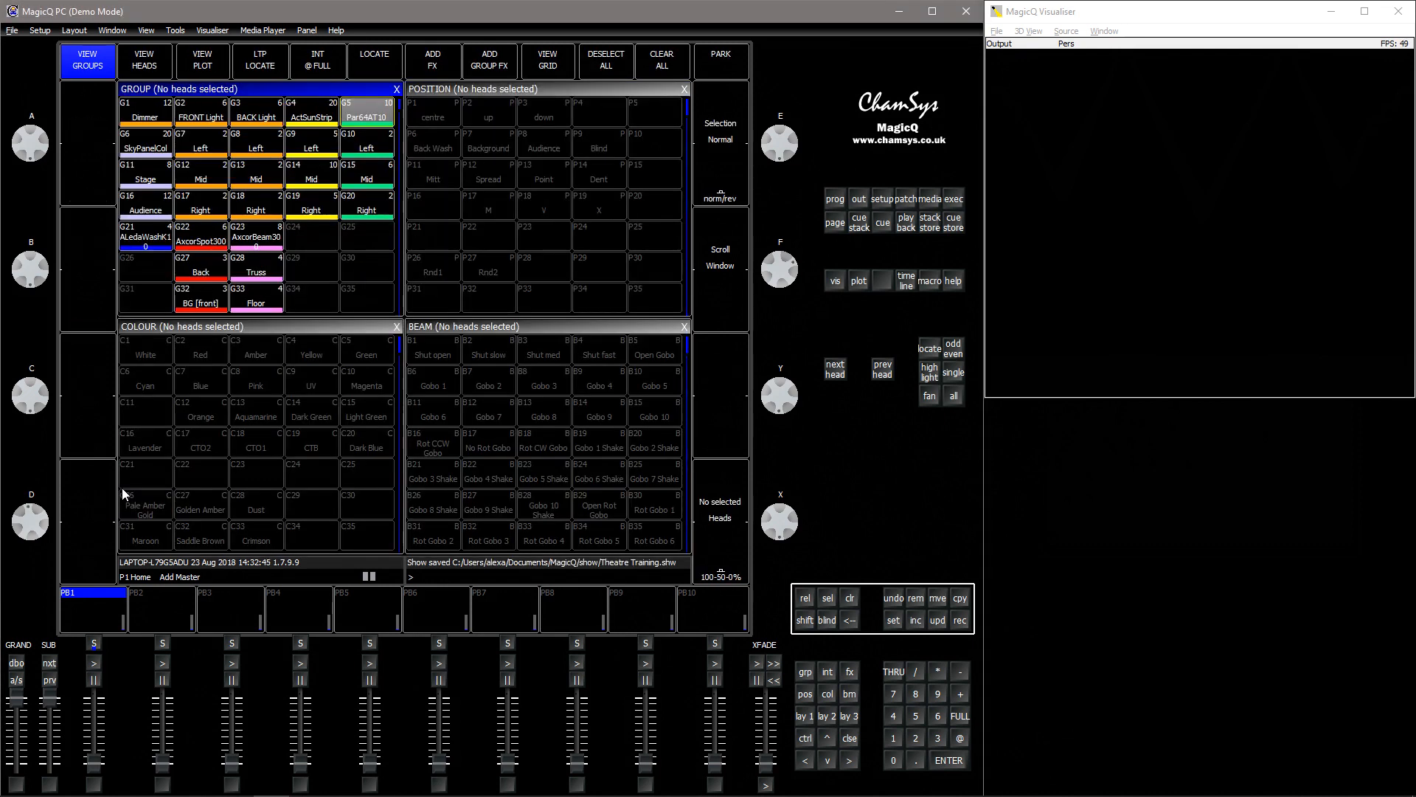
mouse_move(571, 478)
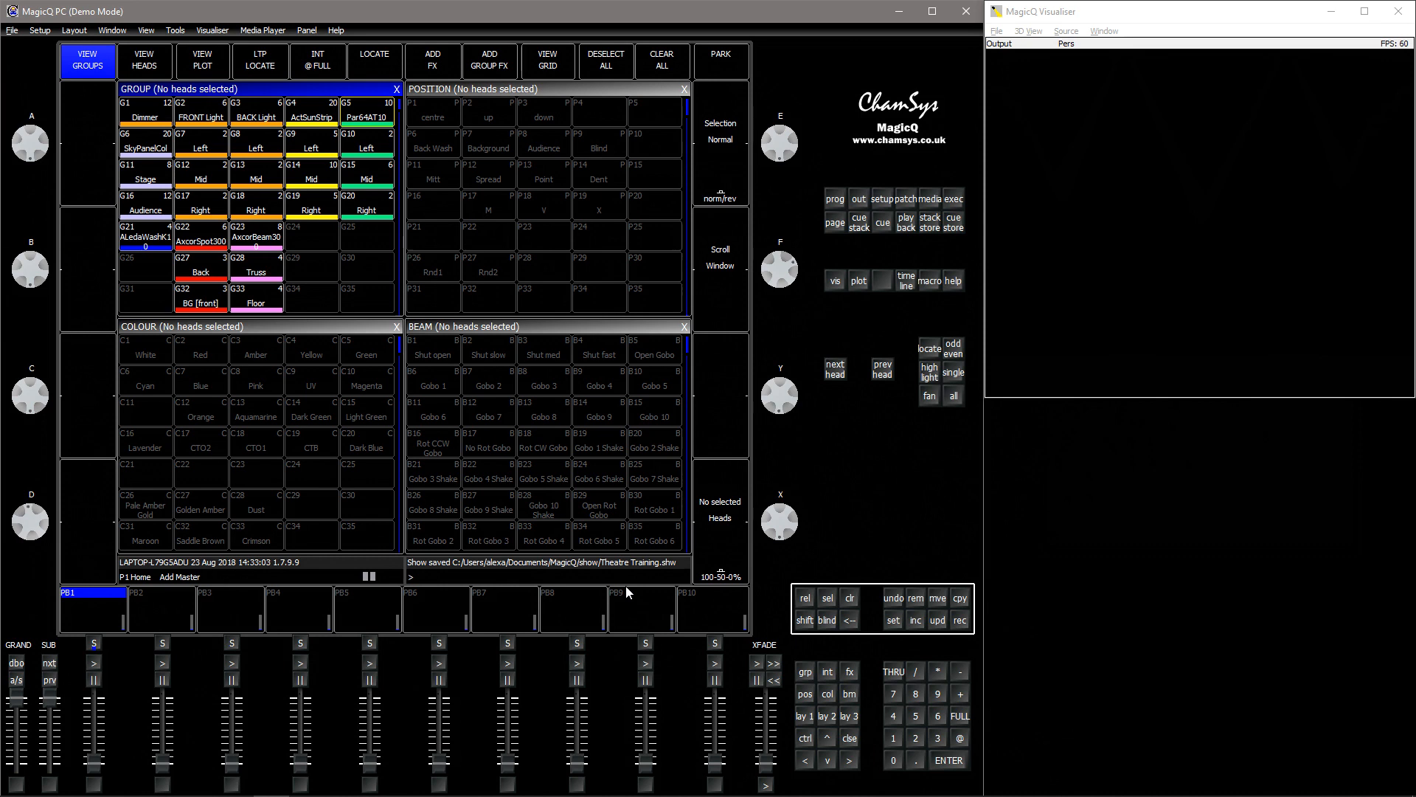
mouse_move(280, 579)
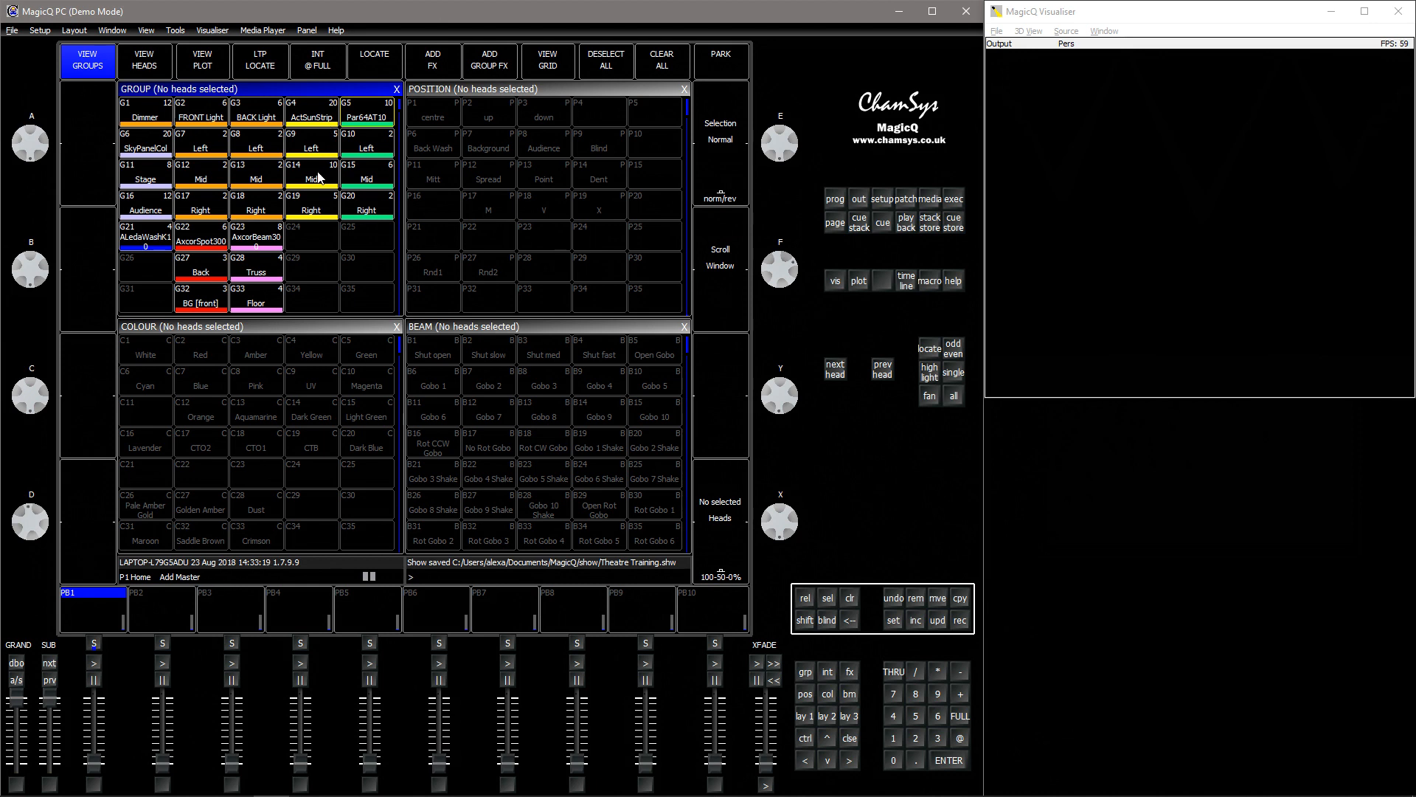
Step: Select the ActSunStrip heads and add a Dim Chase effect to them
left_click(313, 112)
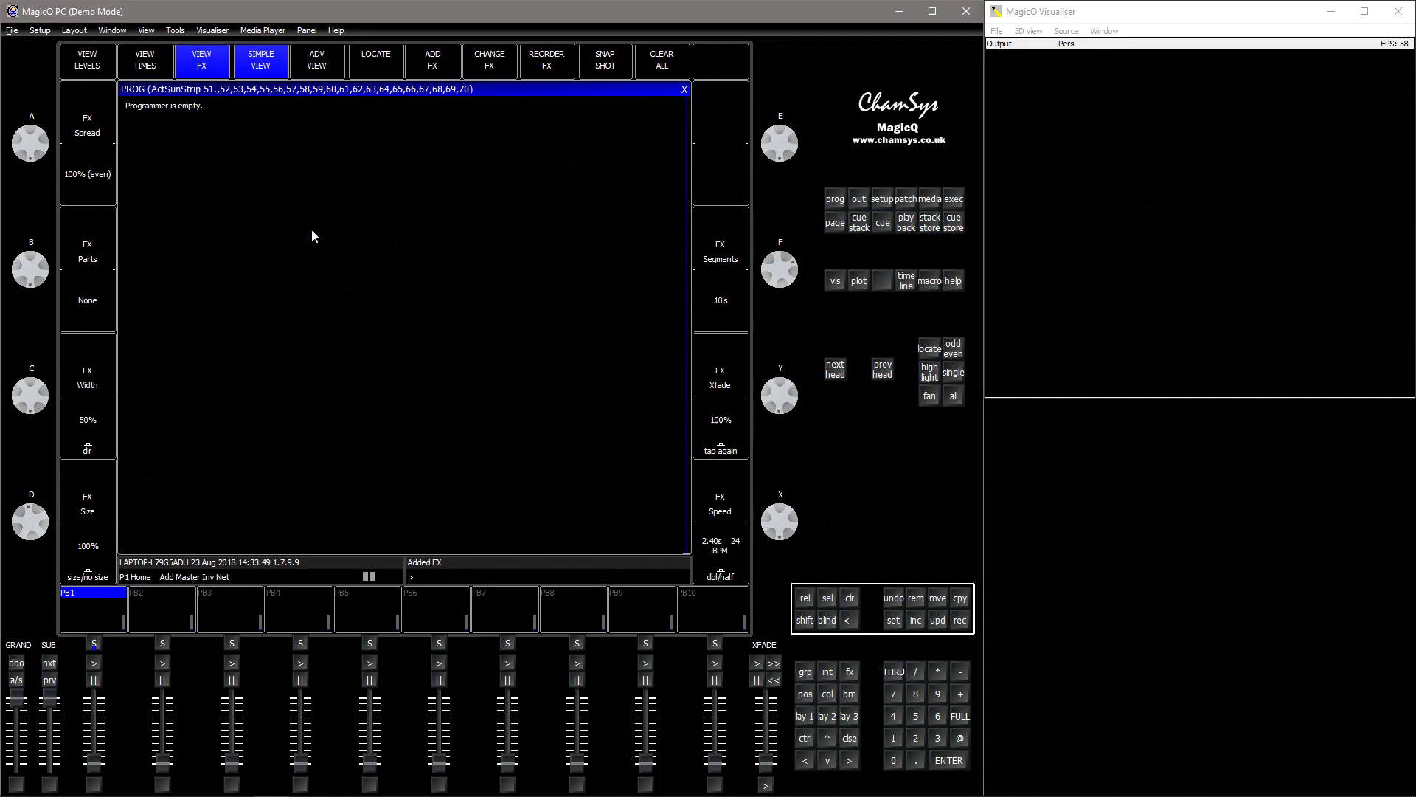
left_click(432, 62)
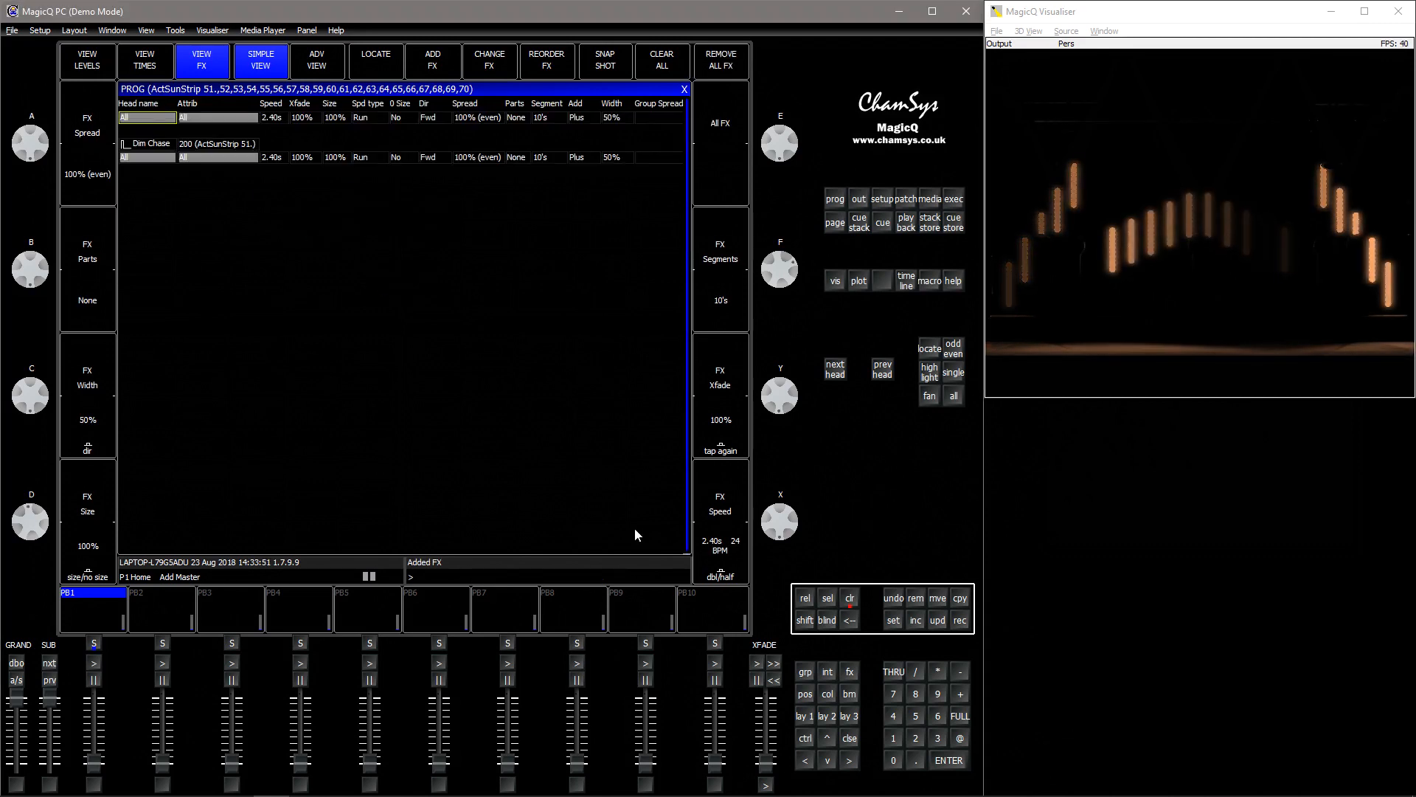
left_click(478, 156)
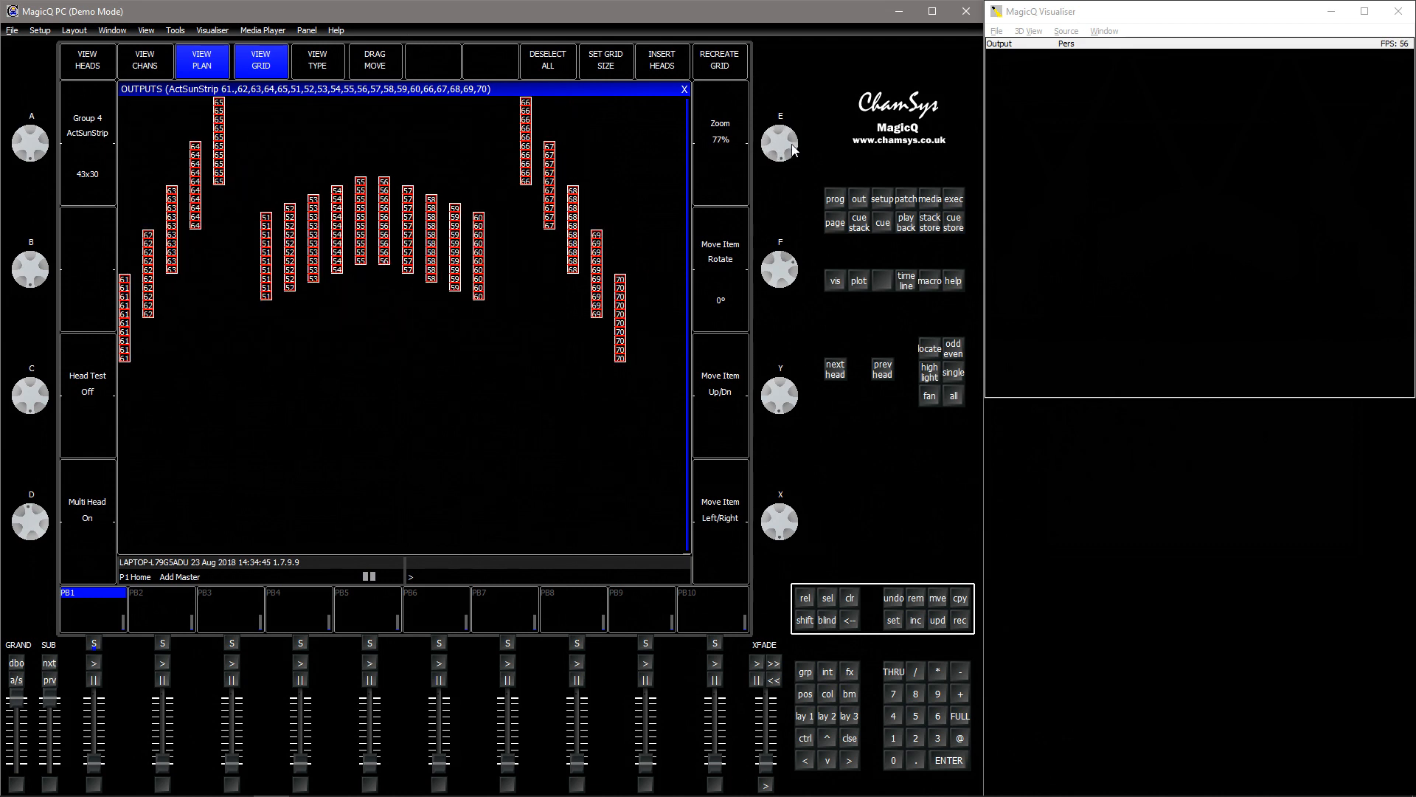
Step: Move an ActSunStrip head to a new grid cell, add the pixelhoriz effect, then clear the programmer
left_click(374, 62)
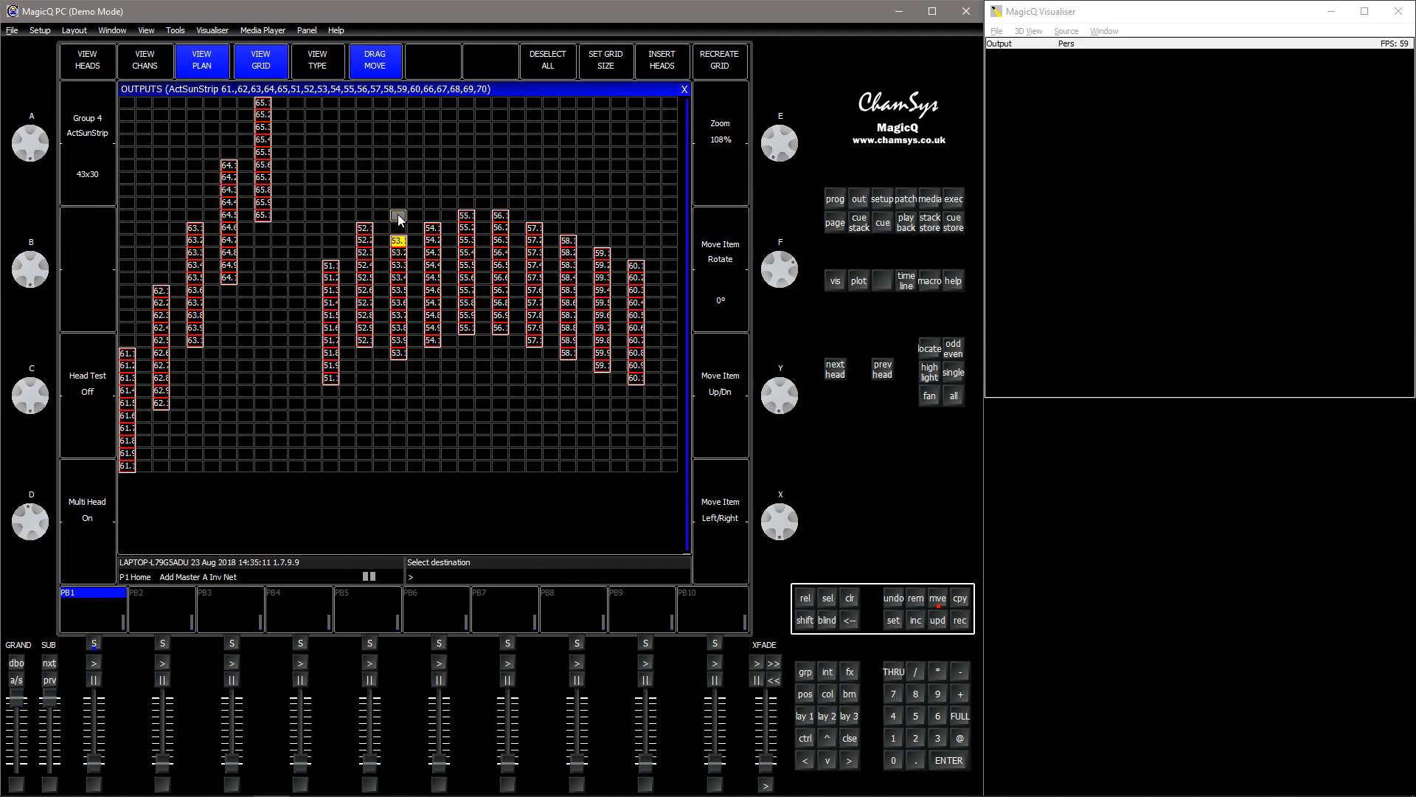
left_click(720, 269)
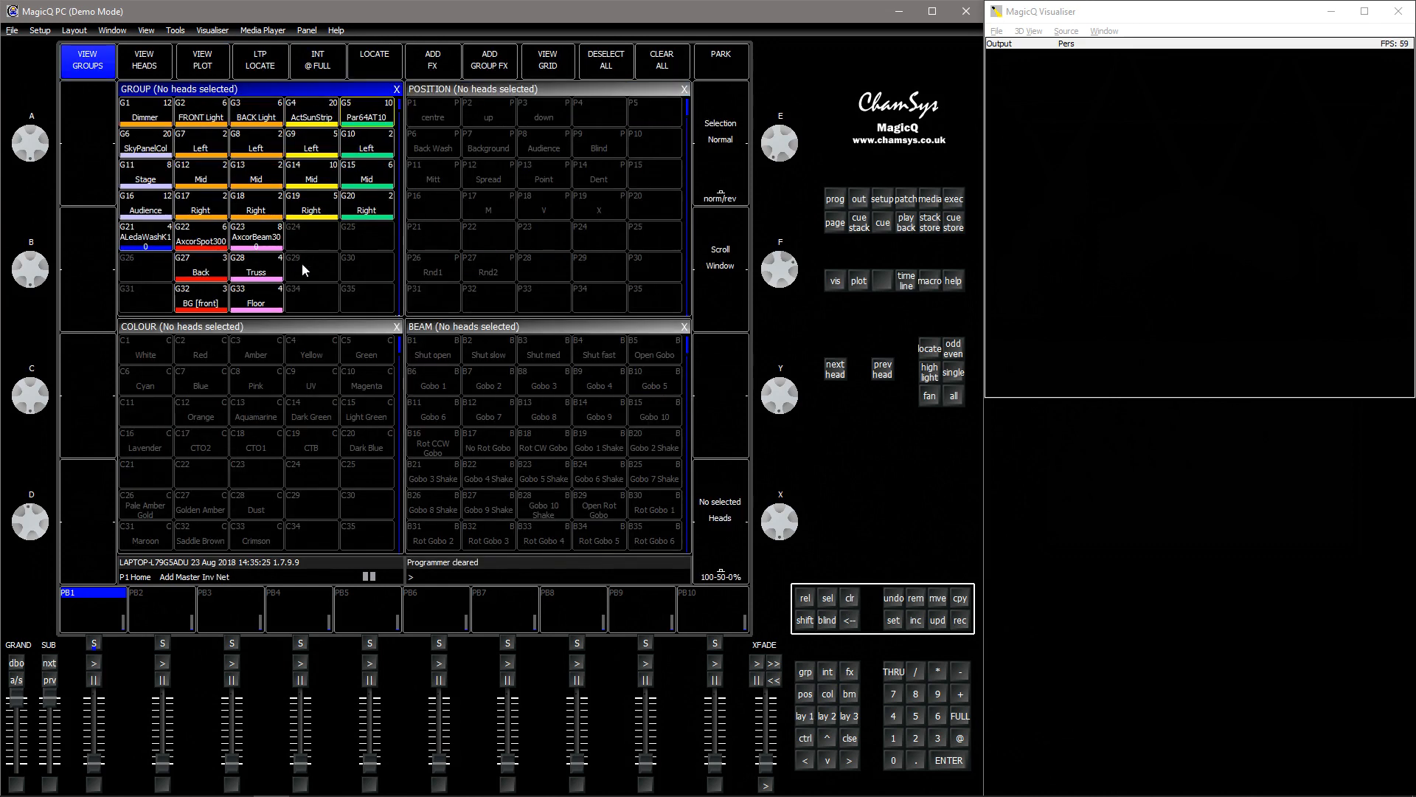
left_click(310, 118)
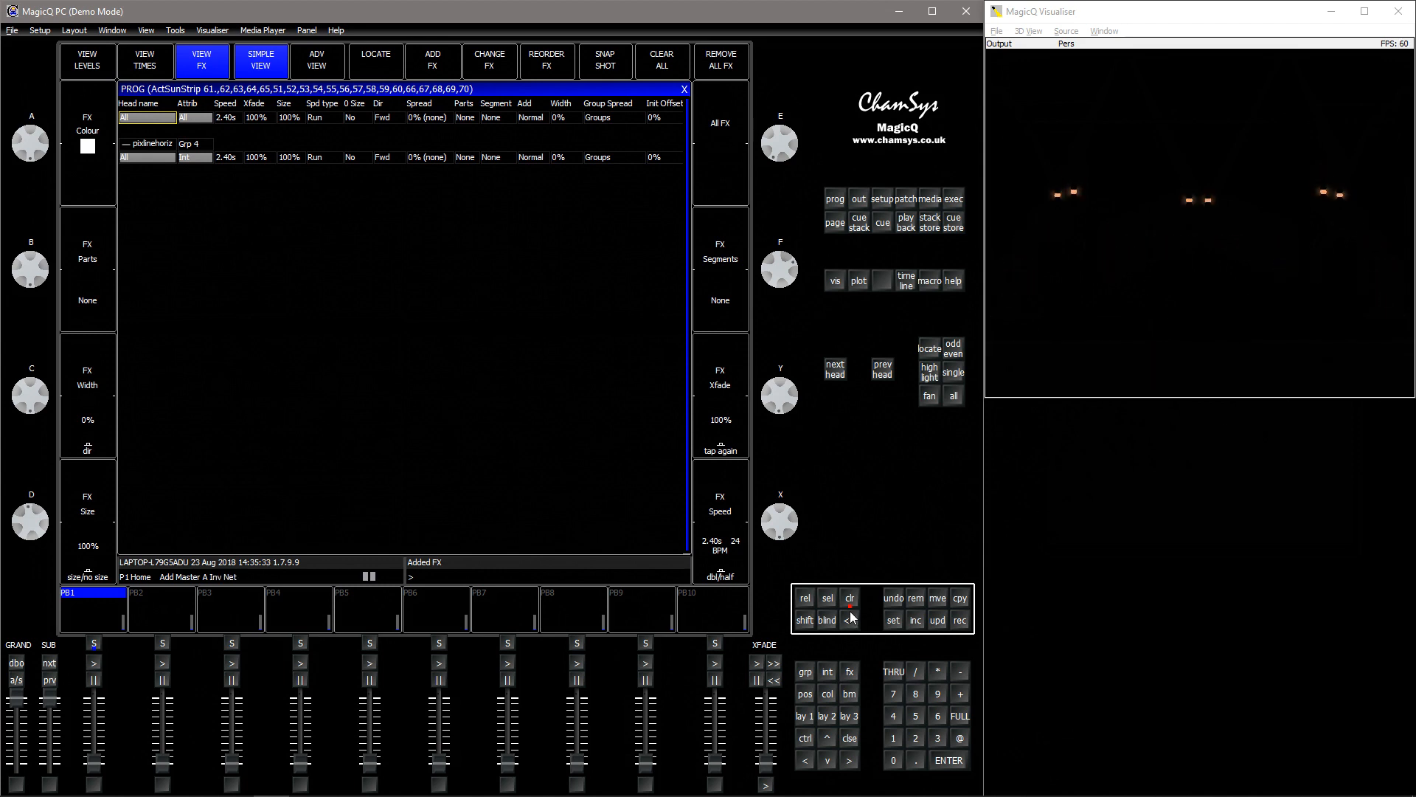
left_click(850, 597)
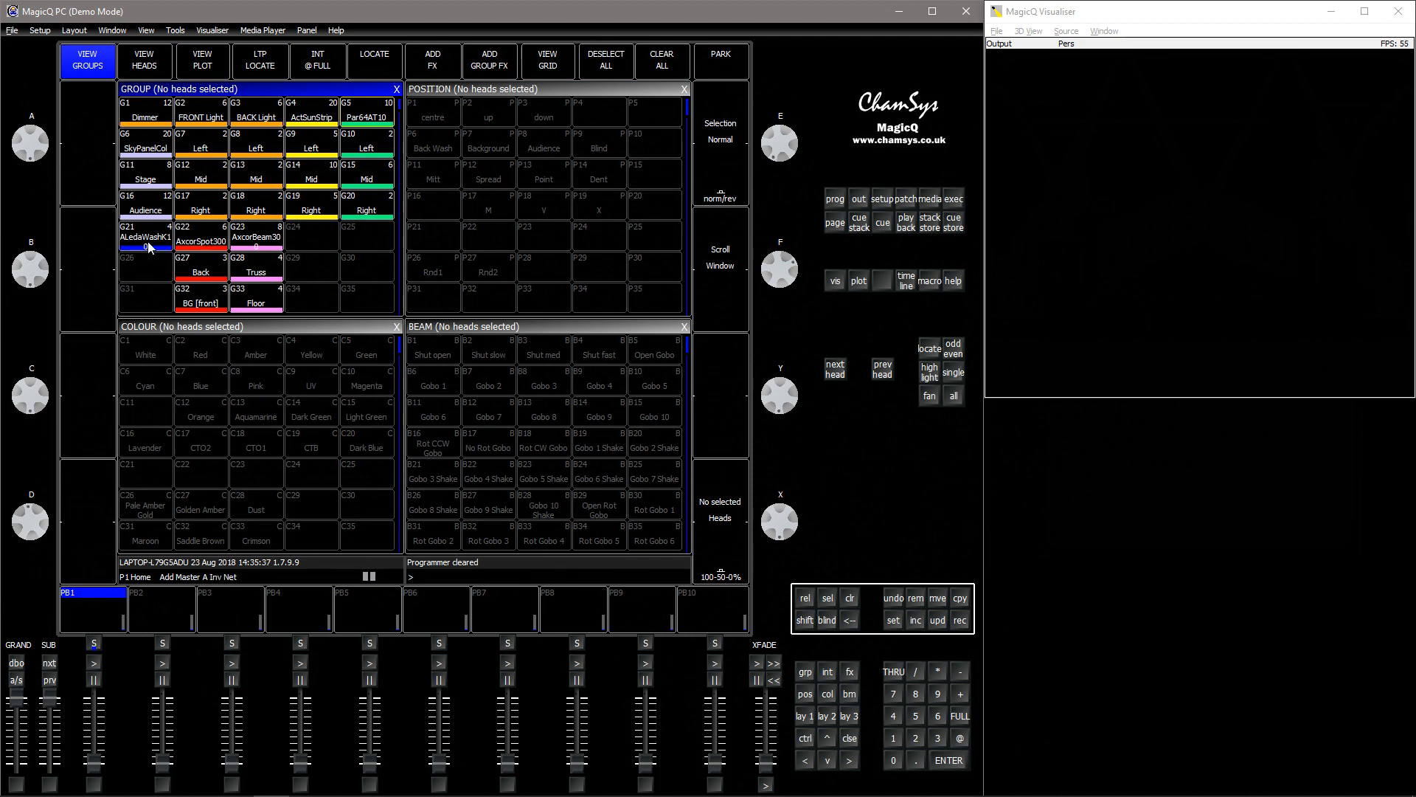
Step: Record sub-heads of AledaWashK10 as named Outer and Inner groups and turn the Inner group blue
left_click(140, 247)
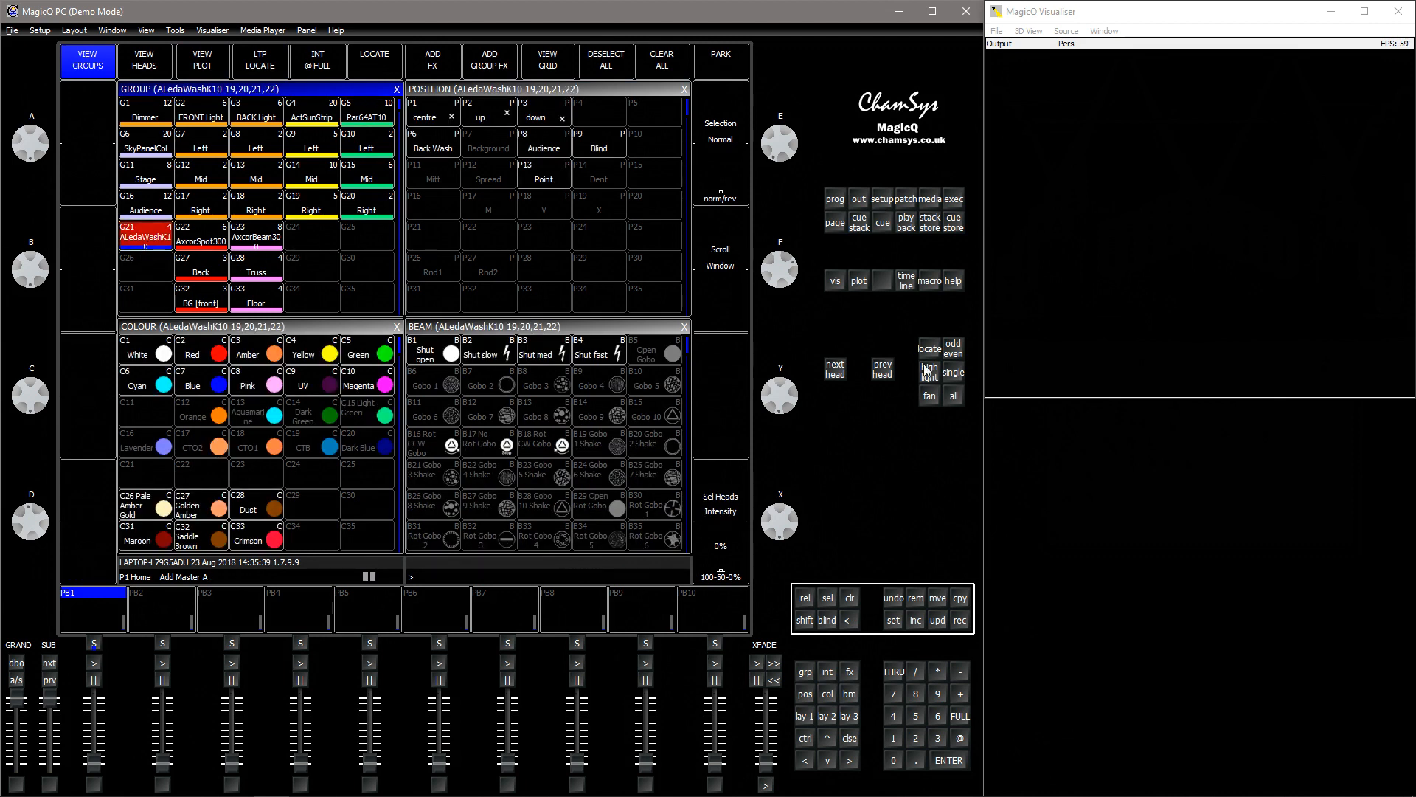
left_click(953, 372)
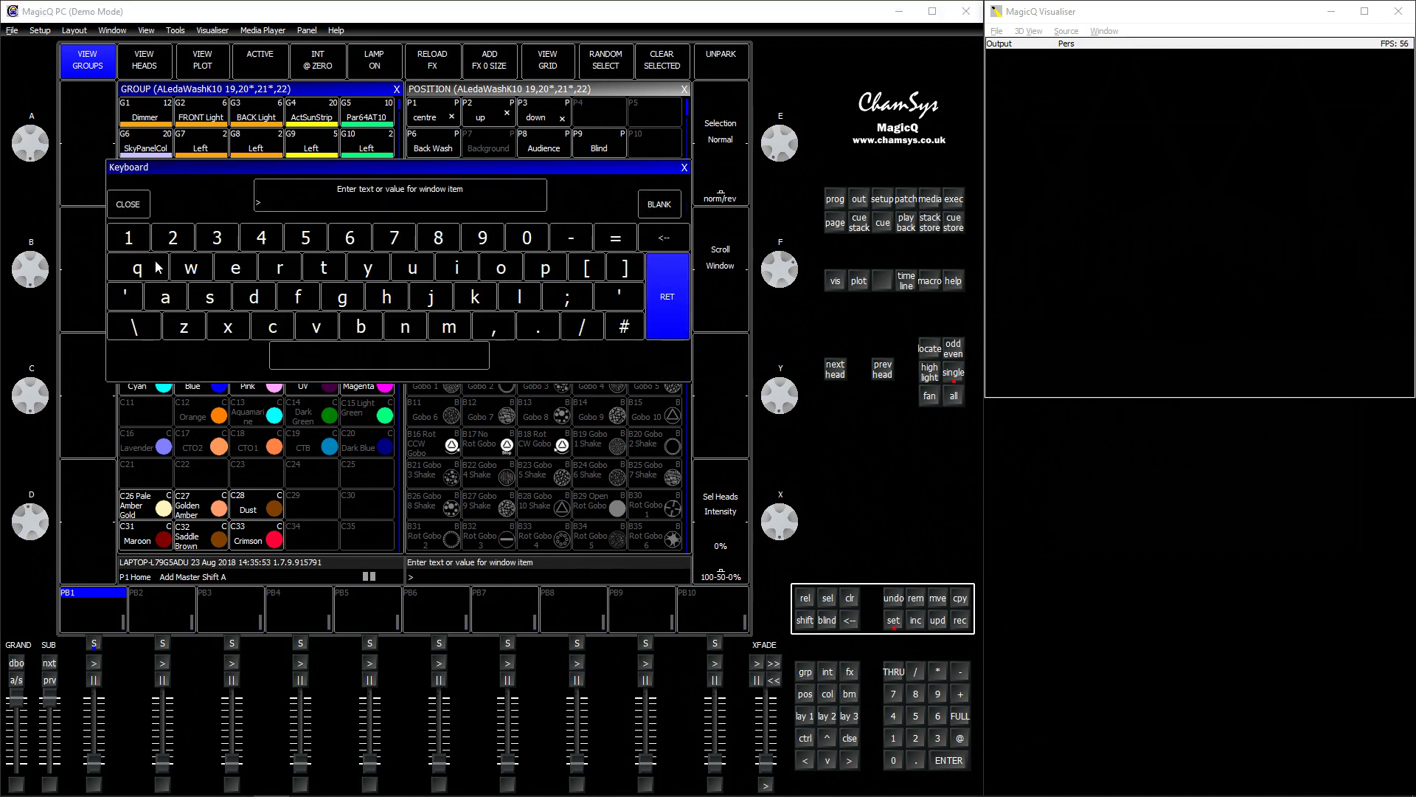
left_click(128, 204)
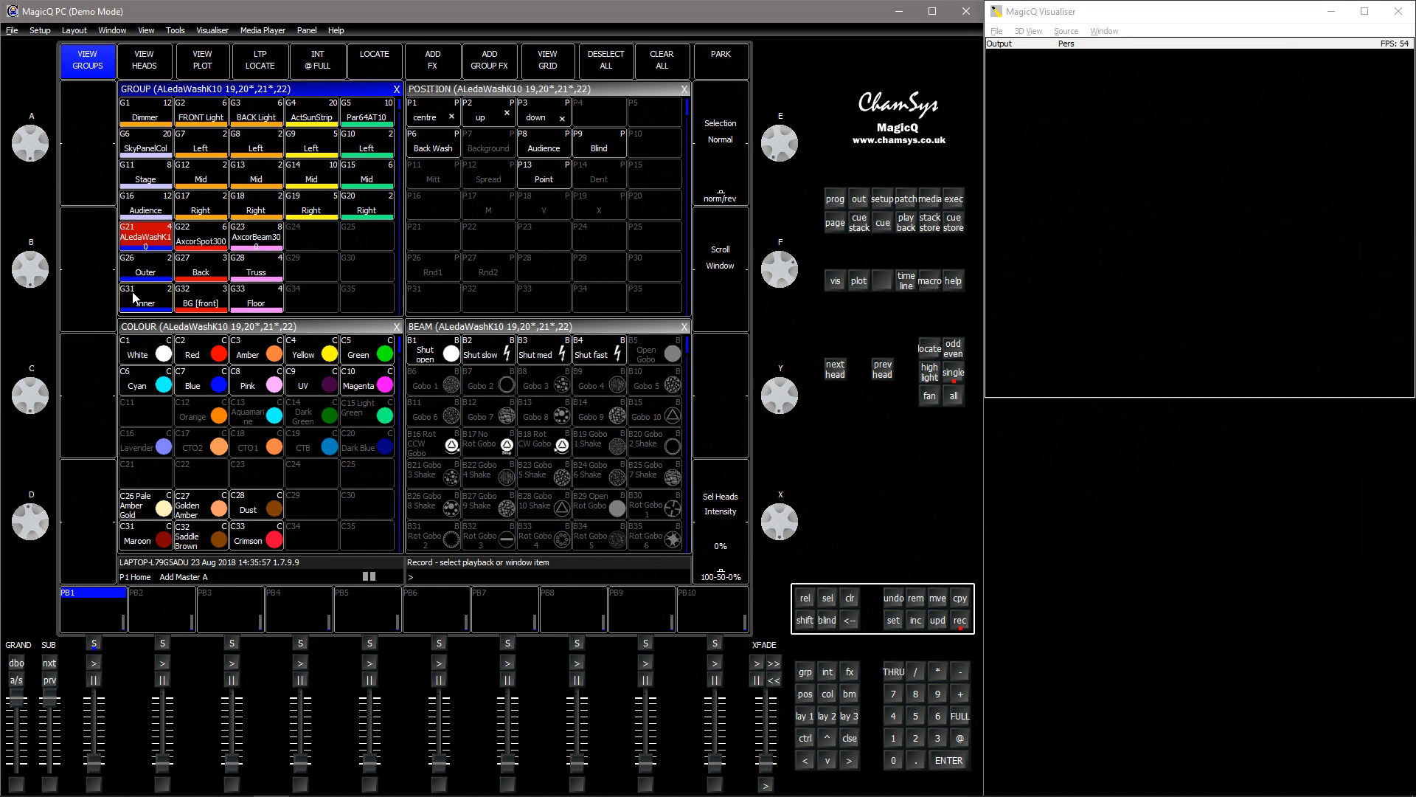
left_click(145, 262)
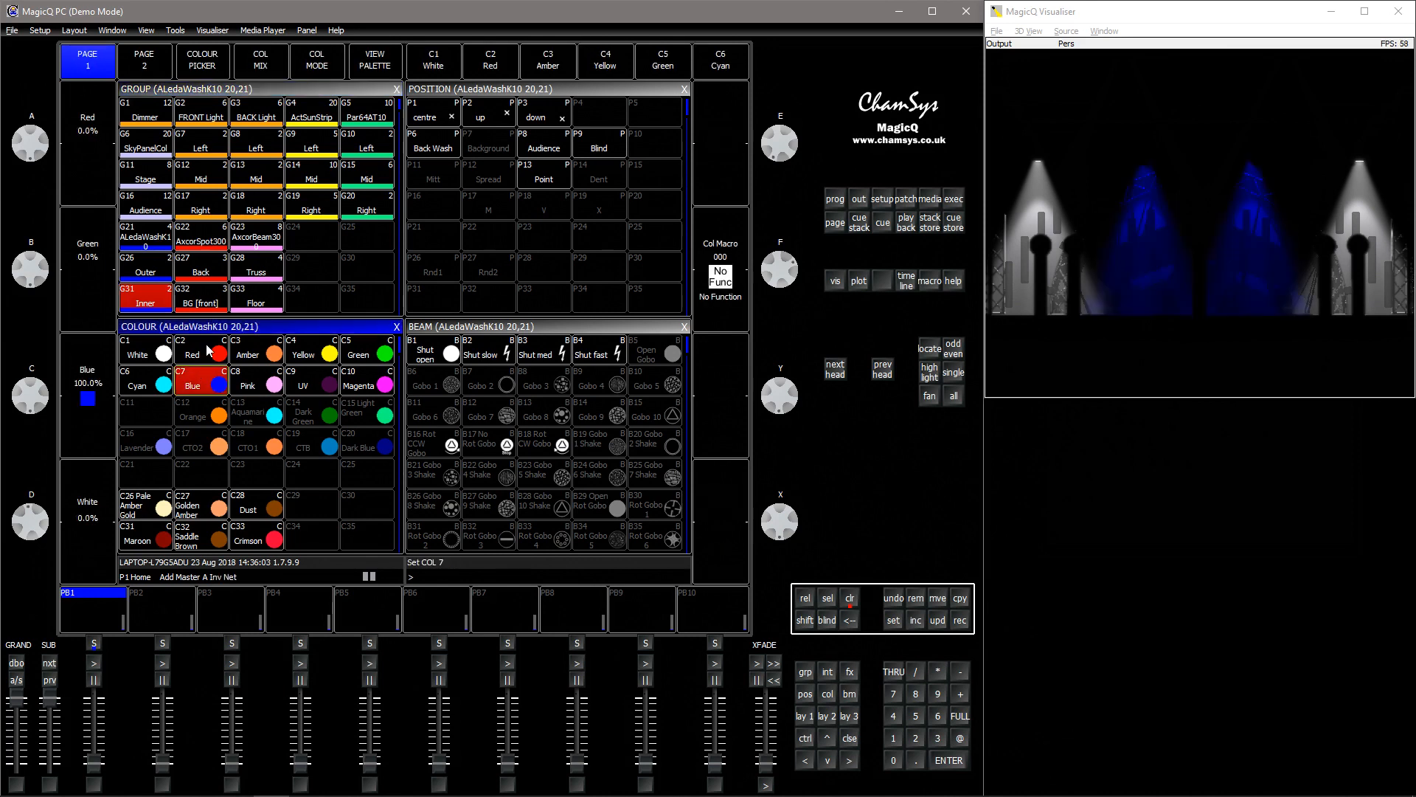
left_click(490, 62)
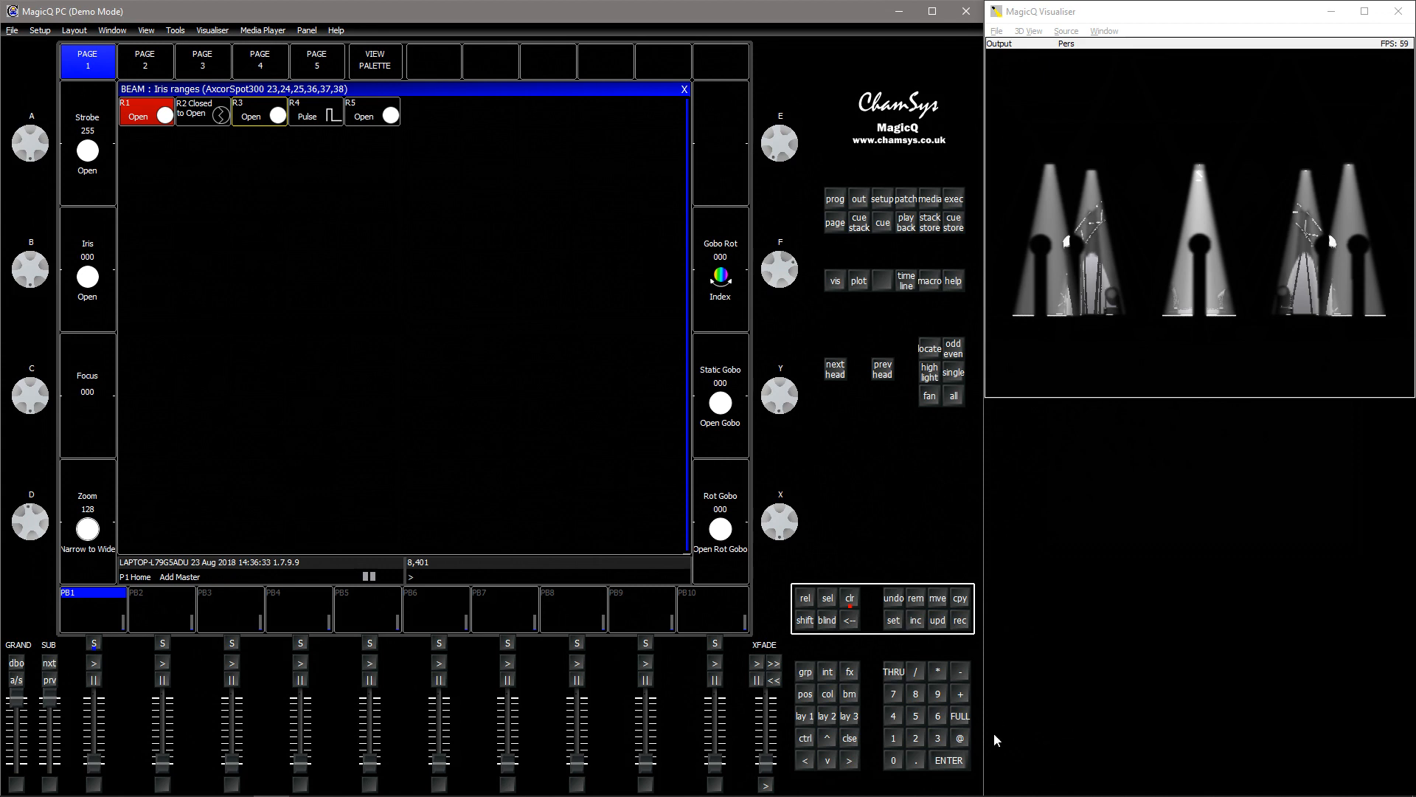
mouse_move(926, 735)
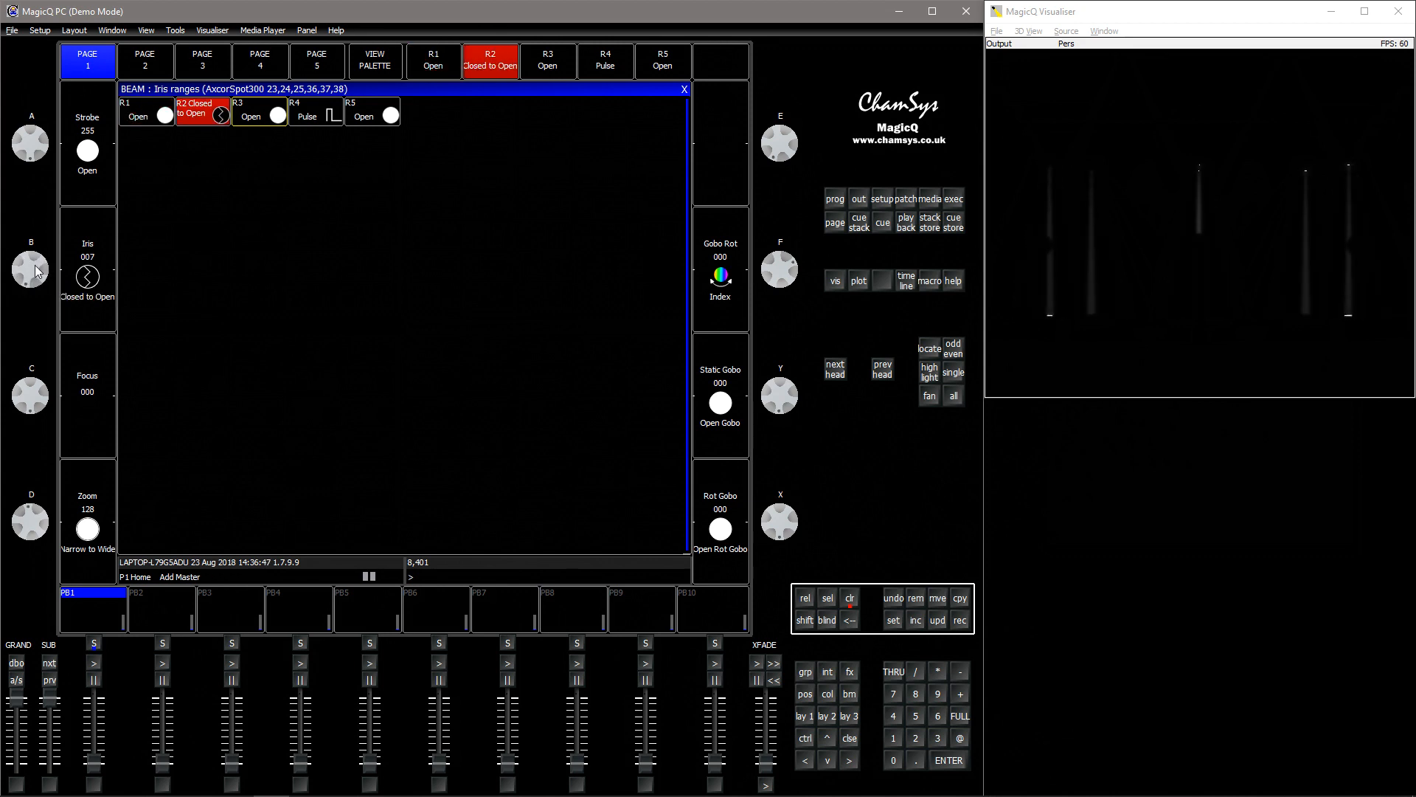
Step: Show the AxcorSpot300 spots' visualiser patch positions and bring up their head definition
left_click(605, 61)
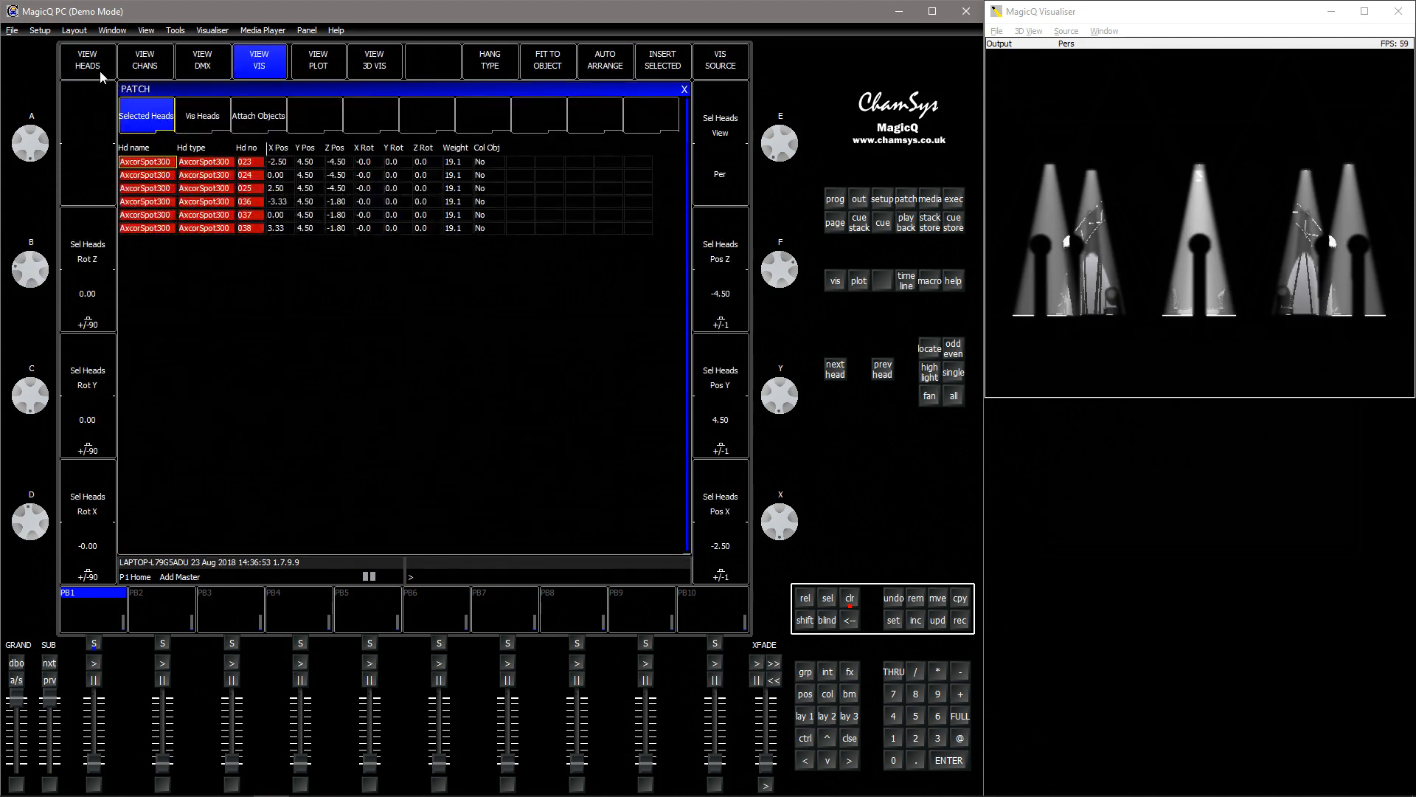
left_click(88, 62)
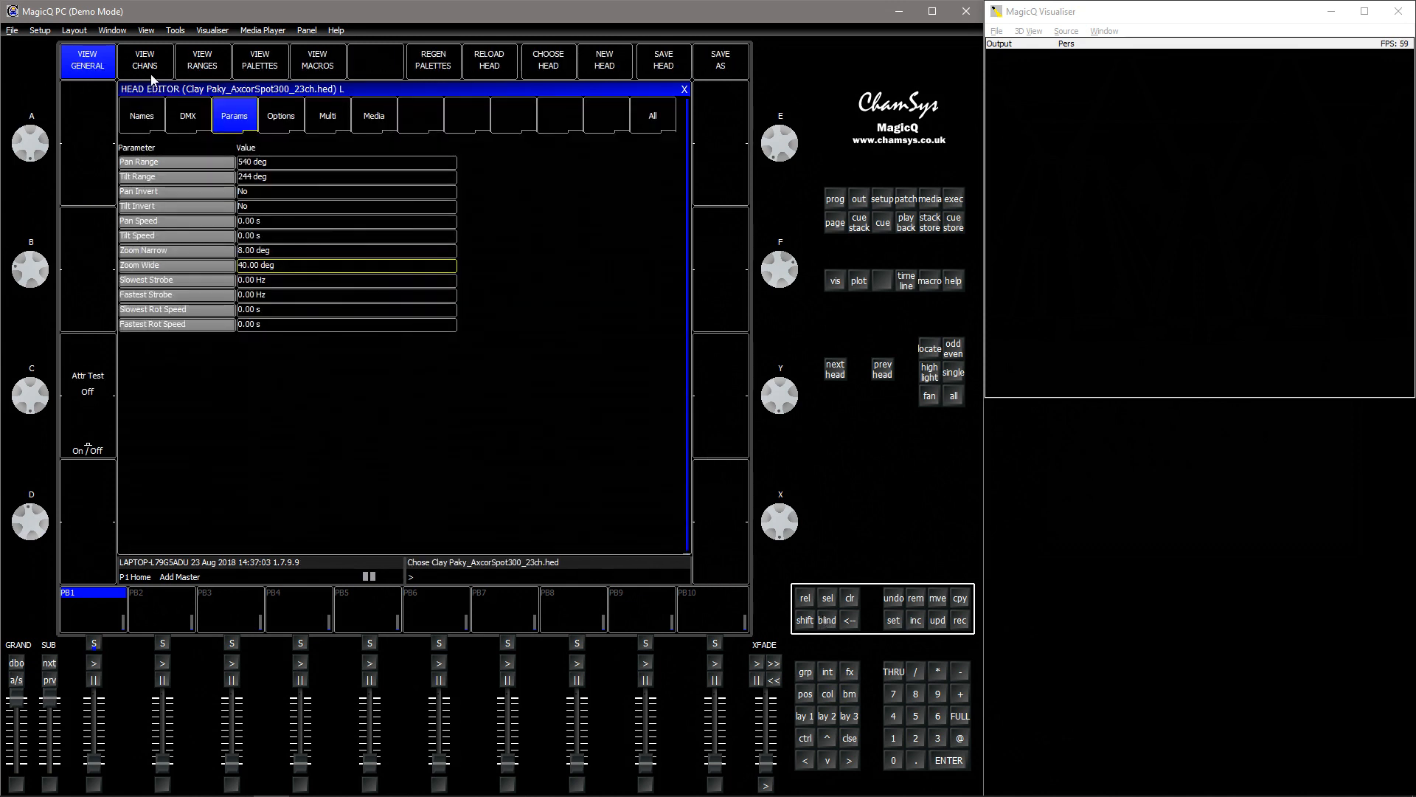
Step: Save the AxcorSpot300 head definition, then select and locate the AxcorSpot300 spots
left_click(145, 62)
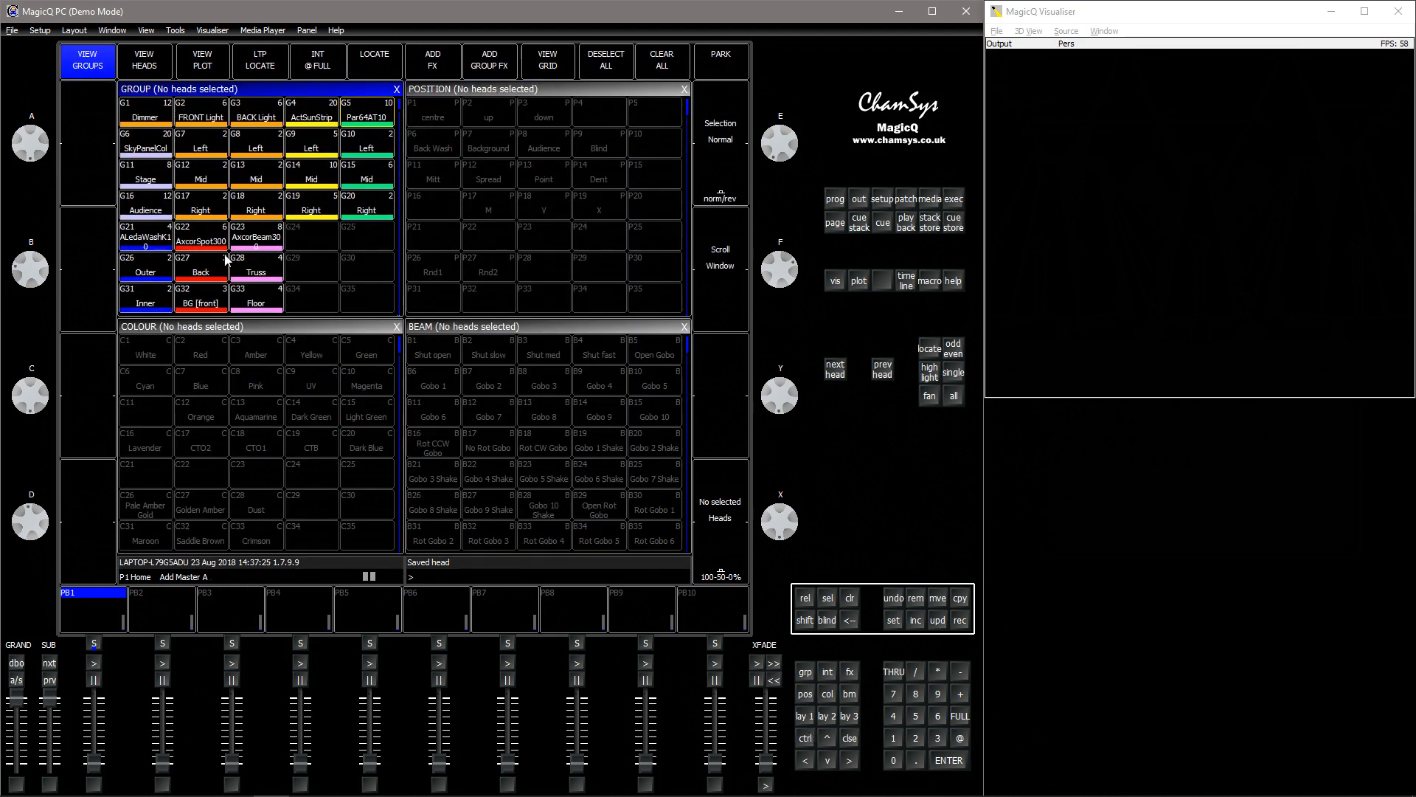
left_click(201, 241)
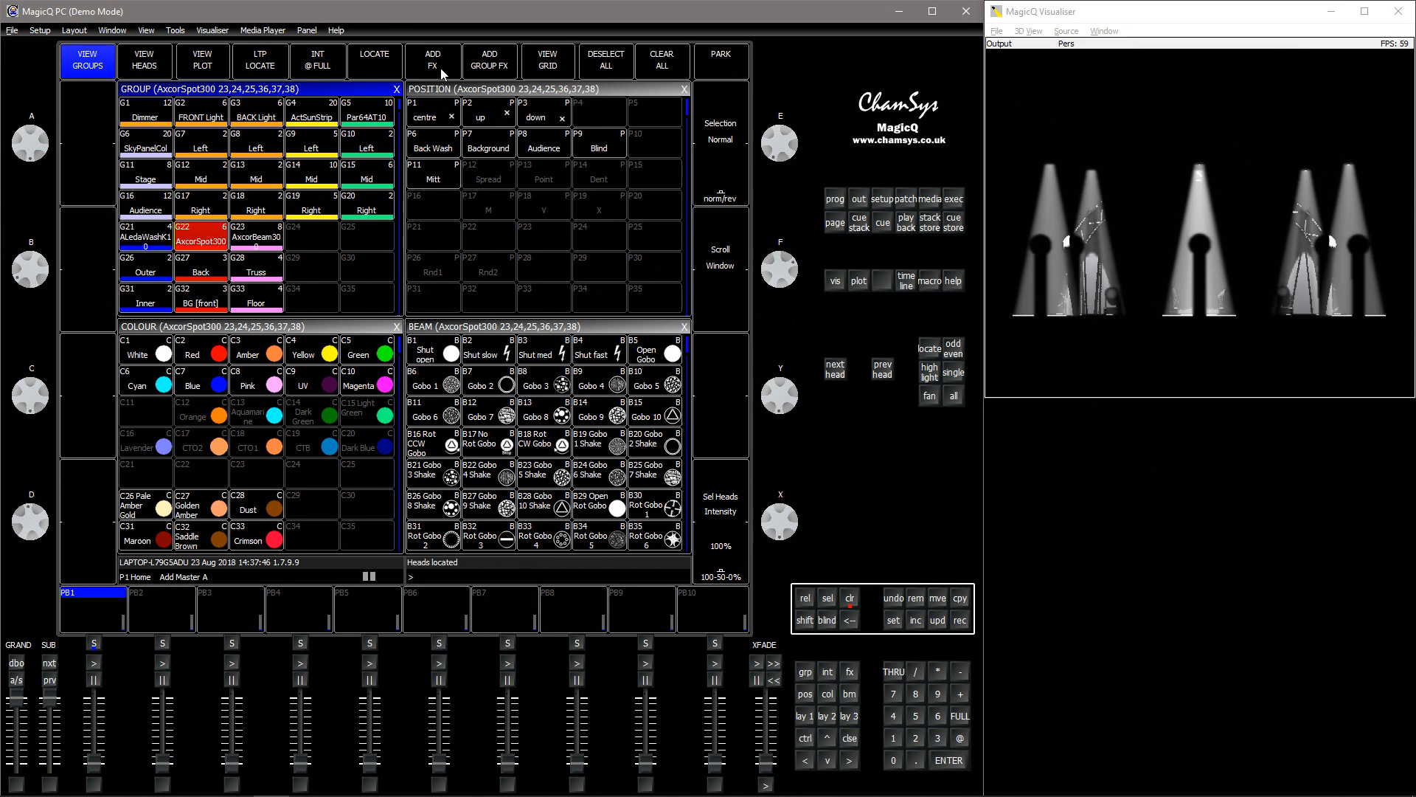
Step: Add a Sine effect on the spots' Iris at 50% size
left_click(431, 62)
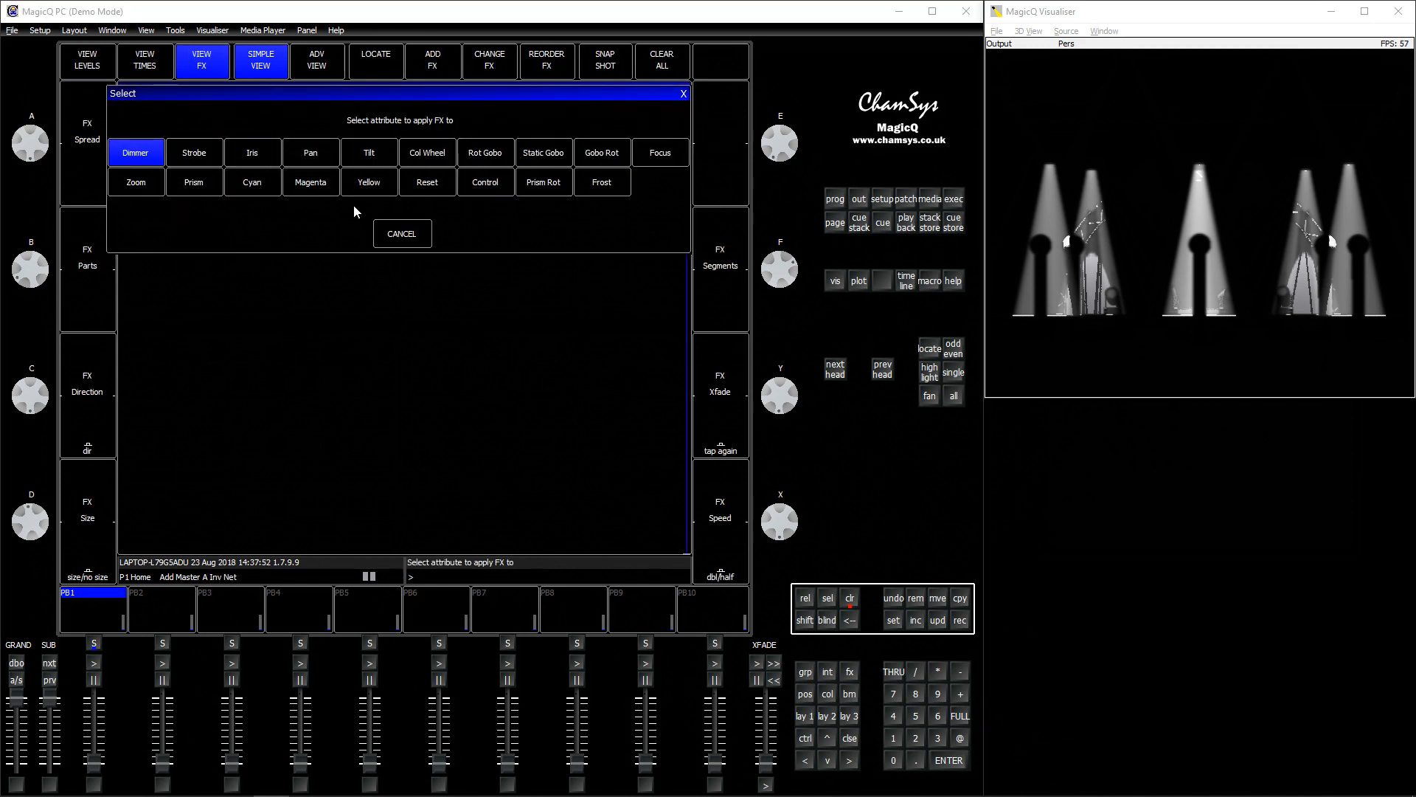
left_click(251, 152)
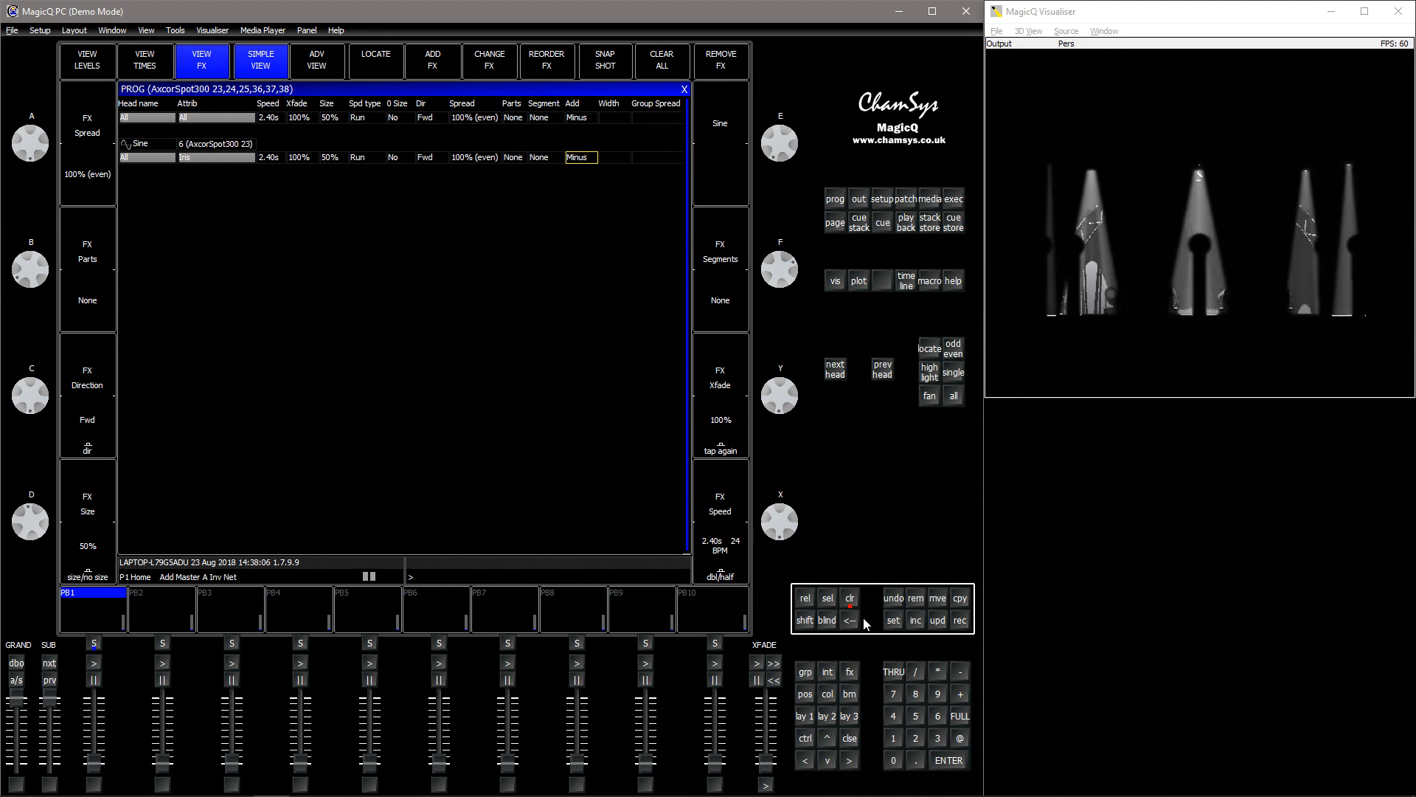
left_click(849, 599)
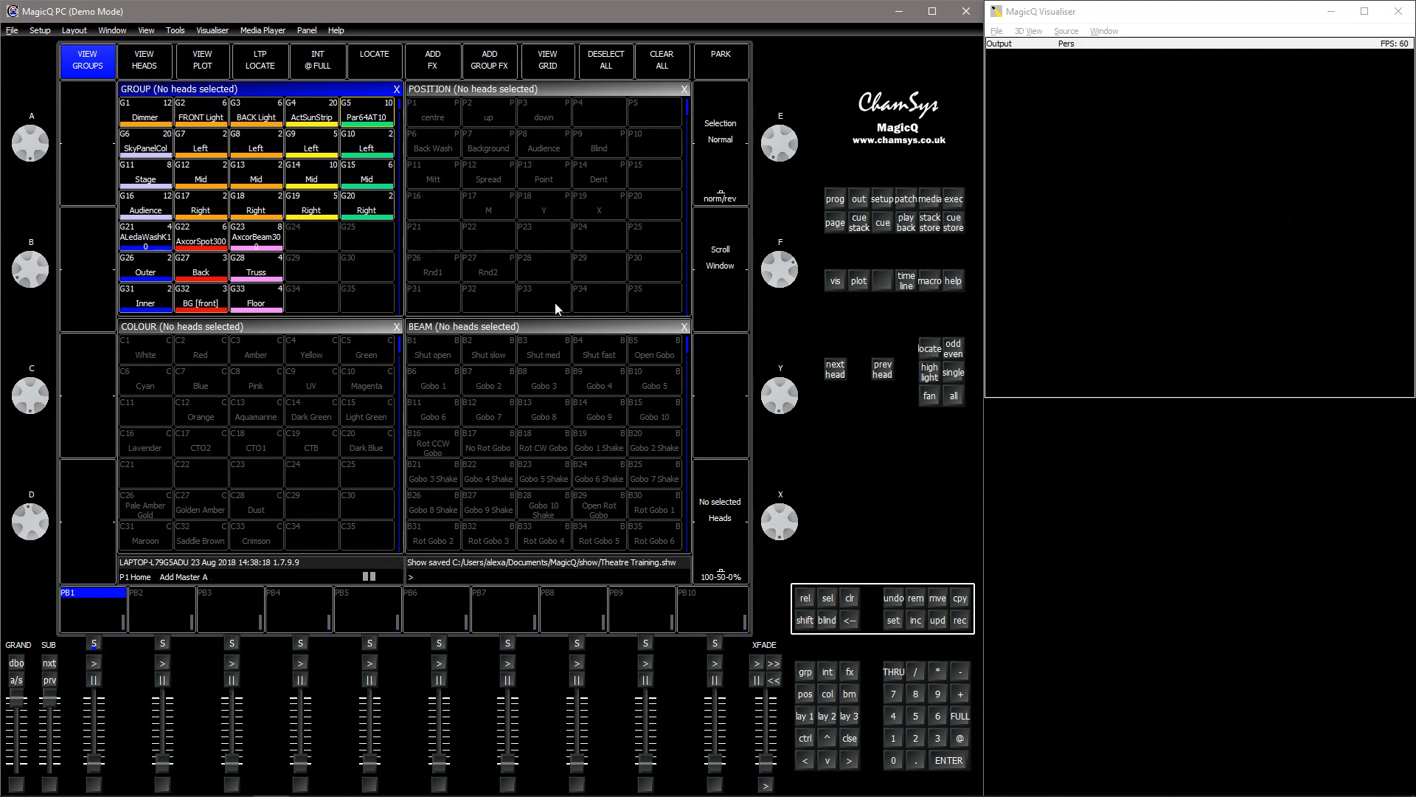
mouse_move(605, 411)
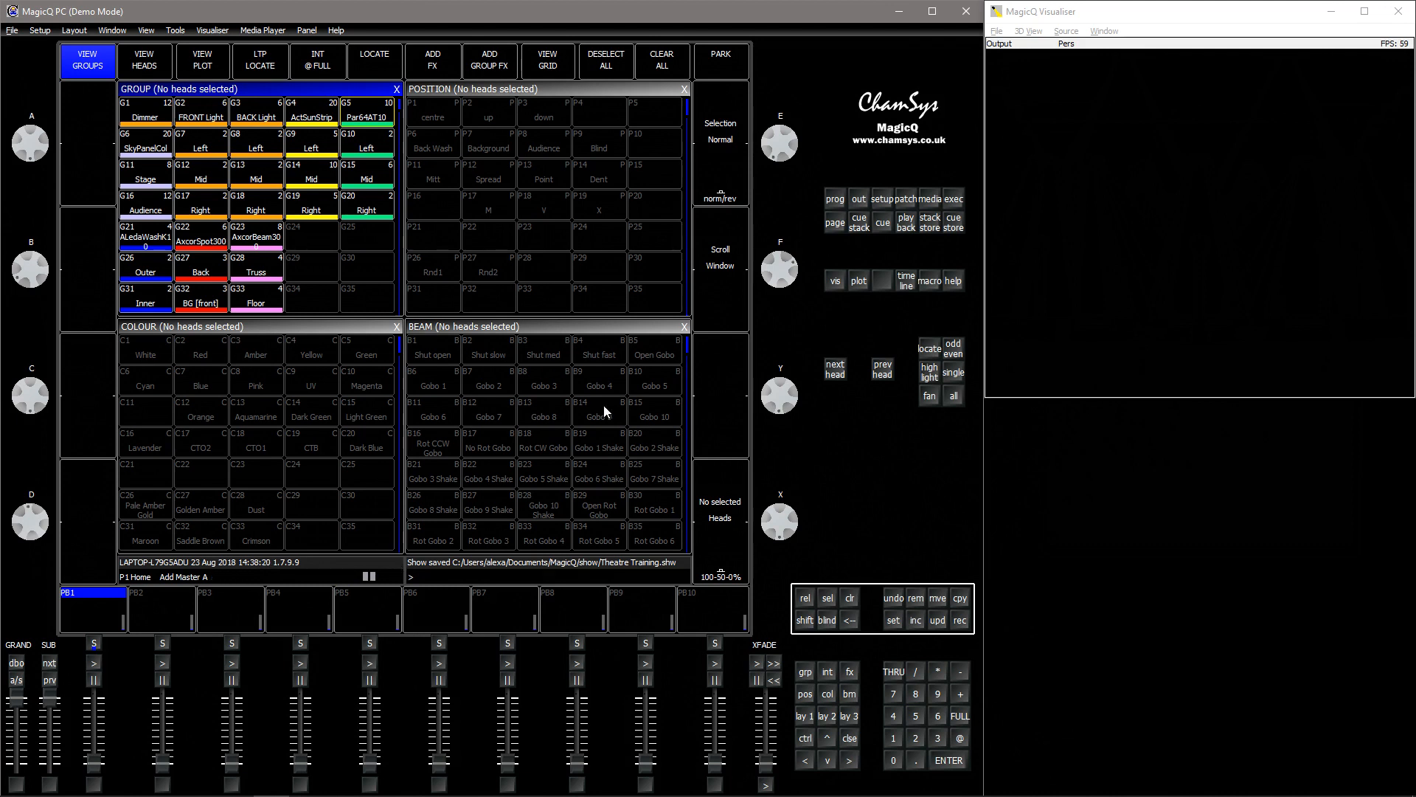
mouse_move(883, 271)
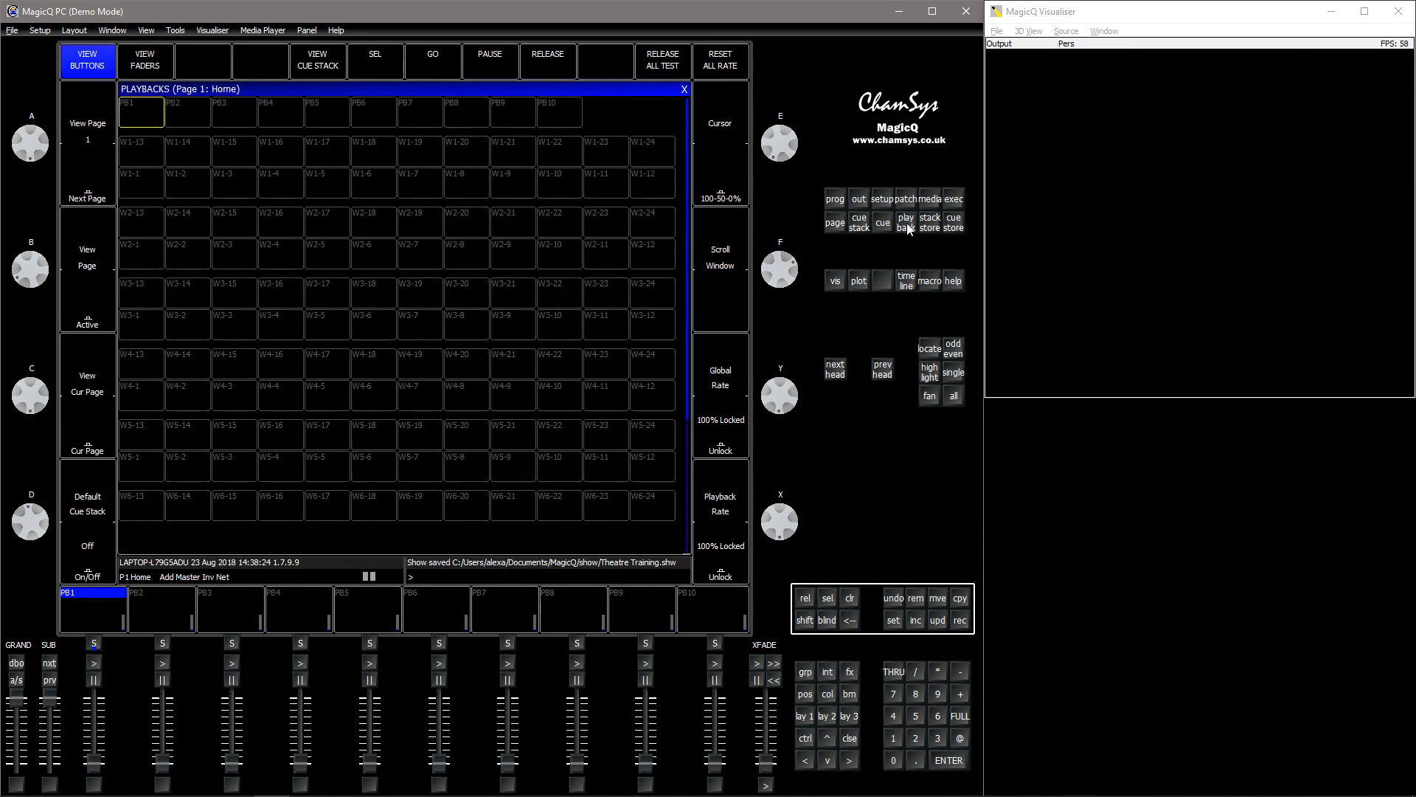
Step: Bring up the Intensity Palettes window holding the Sunstrip palette
left_click(859, 221)
type("4")
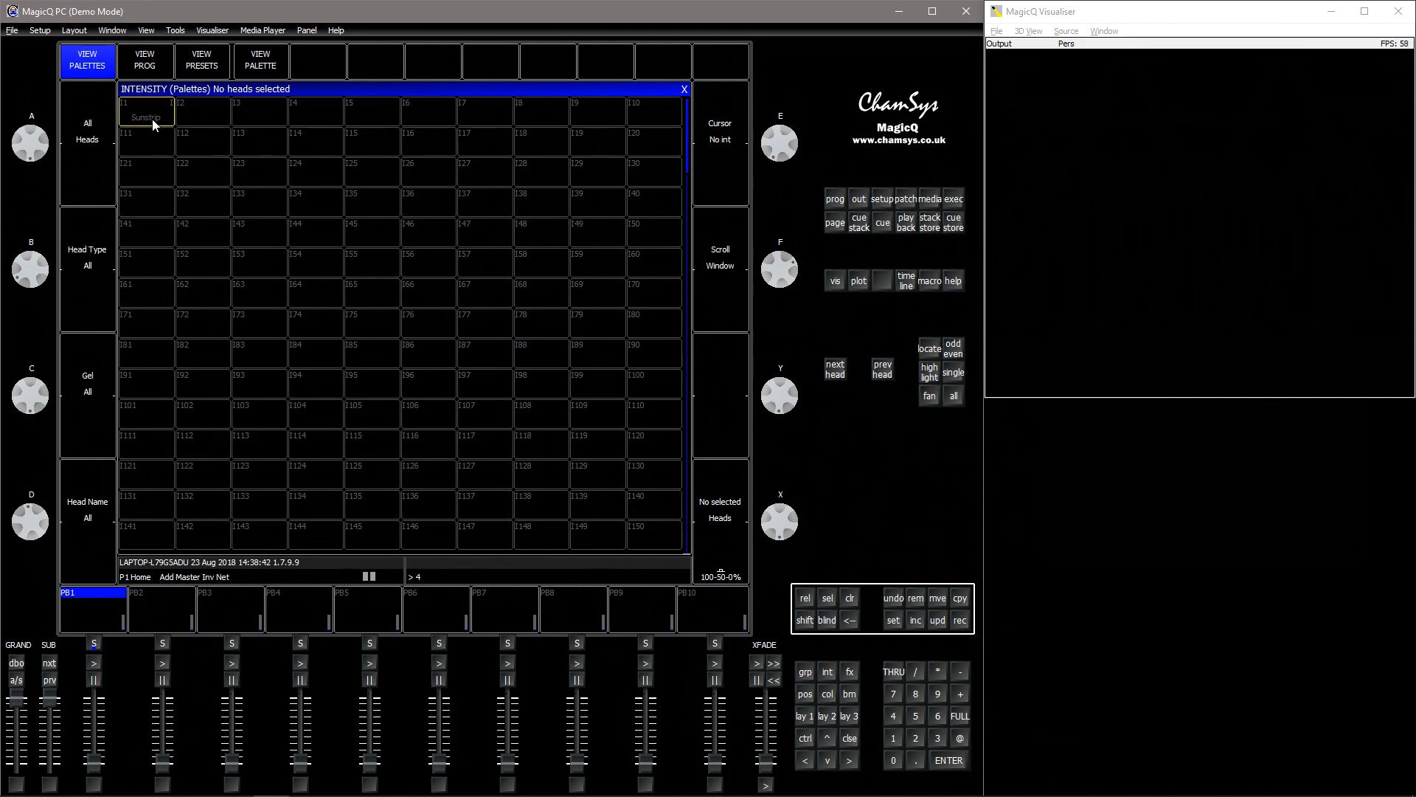
Step: Recall palette I1 Sunstrip, lighting the ActSunStrip heads at 22% dimmer
left_click(146, 116)
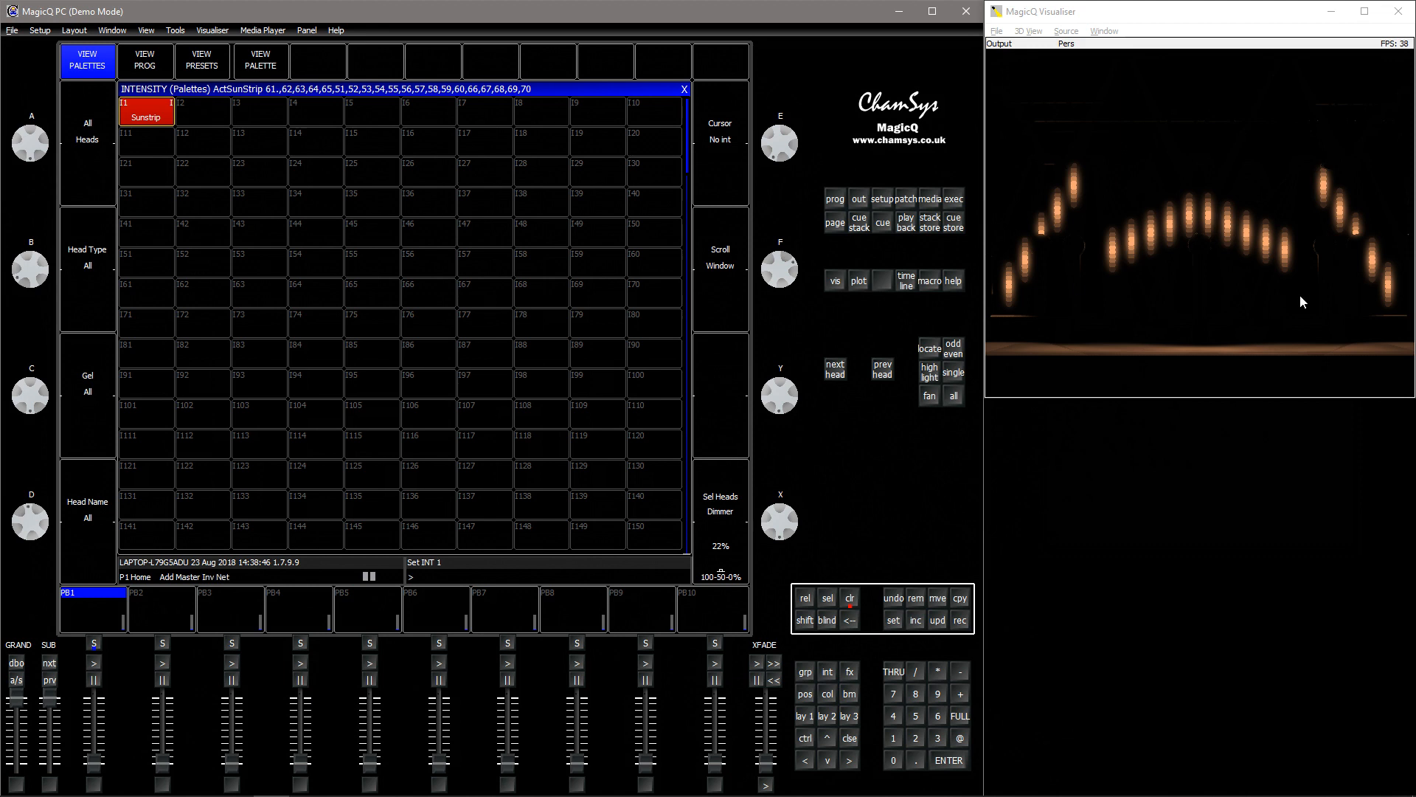
mouse_move(378, 278)
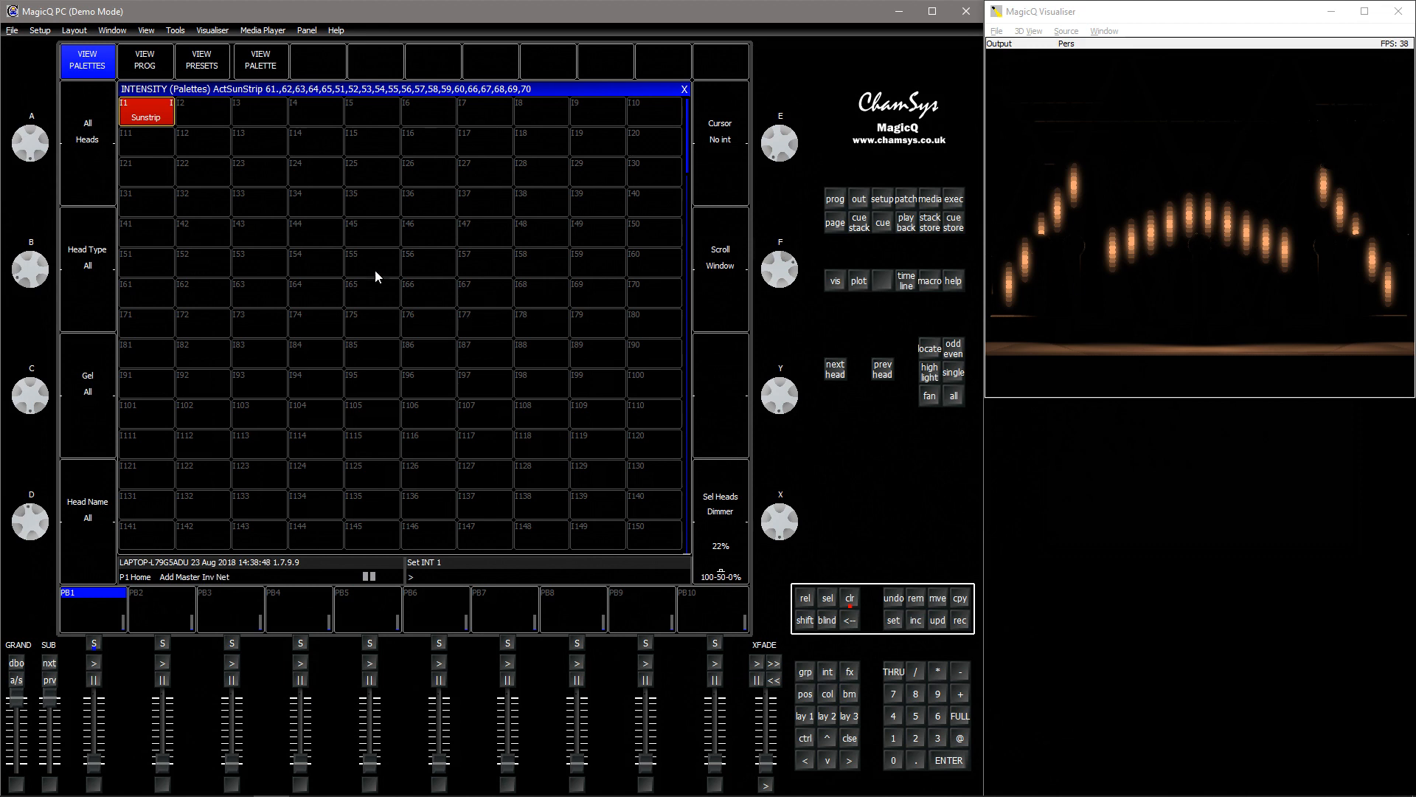